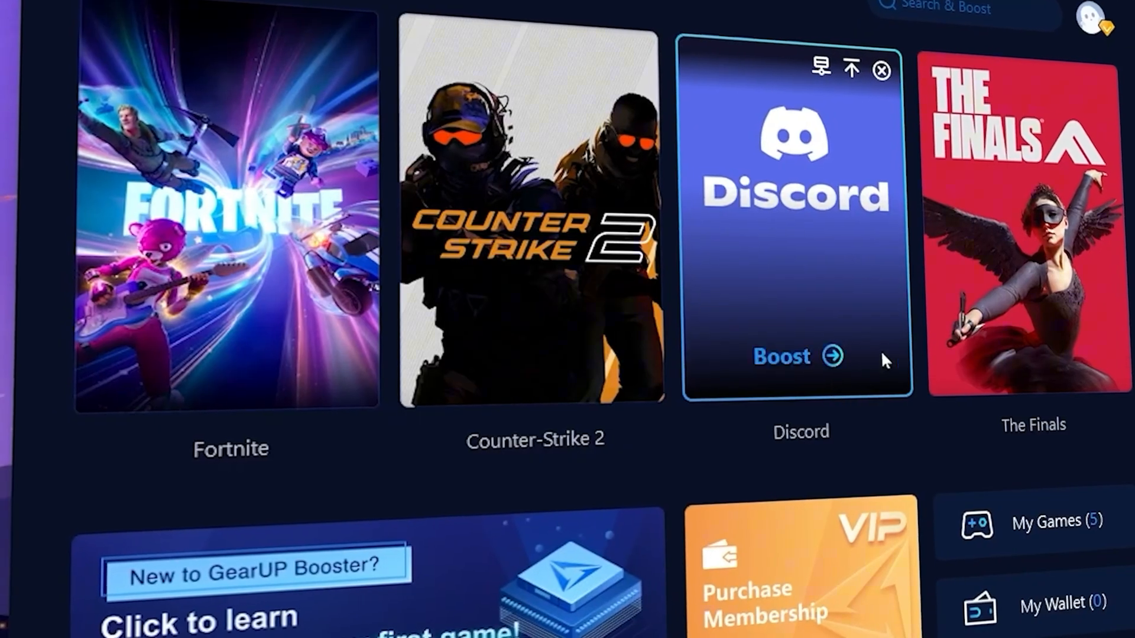
Step: Set Turn off Power Throttling under Power Management > Power Throttling Settings to Enabled
{"action": "left_click", "coordinate": [229, 217]}
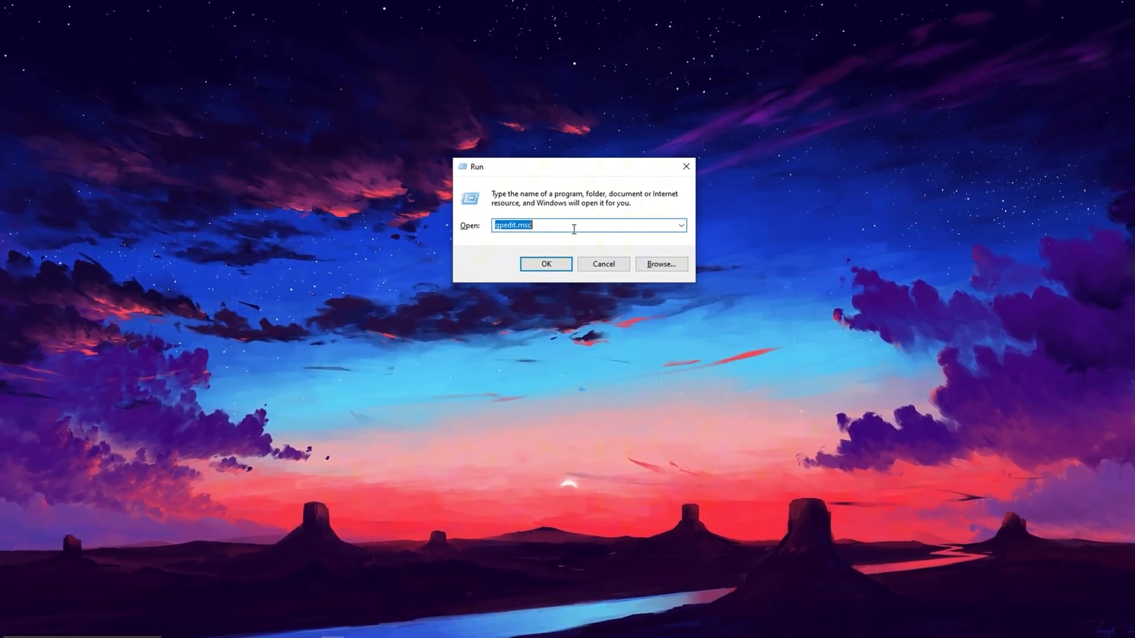
{"action": "mouse_move", "coordinate": [487, 246]}
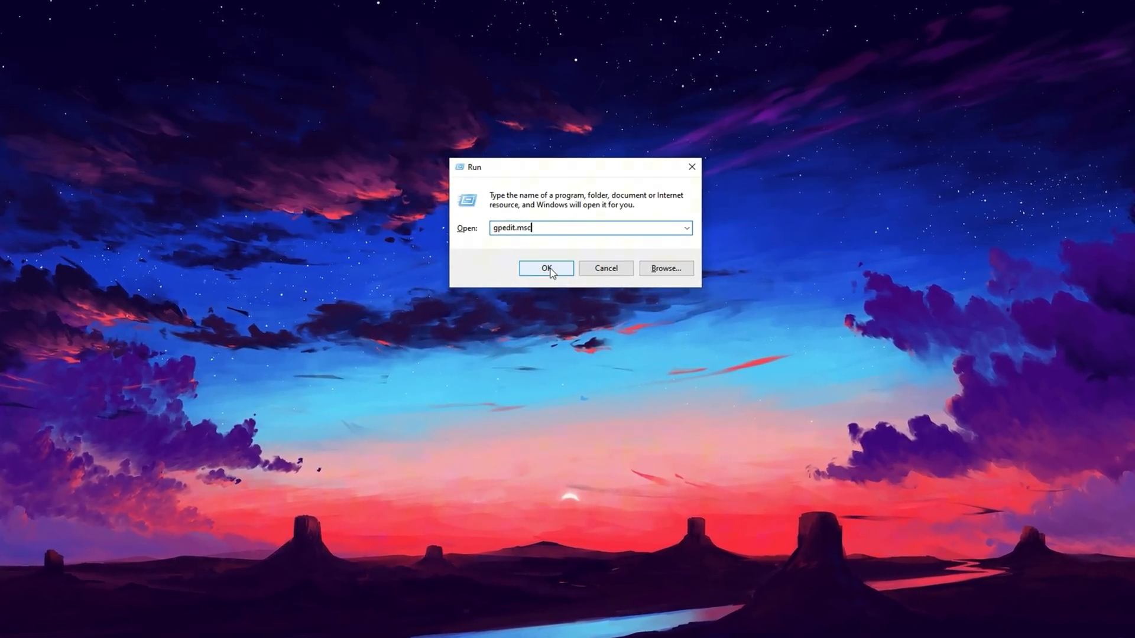
{"action": "left_click", "coordinate": [545, 268]}
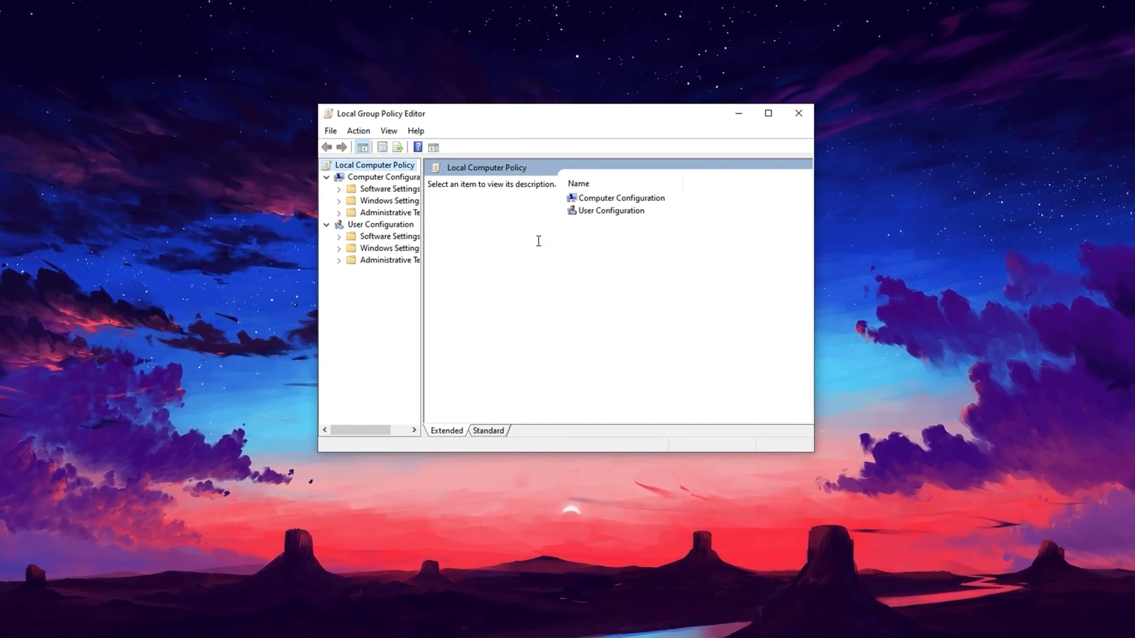
{"action": "left_click", "coordinate": [381, 178]}
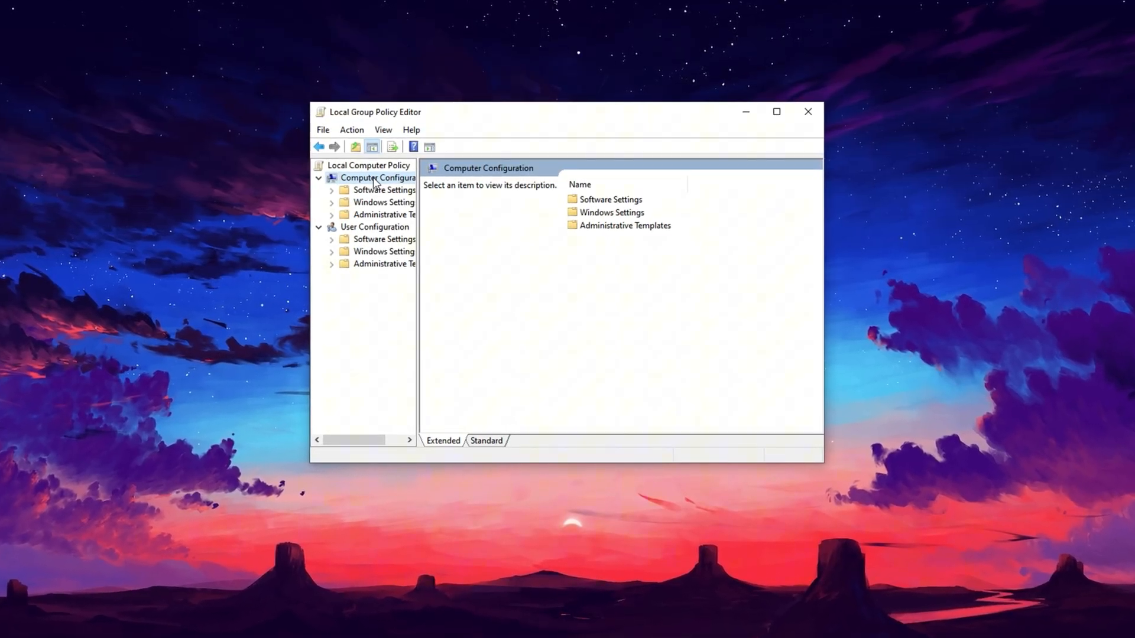
{"action": "left_click", "coordinate": [383, 215]}
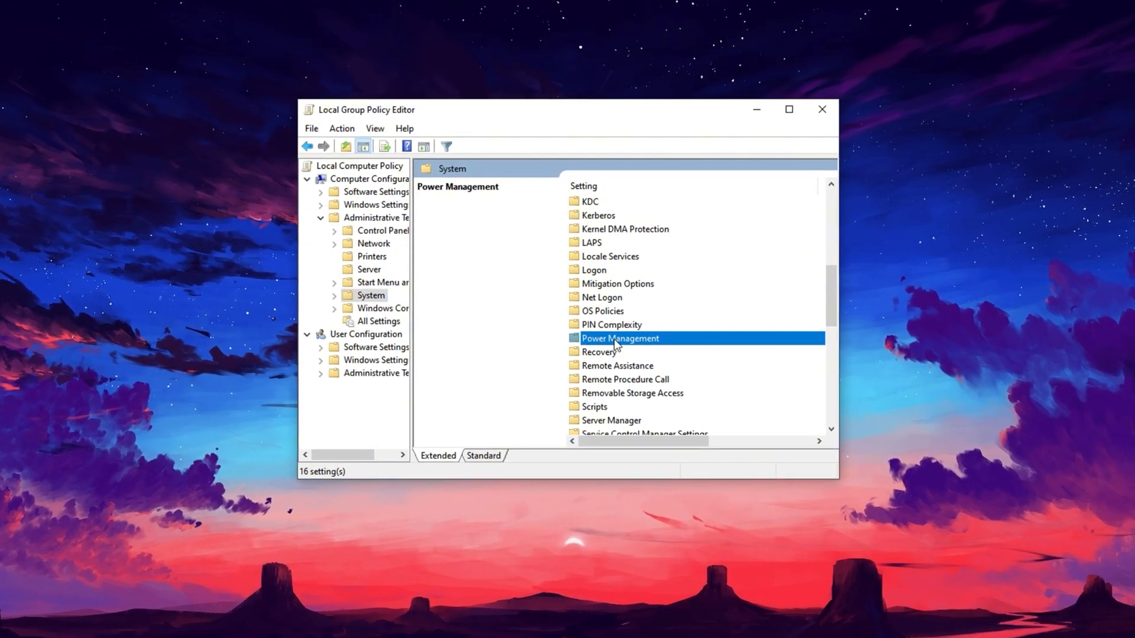
{"action": "double_click", "coordinate": [620, 337]}
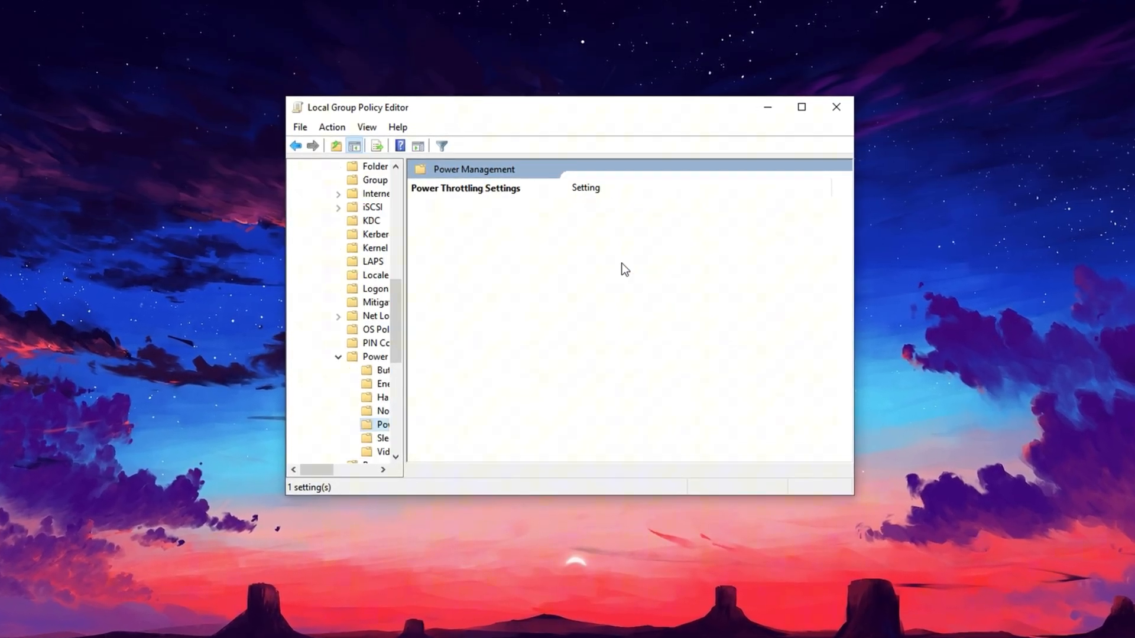
{"action": "left_click", "coordinate": [634, 205]}
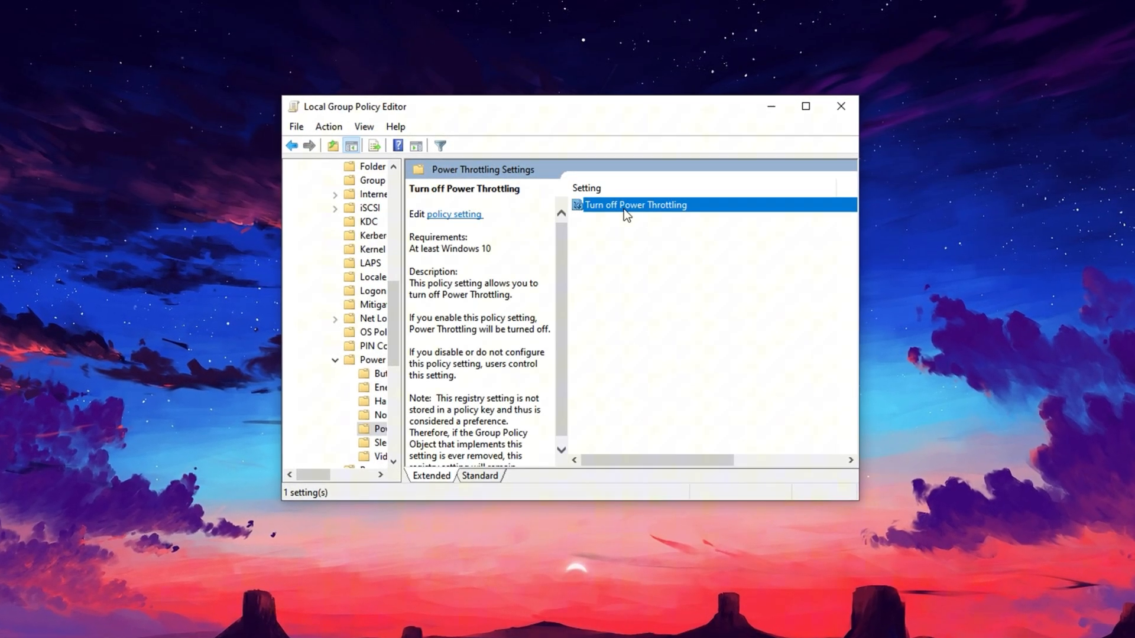
{"action": "double_click", "coordinate": [635, 205]}
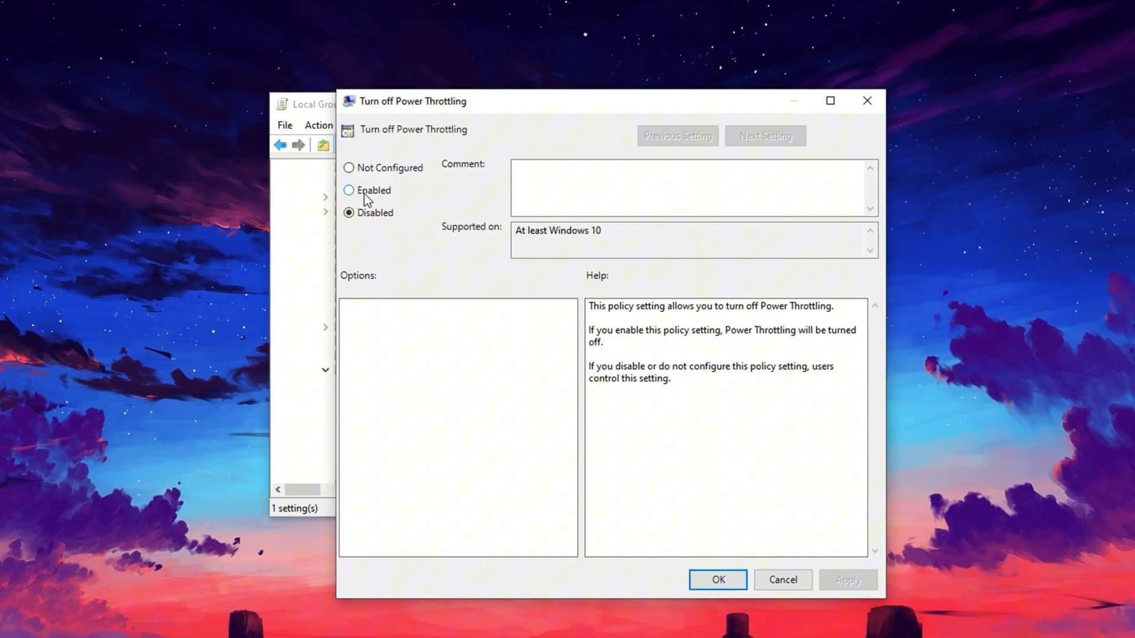
{"action": "left_click", "coordinate": [346, 191]}
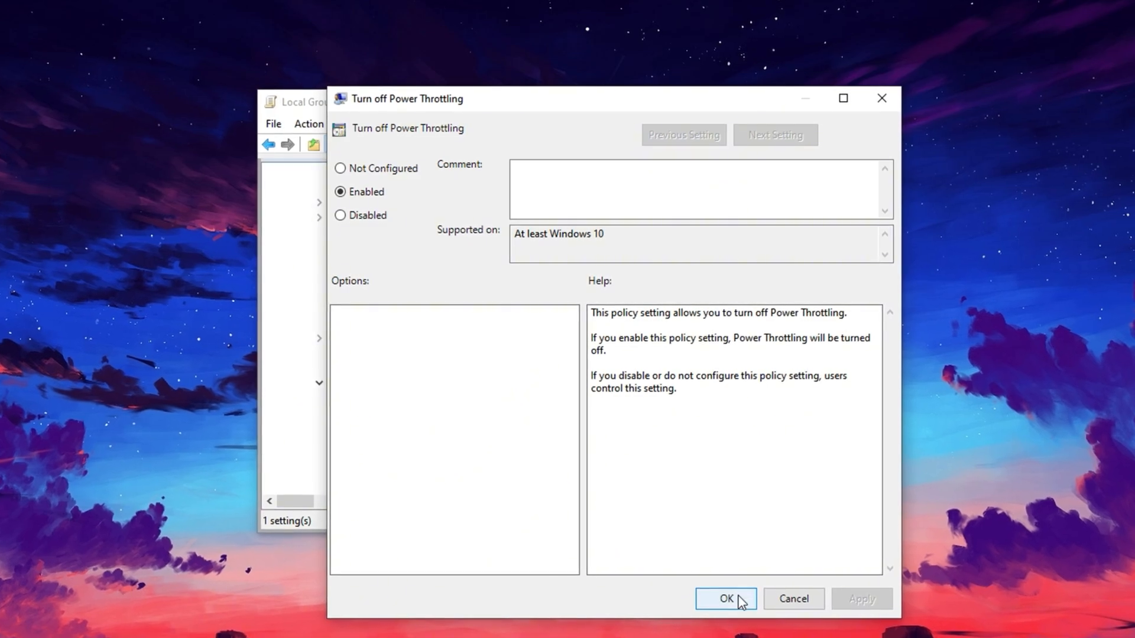
{"action": "left_click", "coordinate": [725, 598]}
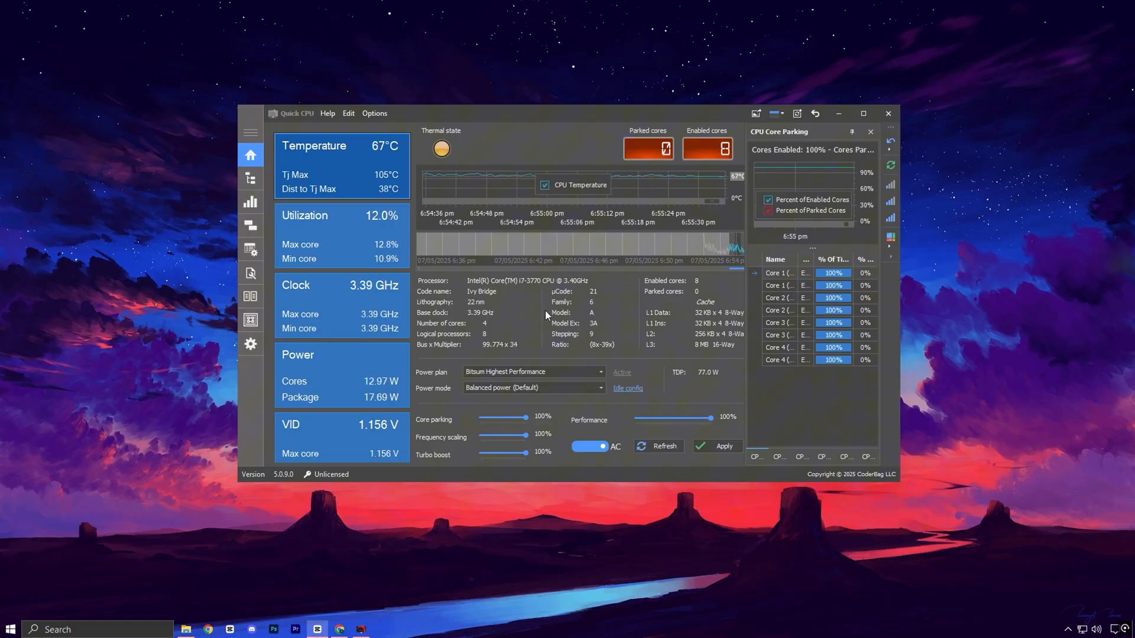
{"action": "mouse_move", "coordinate": [354, 613]}
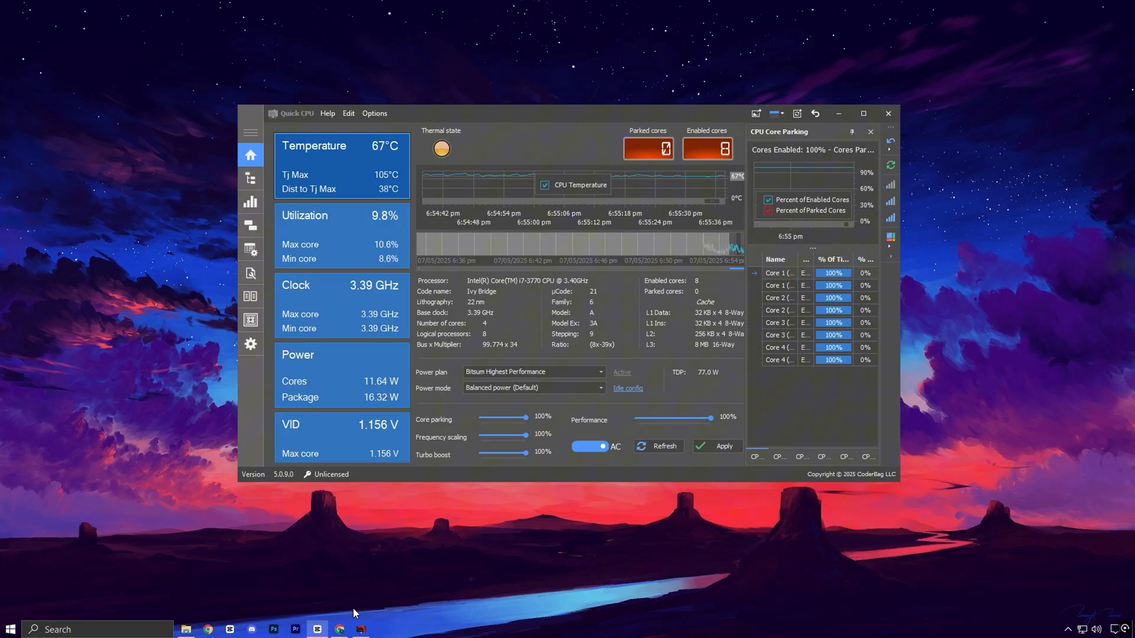
Step: Open the 'DISABLE These SERVICES' post in Chrome and scroll down to its DOWNLOAD button
{"action": "left_click", "coordinate": [208, 634]}
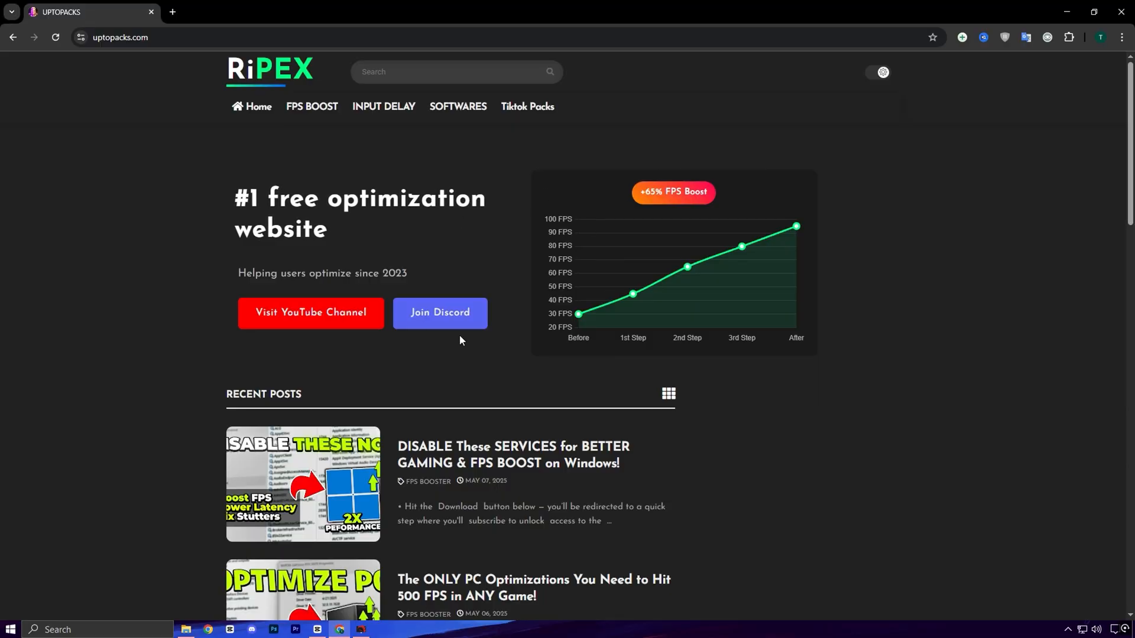
{"action": "mouse_move", "coordinate": [455, 403]}
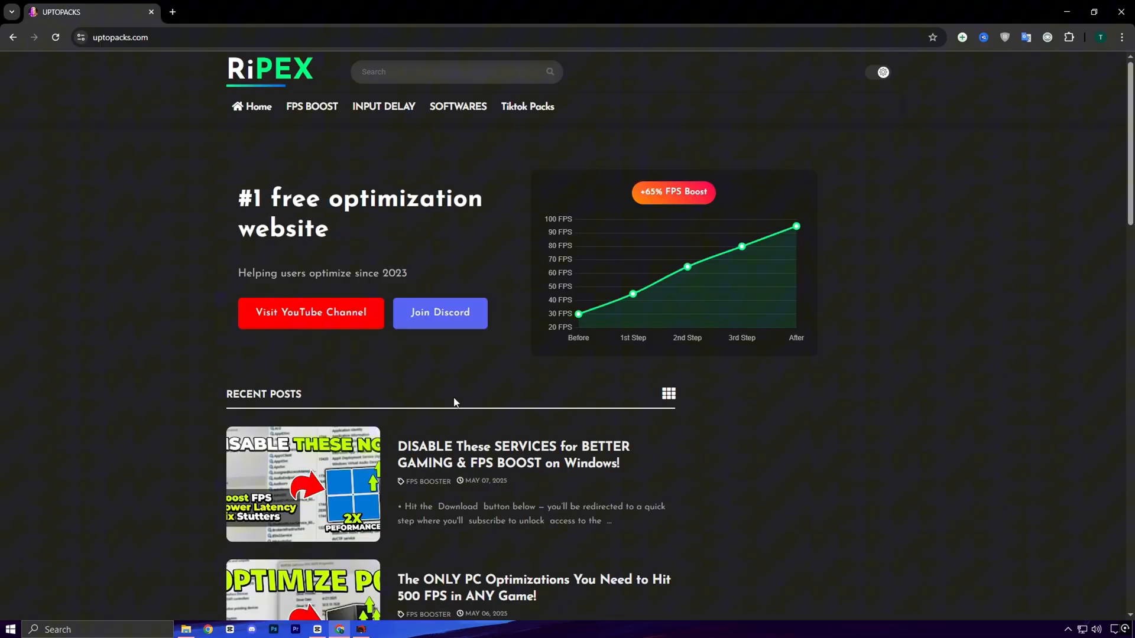
{"action": "mouse_move", "coordinate": [312, 107]}
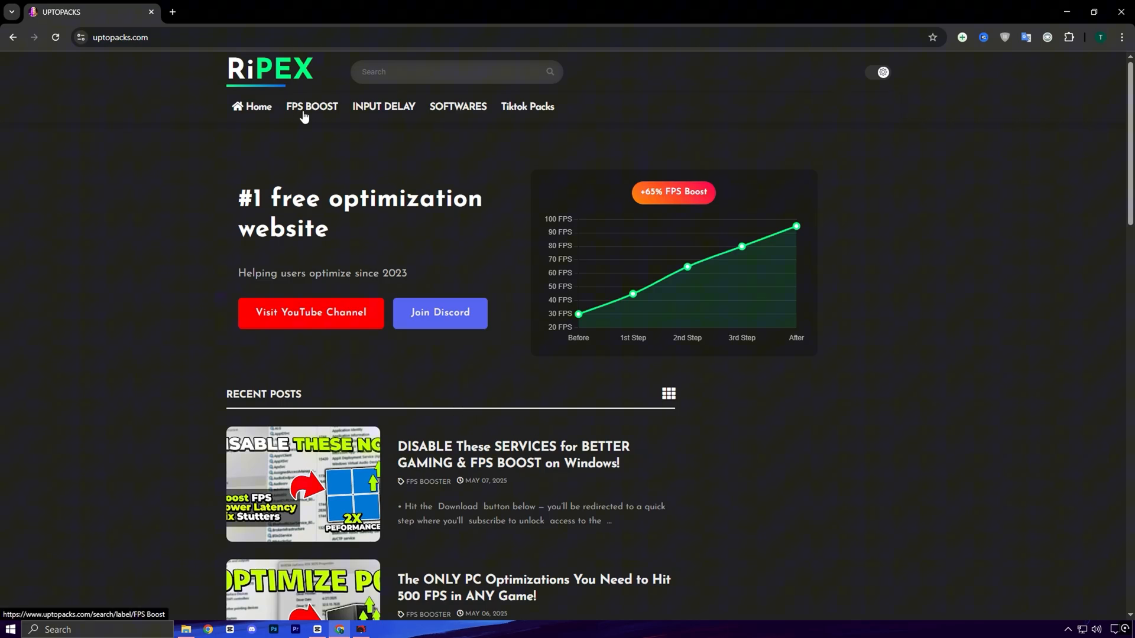
{"action": "scroll", "scroll_direction": "down", "scroll_amount": 3}
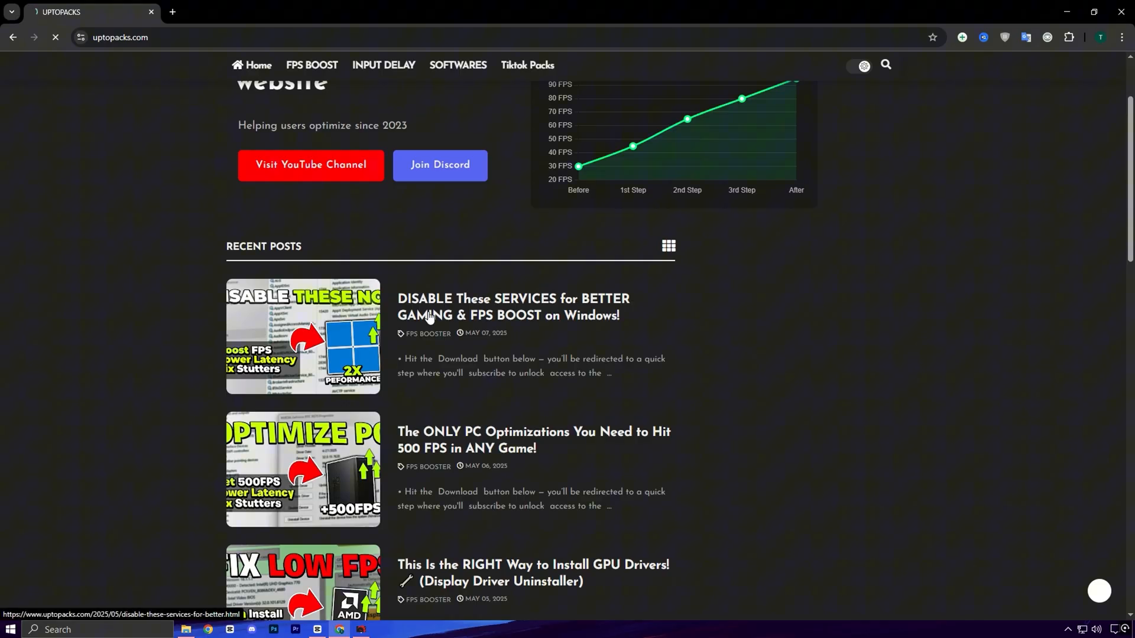
{"action": "left_click", "coordinate": [513, 307]}
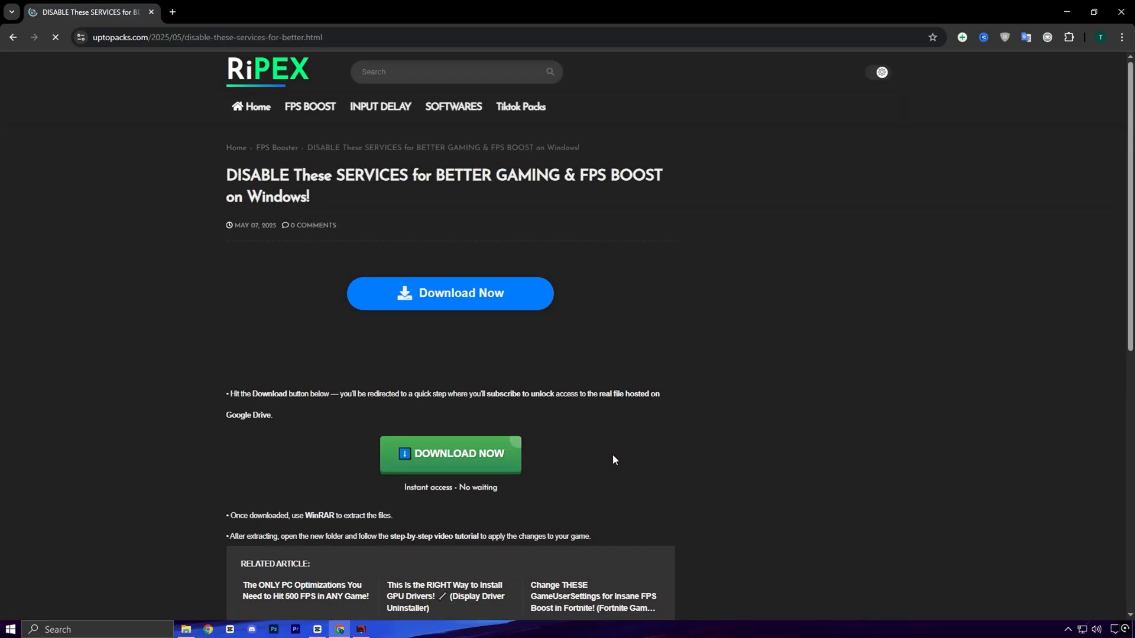
{"action": "scroll", "scroll_direction": "down", "scroll_amount": 3}
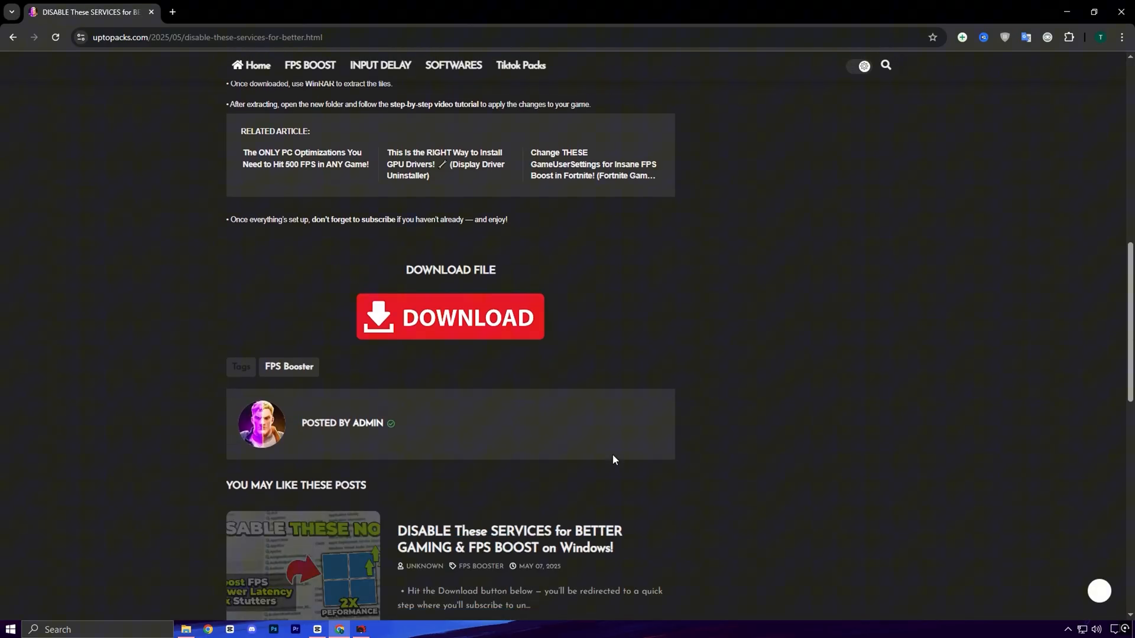
{"action": "scroll", "scroll_direction": "down", "scroll_amount": 3}
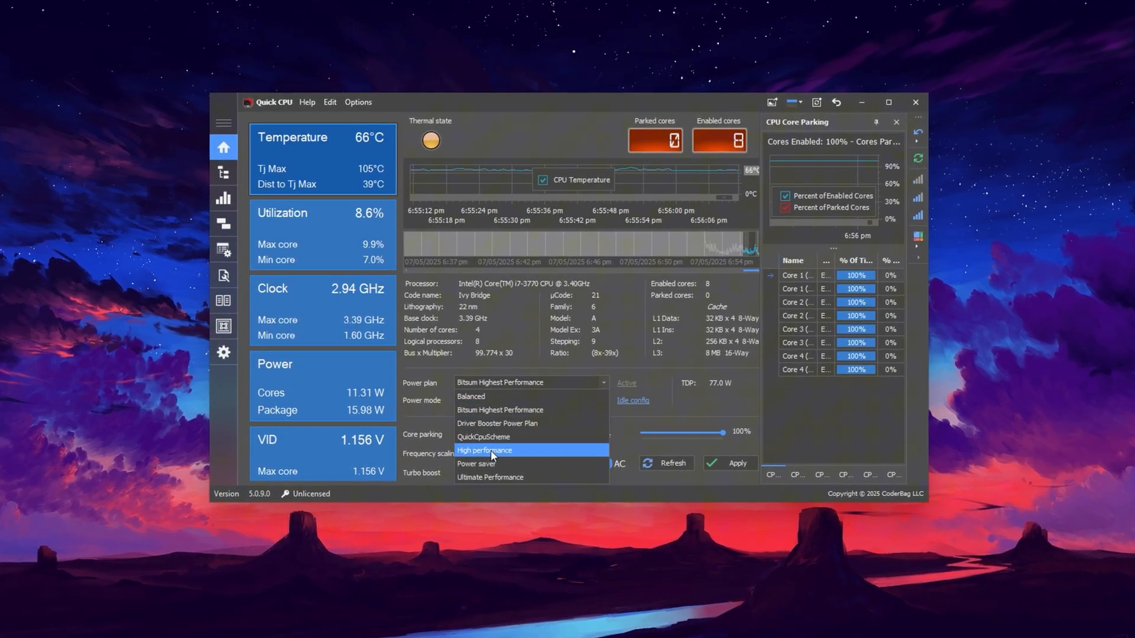
Step: Choose Ultimate Performance from Quick CPU's Power plan dropdown
{"action": "left_click", "coordinate": [490, 477]}
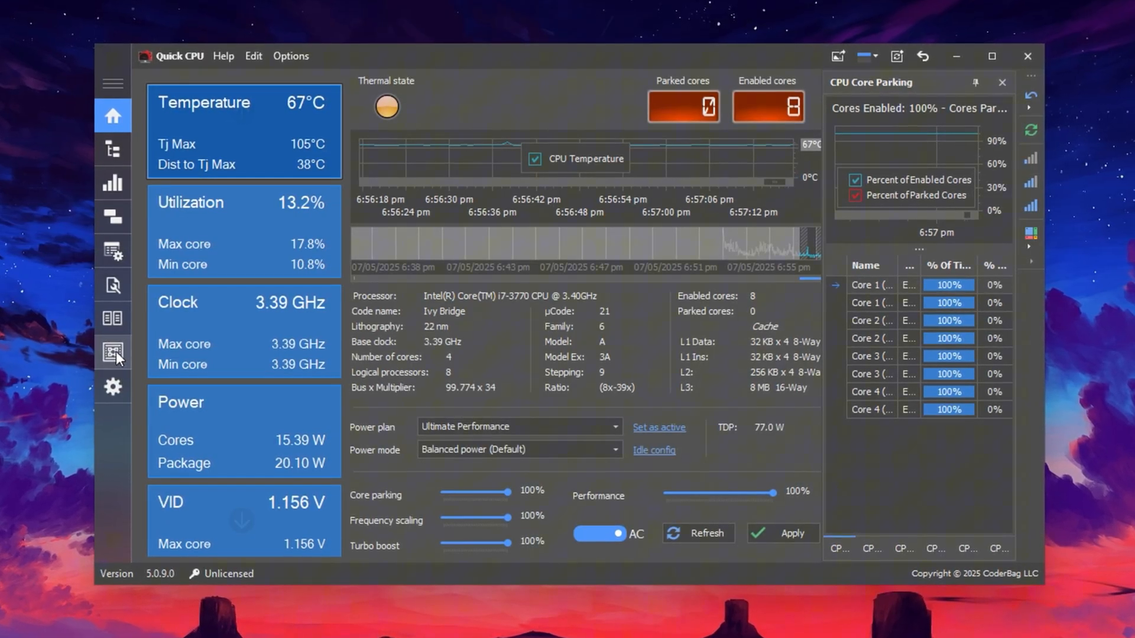
Step: Open Quick CPU's All Controls page and scroll to Core Limits And Ratios
{"action": "left_click", "coordinate": [112, 354]}
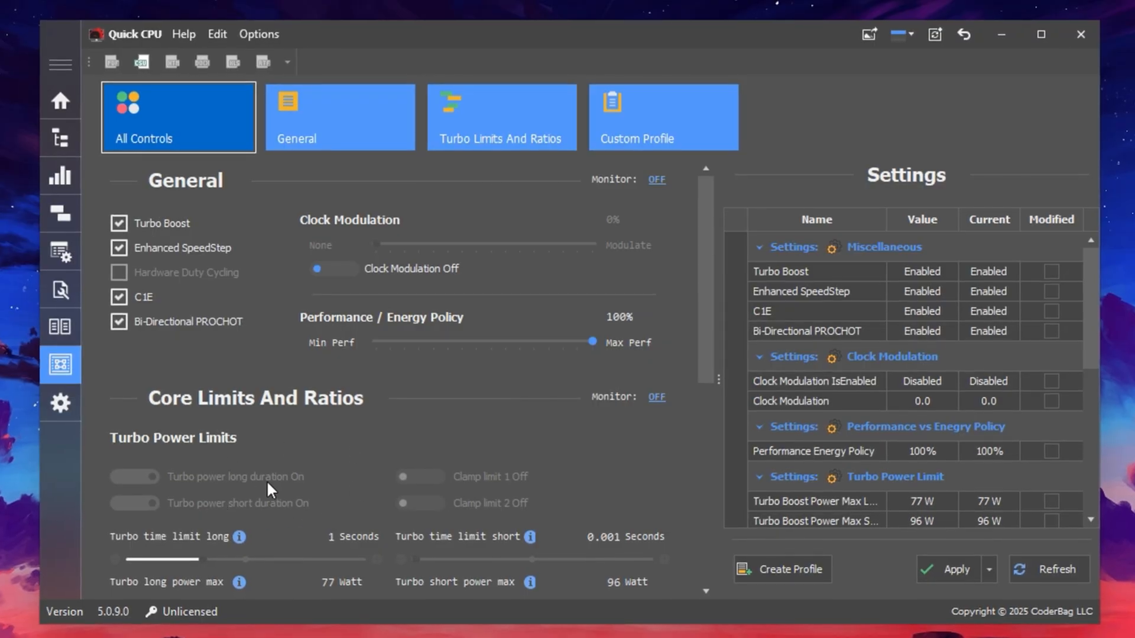
{"action": "mouse_move", "coordinate": [294, 510]}
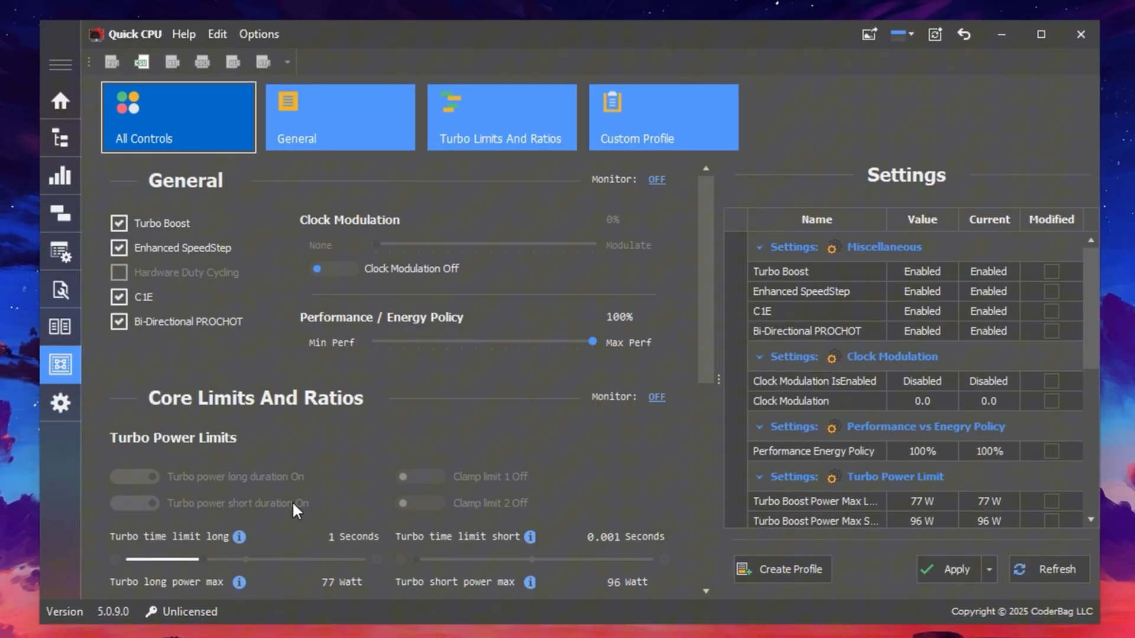
{"action": "scroll", "scroll_direction": "down", "scroll_amount": 3}
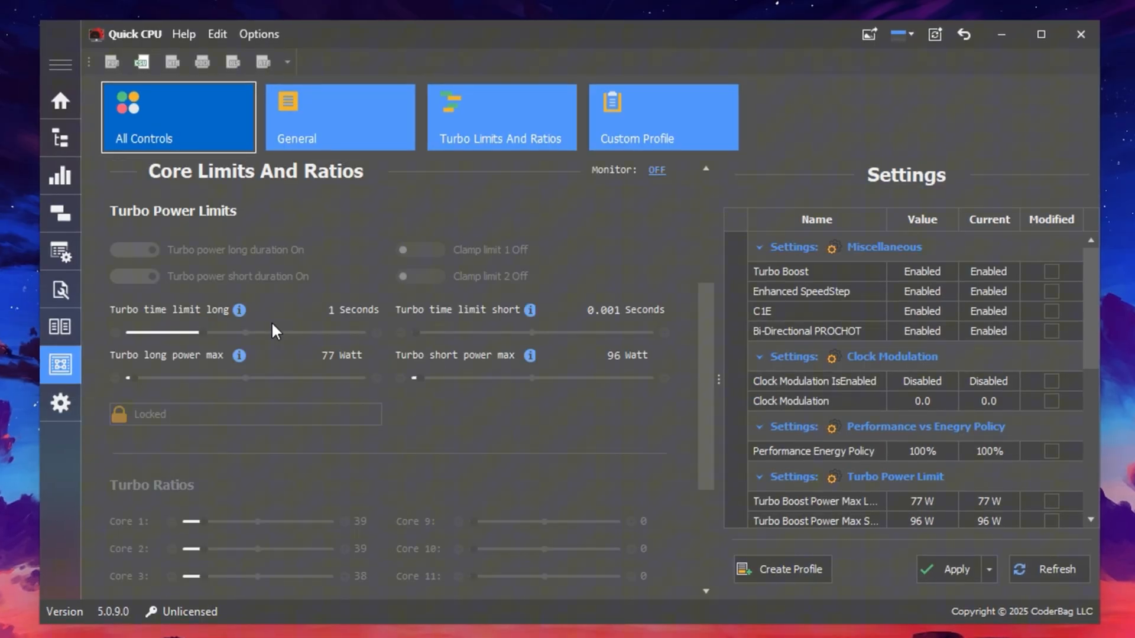
{"action": "mouse_move", "coordinate": [968, 159]}
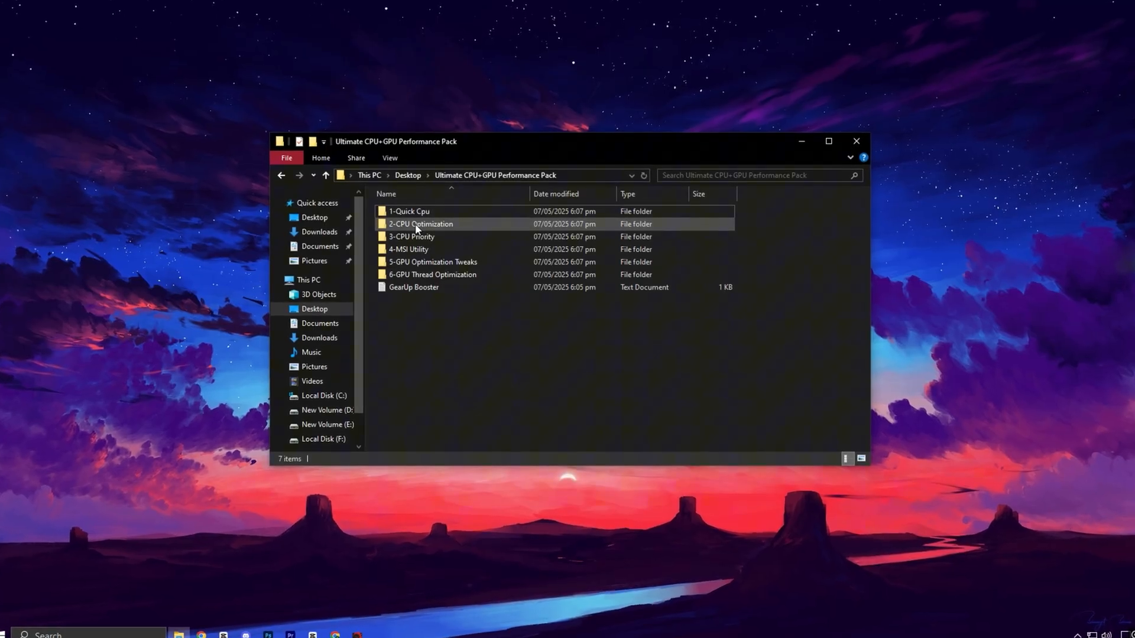
Step: Open the 2-CPU Optimization folder inside the Ultimate CPU+GPU Performance Pack
{"action": "double_click", "coordinate": [419, 223]}
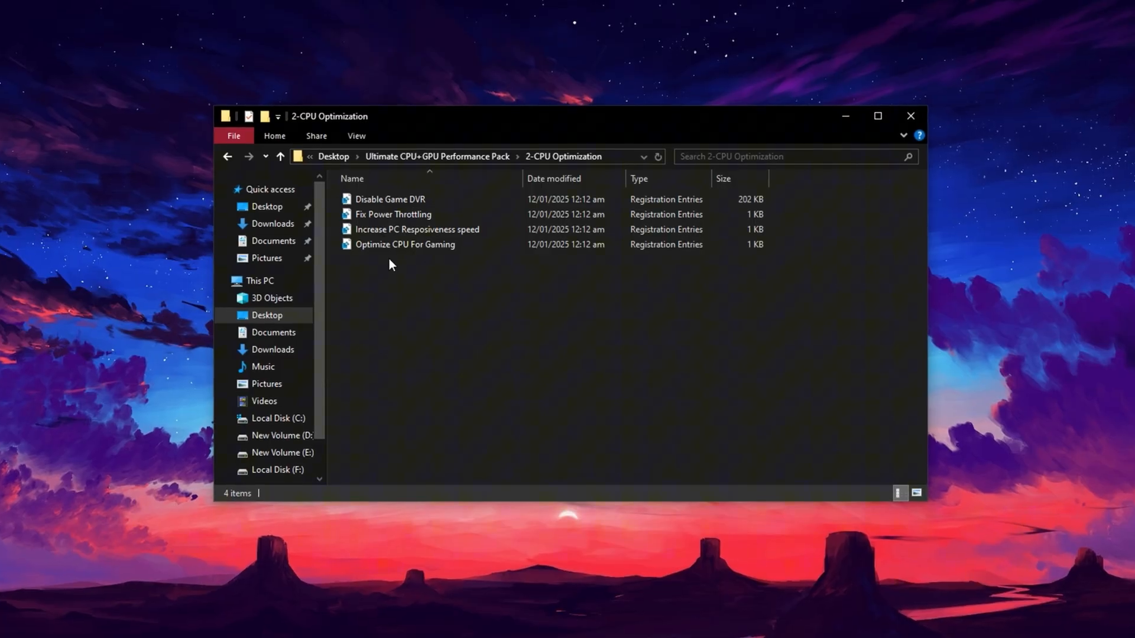
Step: Browse the INTEL and AMD folders in 3-CPU Priority, then return to the pack root
{"action": "left_click", "coordinate": [227, 154]}
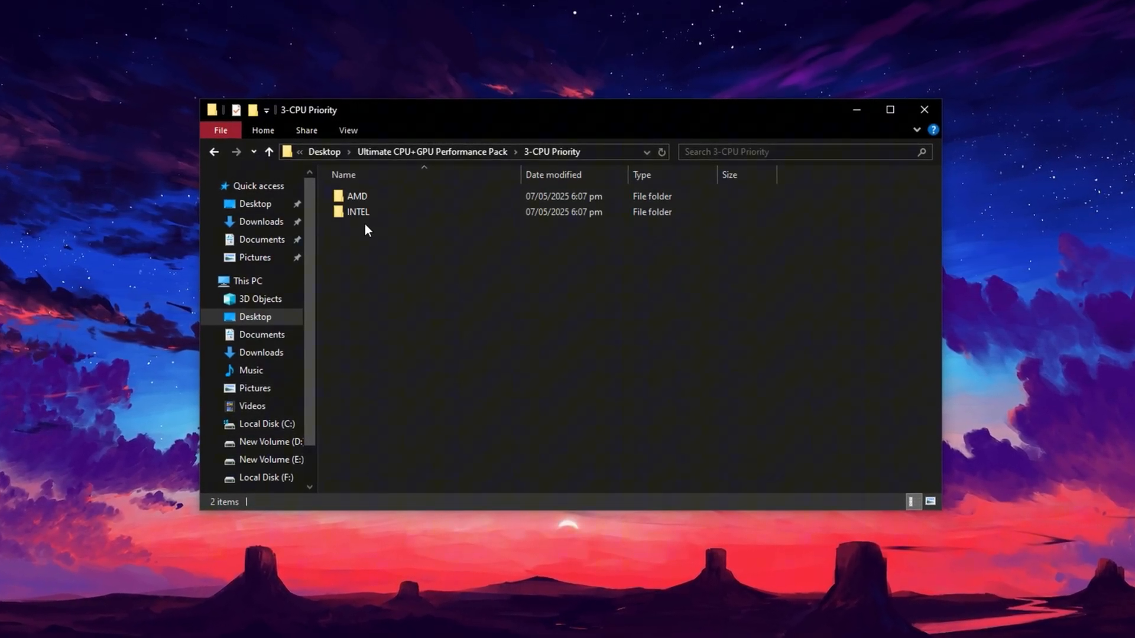
{"action": "left_click", "coordinate": [355, 212]}
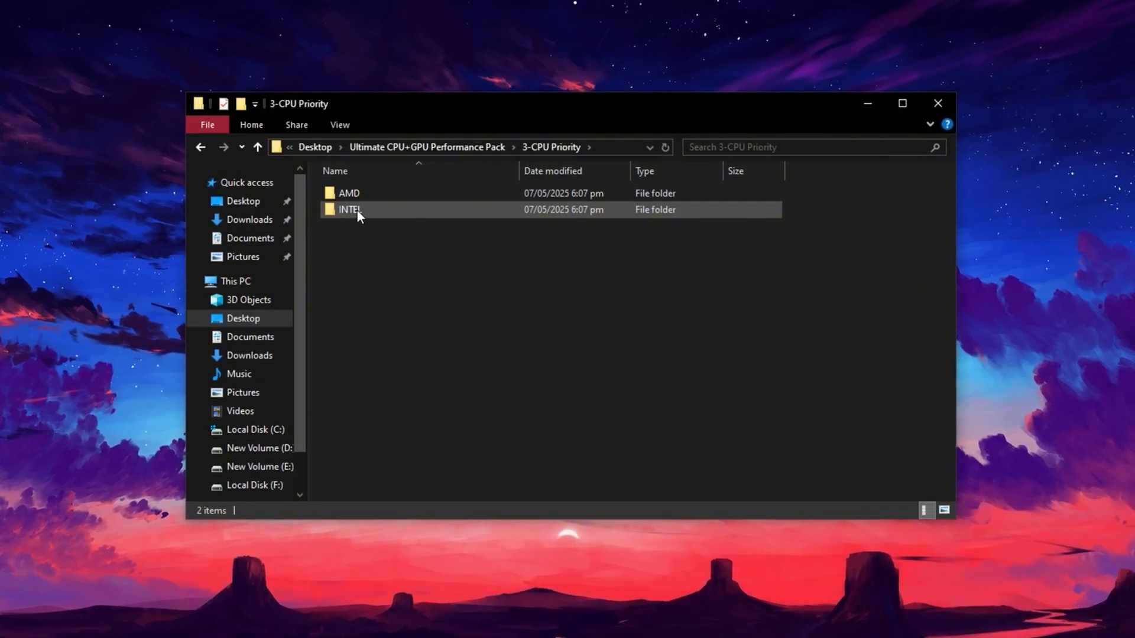
{"action": "left_click", "coordinate": [345, 191]}
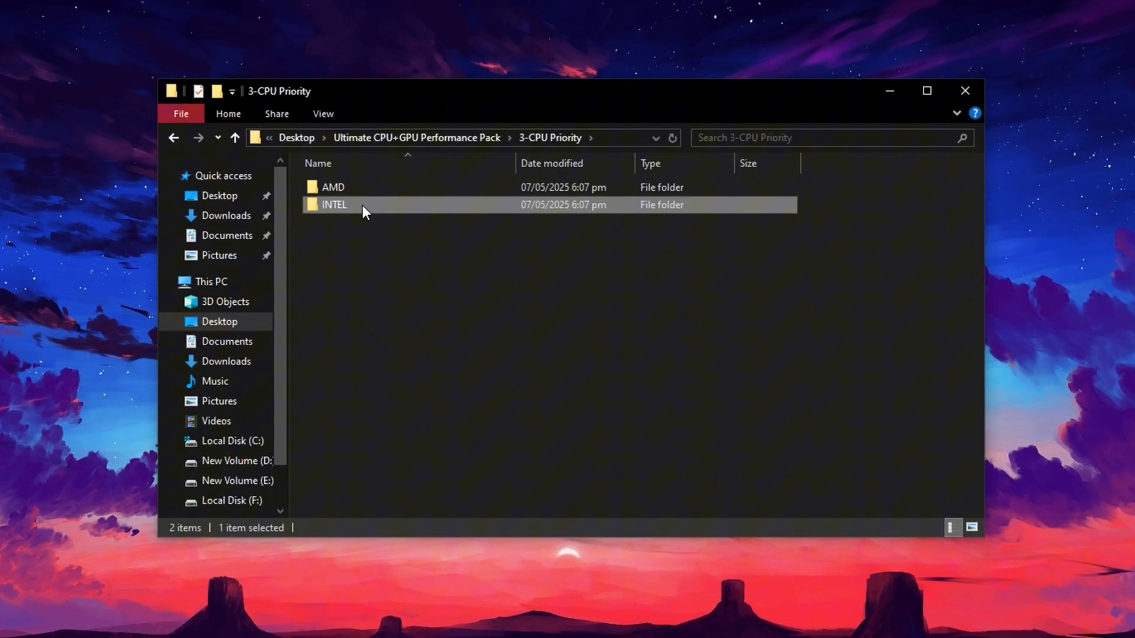
{"action": "double_click", "coordinate": [333, 205]}
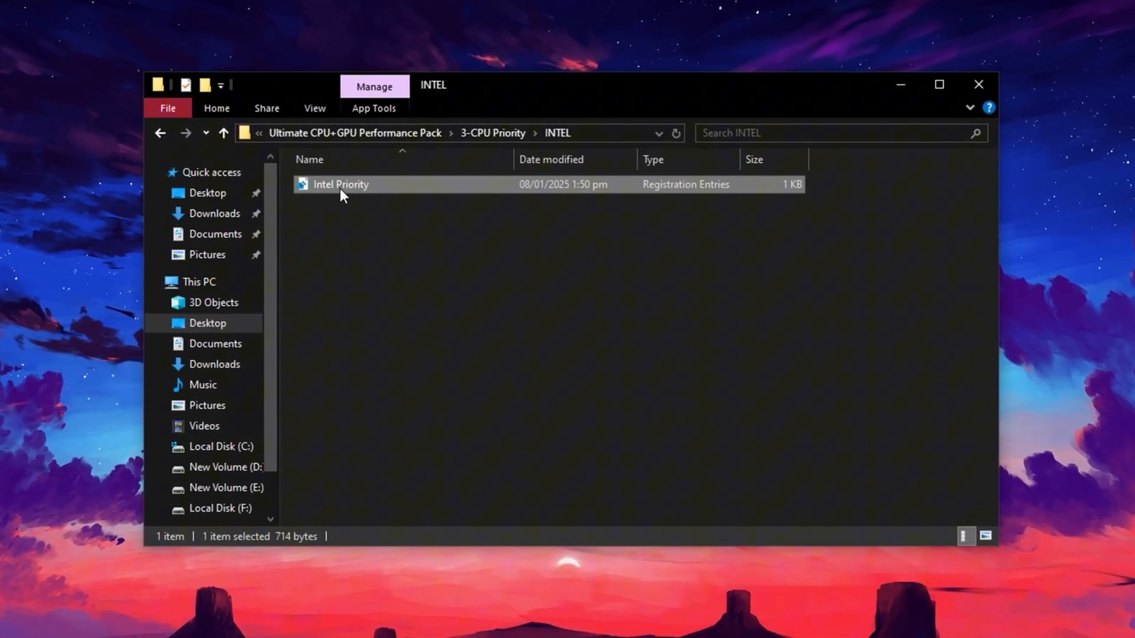
{"action": "left_click", "coordinate": [224, 133]}
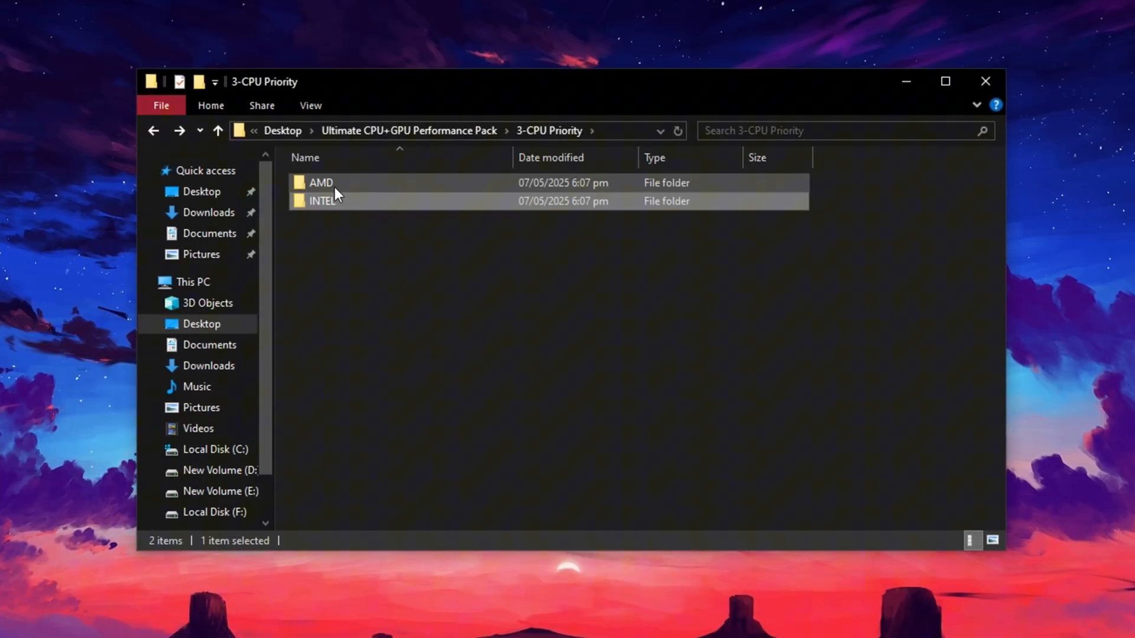
{"action": "double_click", "coordinate": [320, 182]}
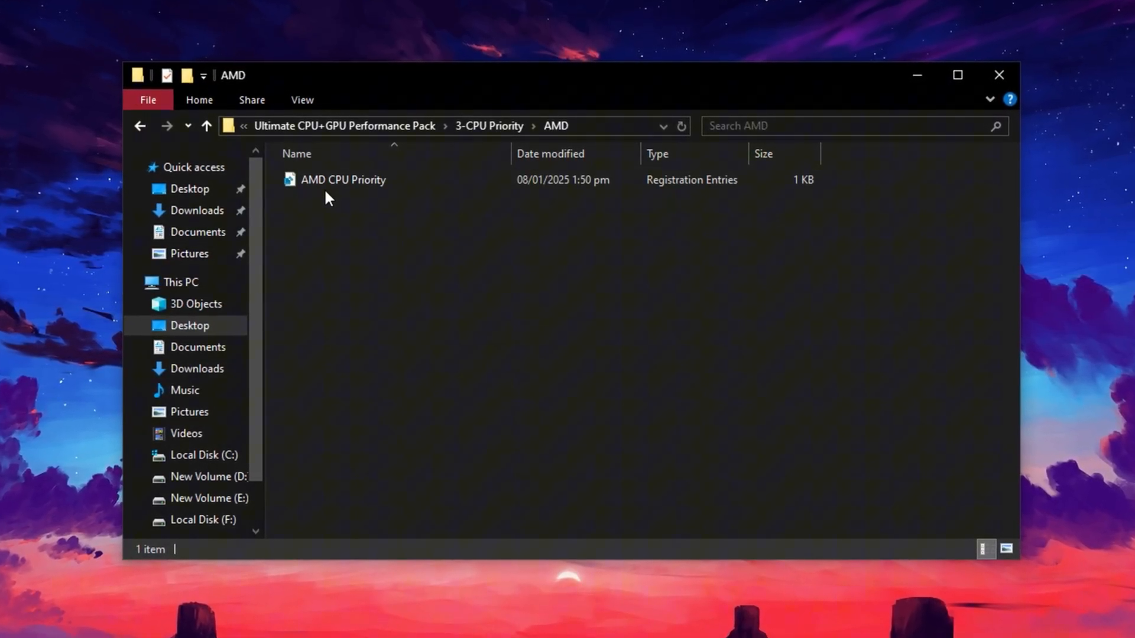
{"action": "left_click", "coordinate": [206, 125]}
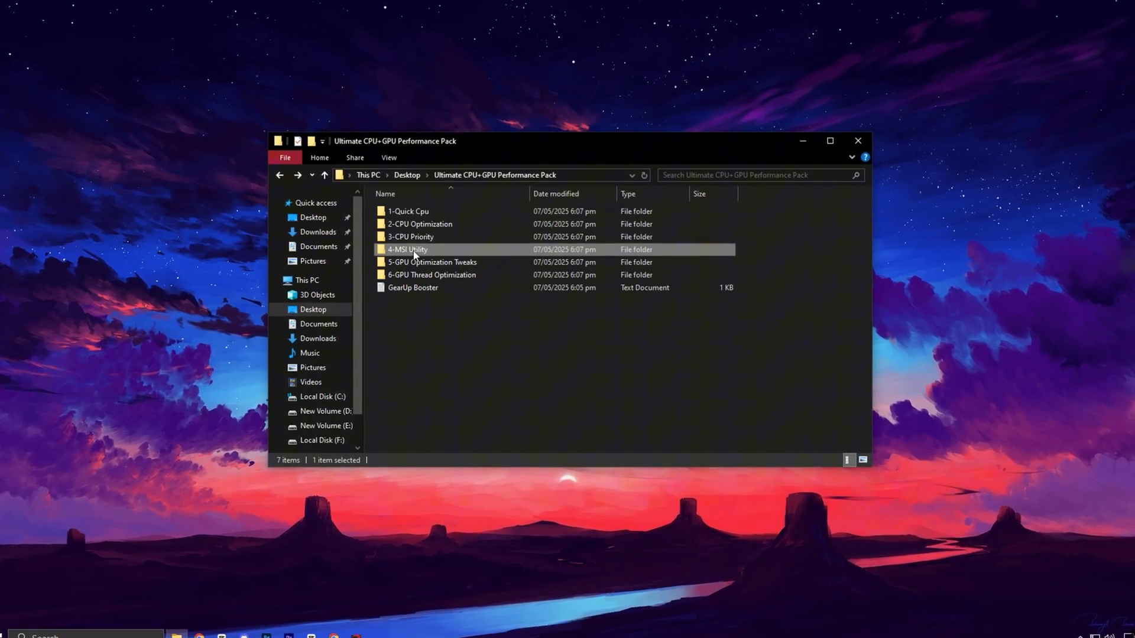
Step: Run MSI_util_v3 and enable MSI mode with an interrupt priority for the GTX 1050 Ti
{"action": "double_click", "coordinate": [408, 249]}
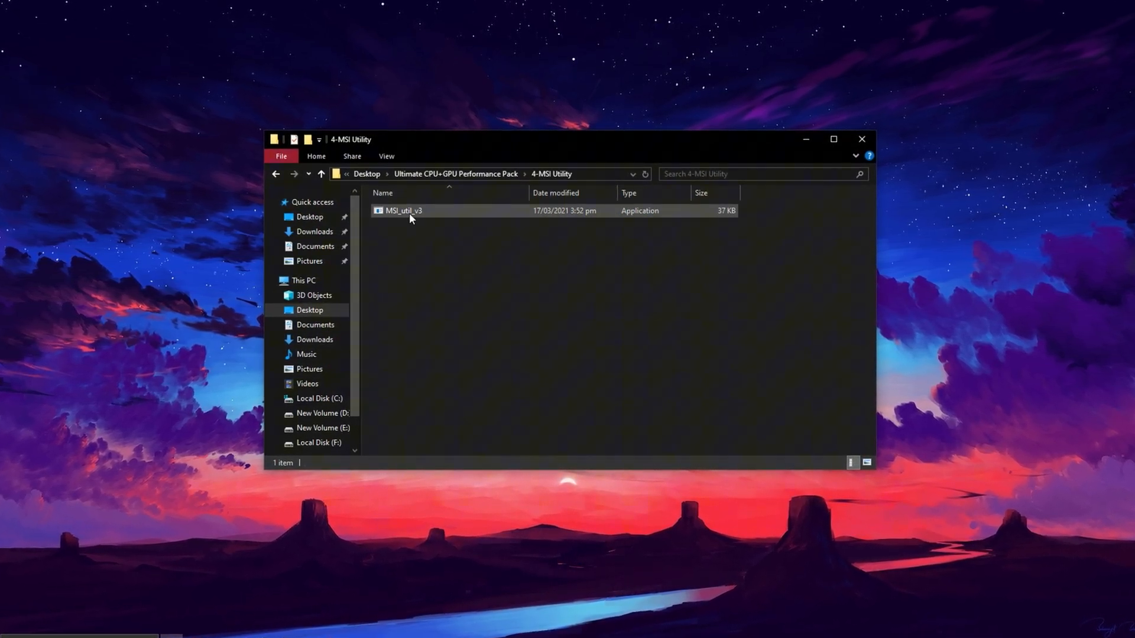
{"action": "left_click", "coordinate": [402, 211]}
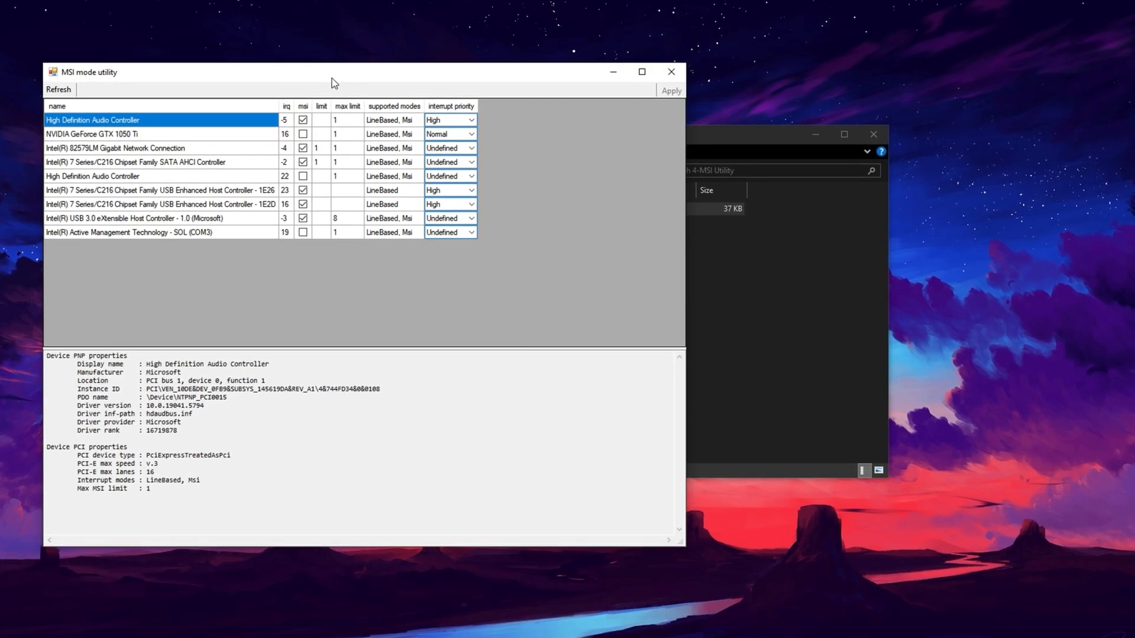
{"action": "left_click_drag", "start_coordinate": [334, 71], "coordinate": [596, 116]}
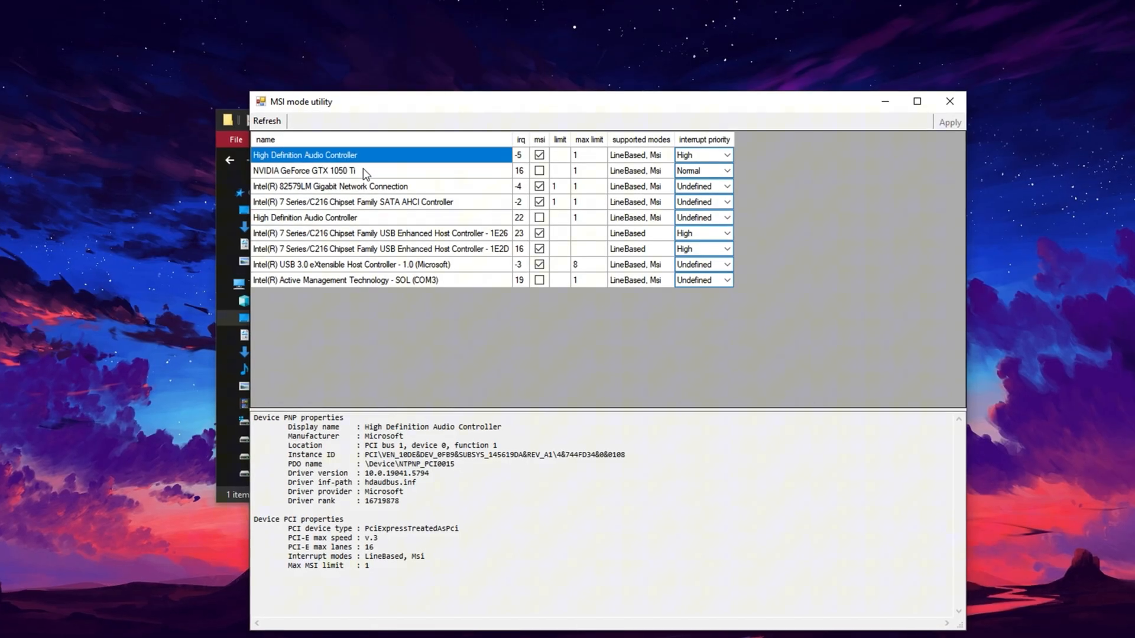
{"action": "left_click", "coordinate": [362, 170]}
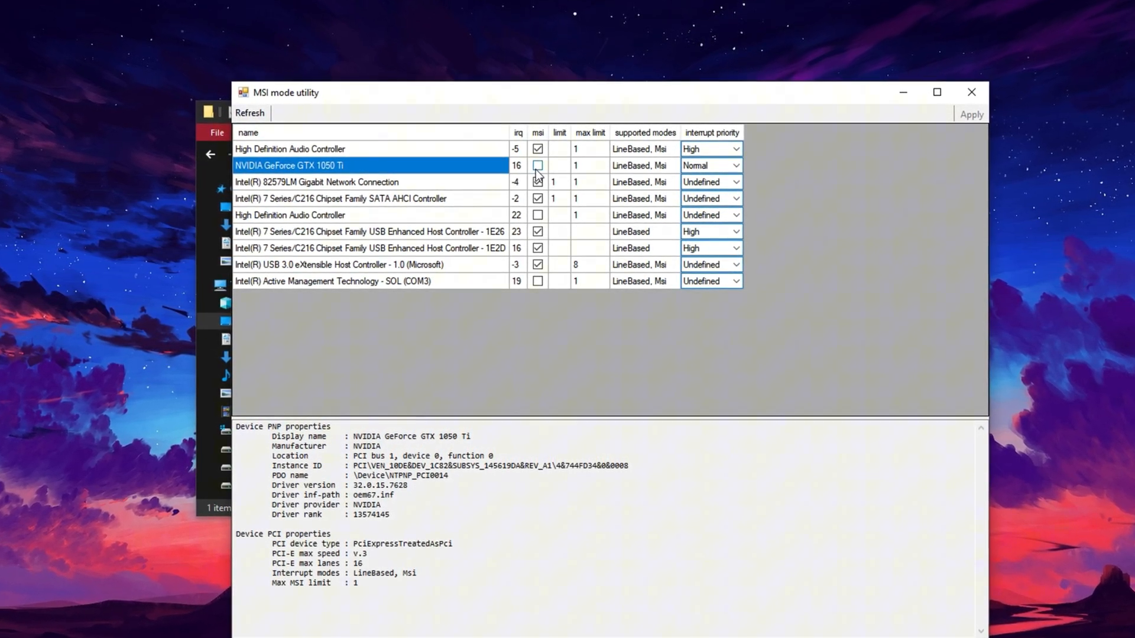
{"action": "left_click", "coordinate": [537, 164]}
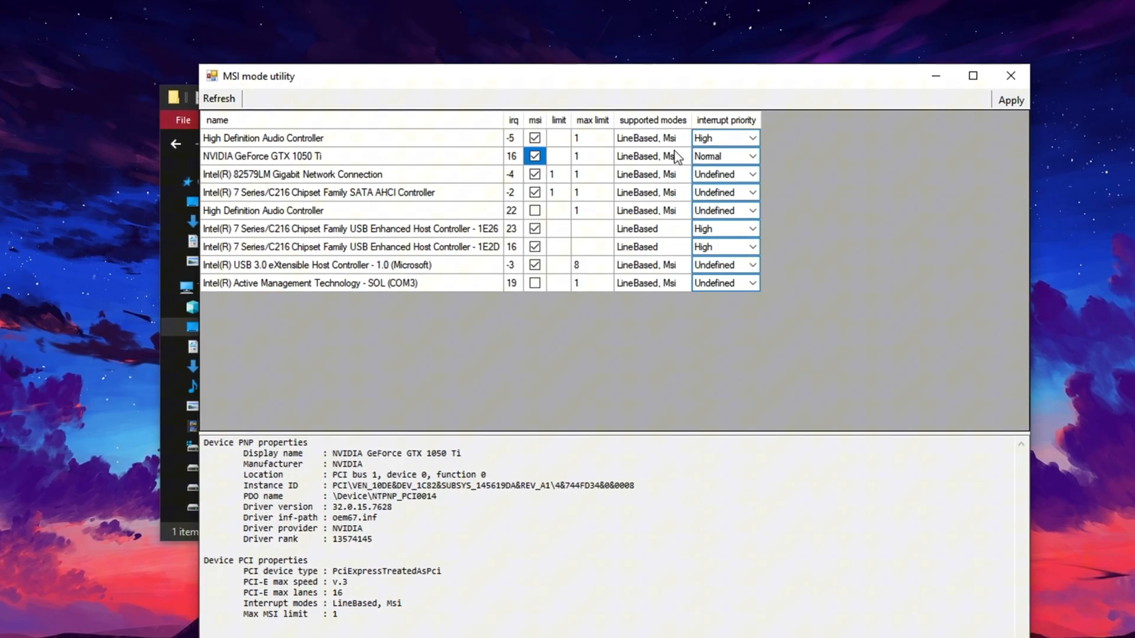
{"action": "left_click", "coordinate": [752, 155]}
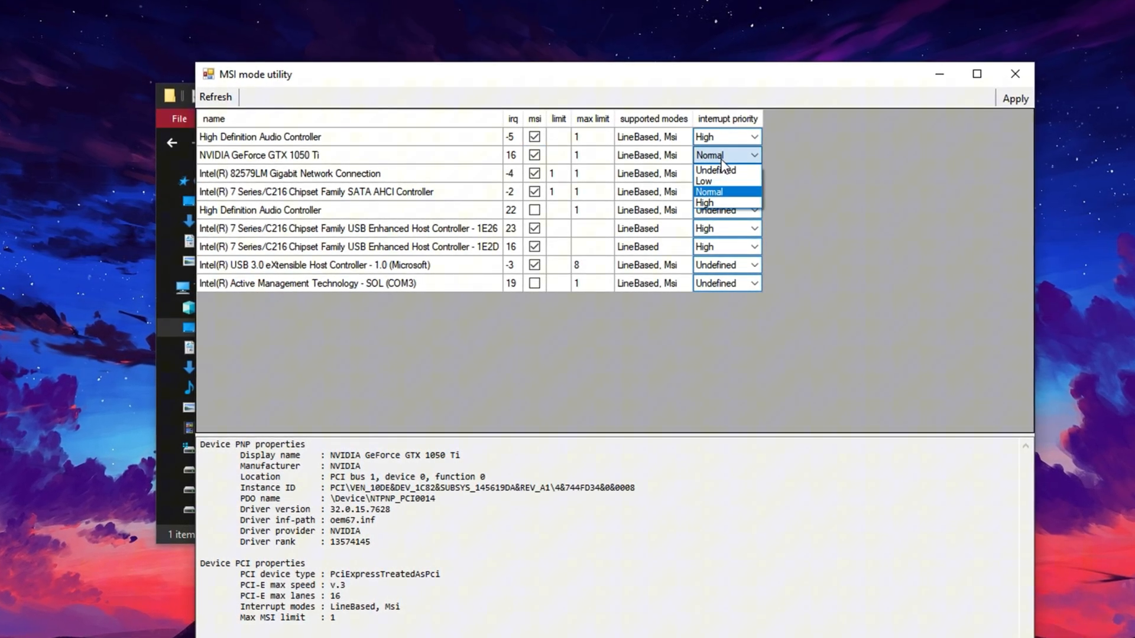
{"action": "left_click", "coordinate": [704, 203]}
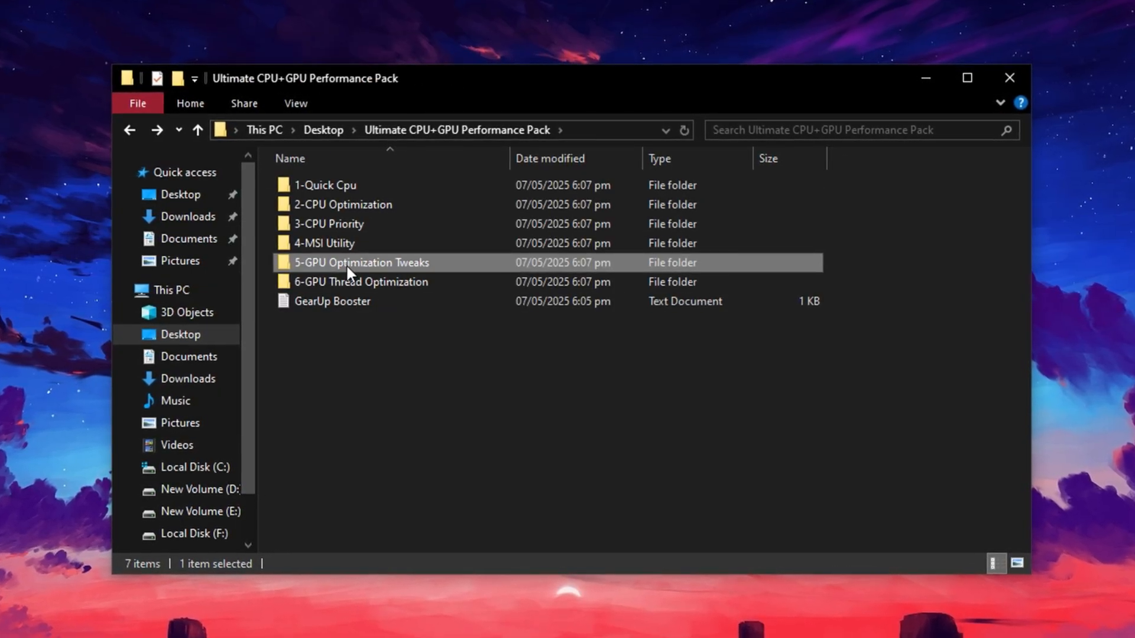
Step: Merge Low-Med Optimization.reg from 5-GPU Optimization Tweaks, confirming the registry prompt
{"action": "double_click", "coordinate": [361, 262]}
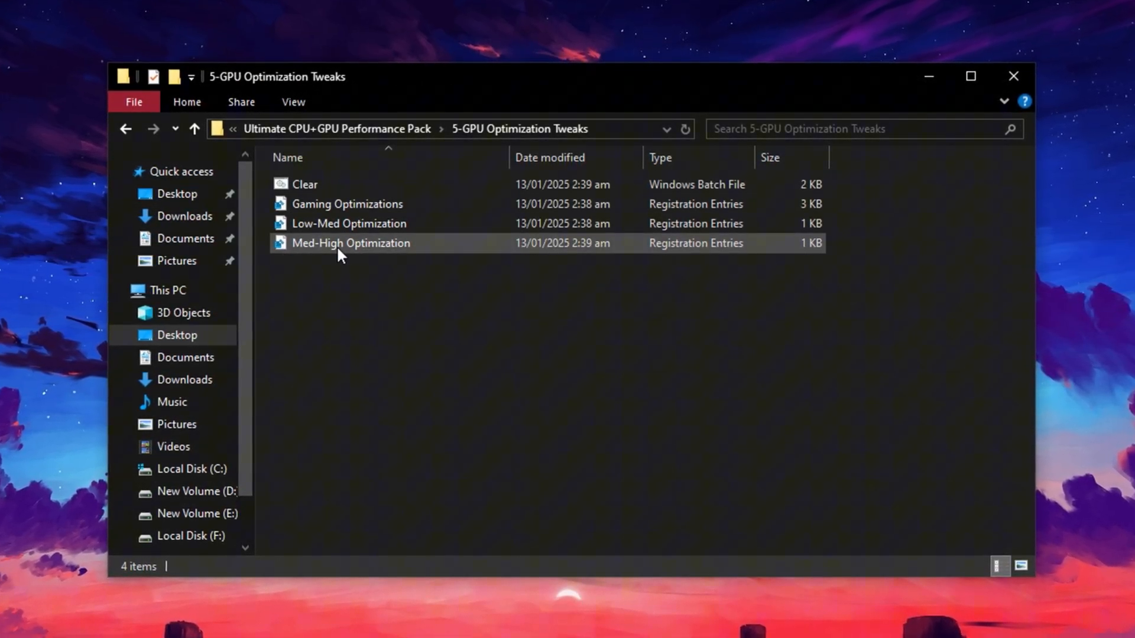
{"action": "left_click", "coordinate": [347, 203]}
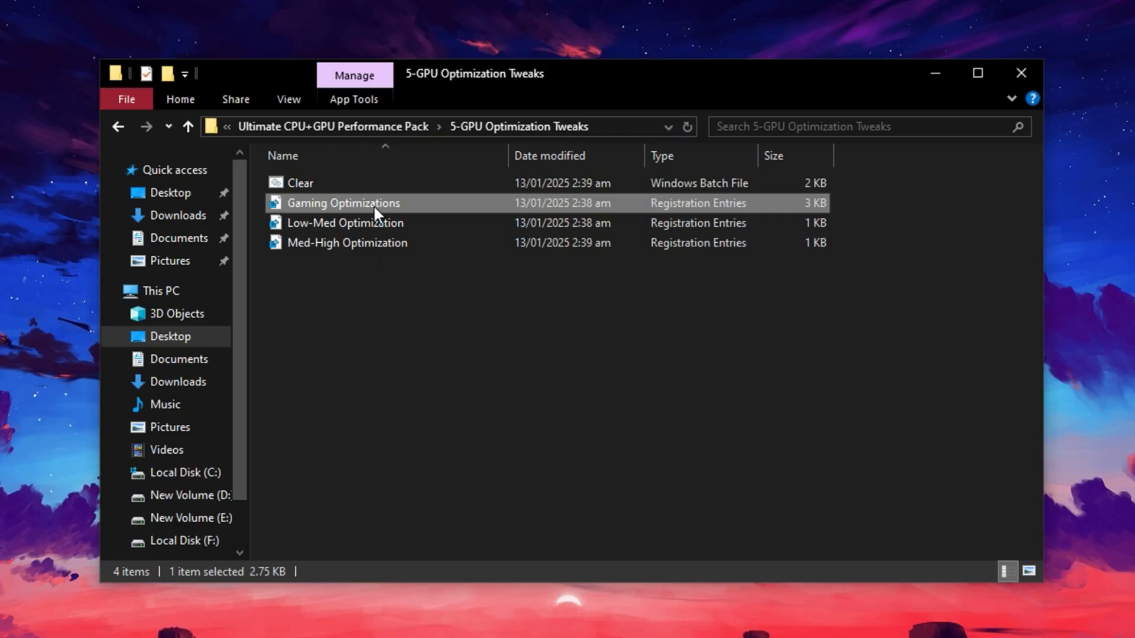
{"action": "mouse_move", "coordinate": [370, 217]}
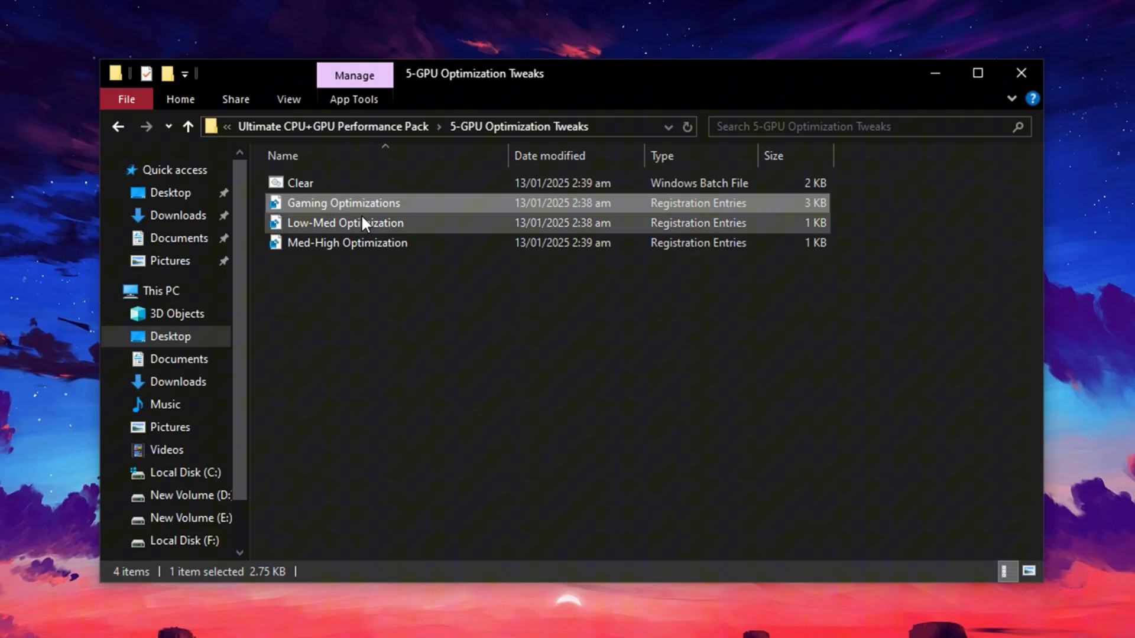
{"action": "mouse_move", "coordinate": [374, 210]}
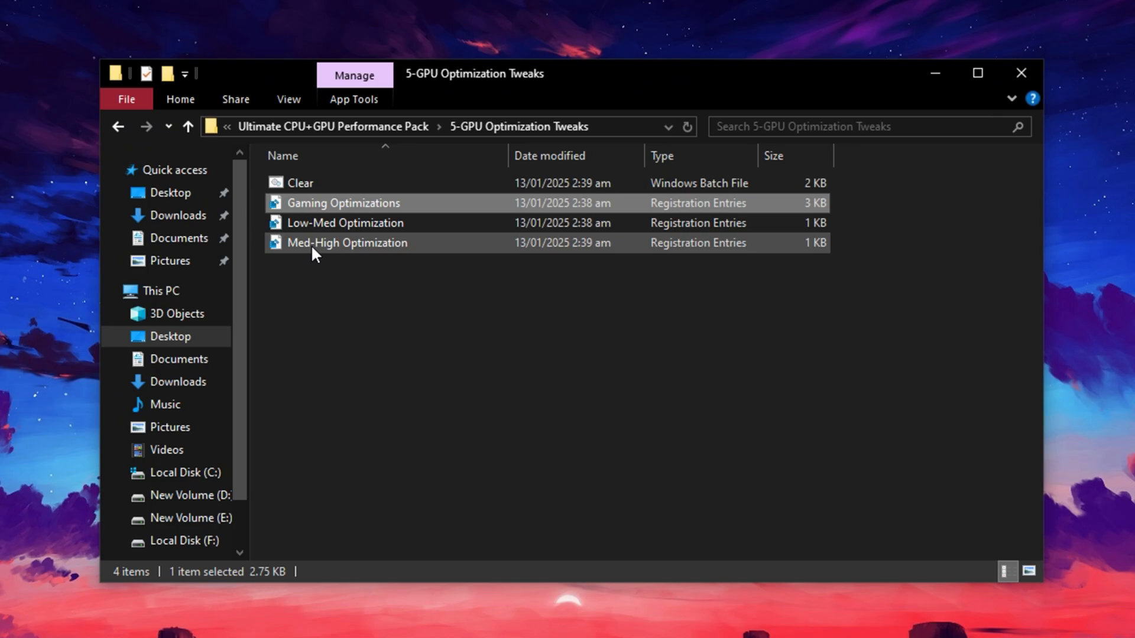
{"action": "left_click", "coordinate": [346, 242]}
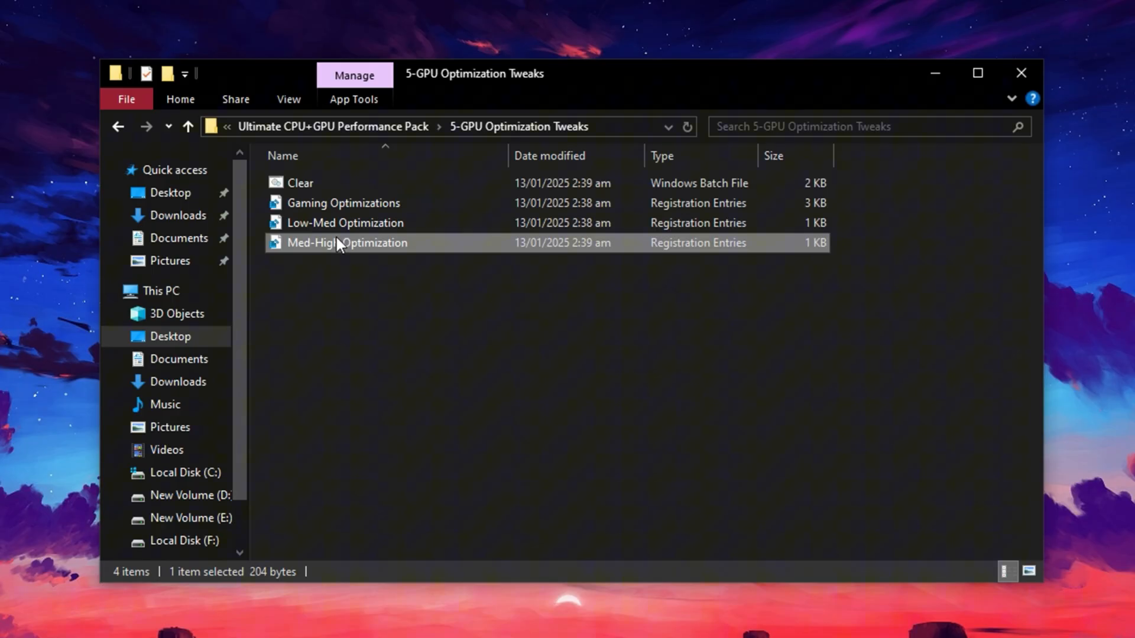
{"action": "mouse_move", "coordinate": [318, 248]}
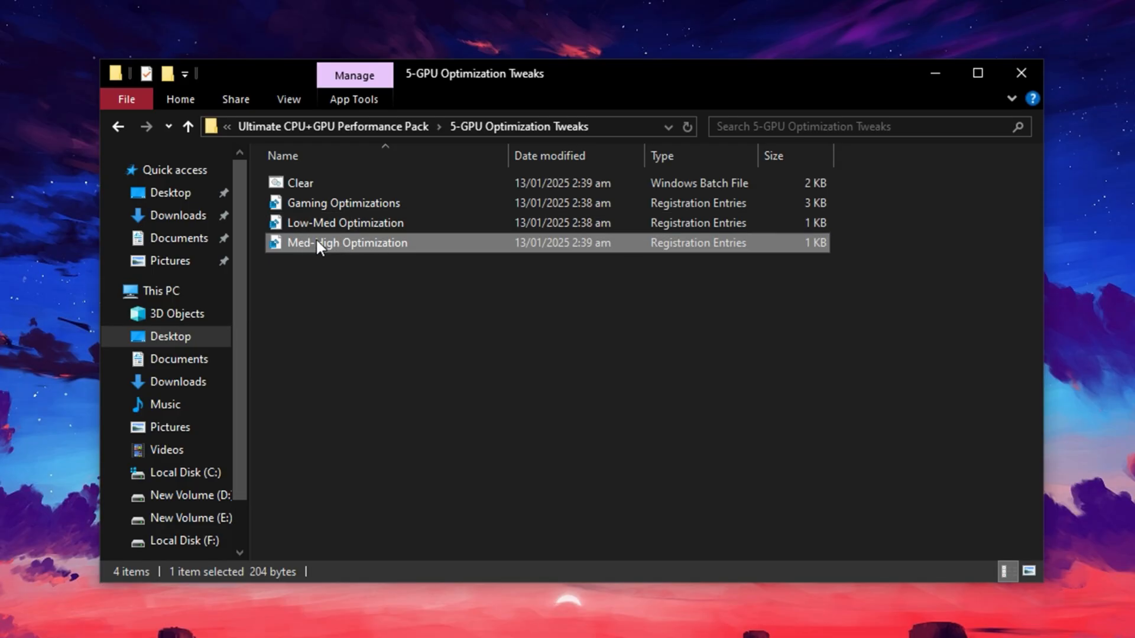
{"action": "left_click", "coordinate": [345, 222]}
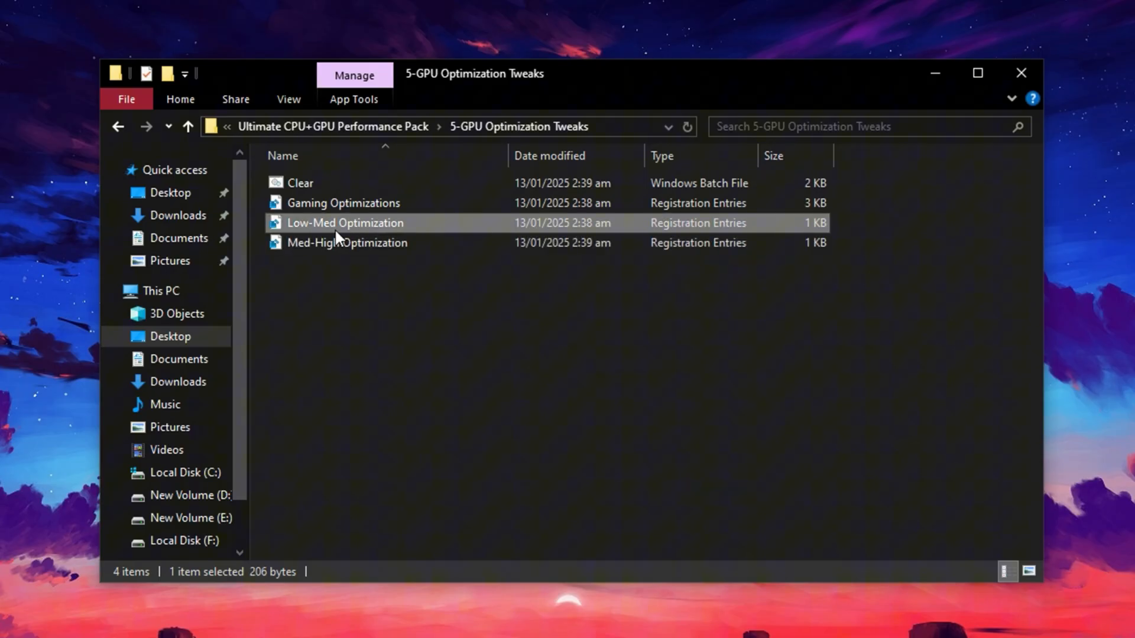
{"action": "mouse_move", "coordinate": [338, 239]}
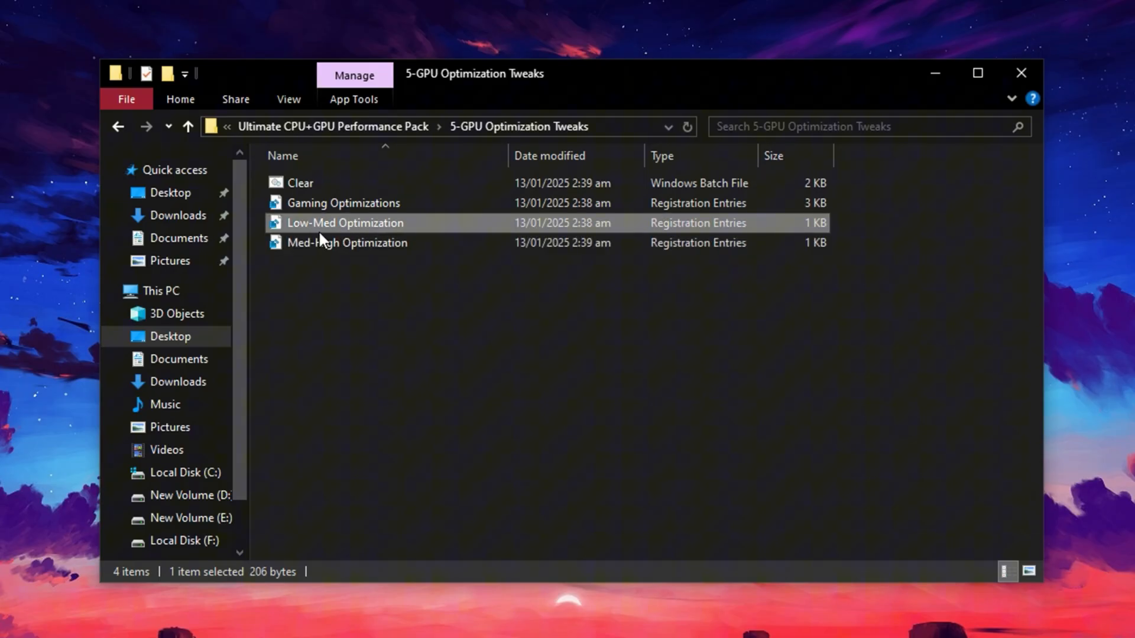
{"action": "left_click", "coordinate": [347, 242]}
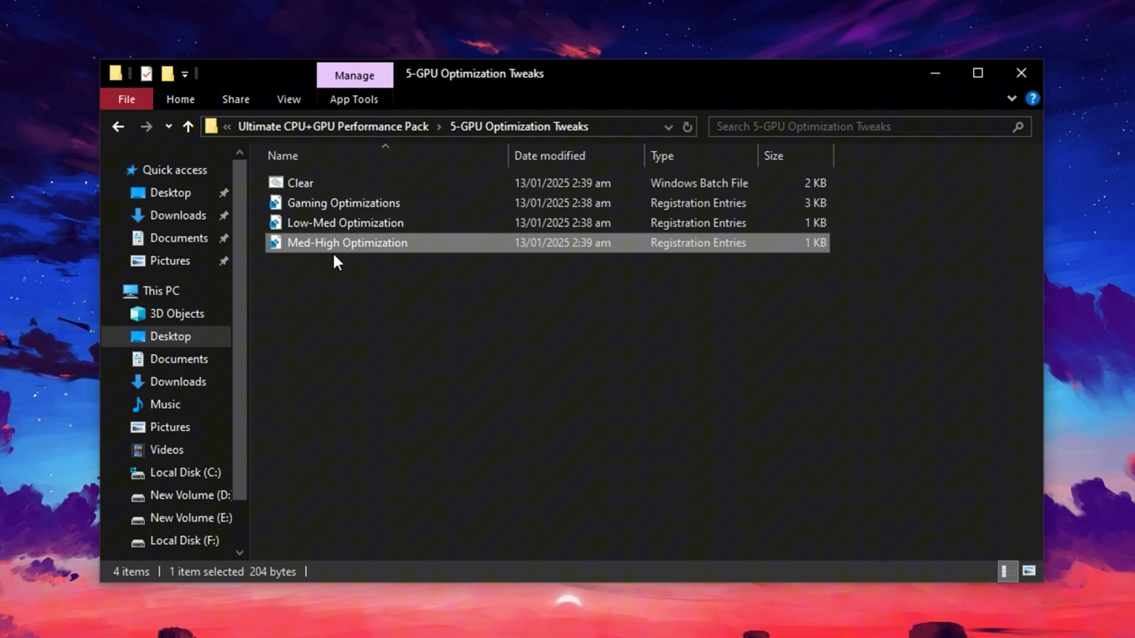
{"action": "mouse_move", "coordinate": [365, 258]}
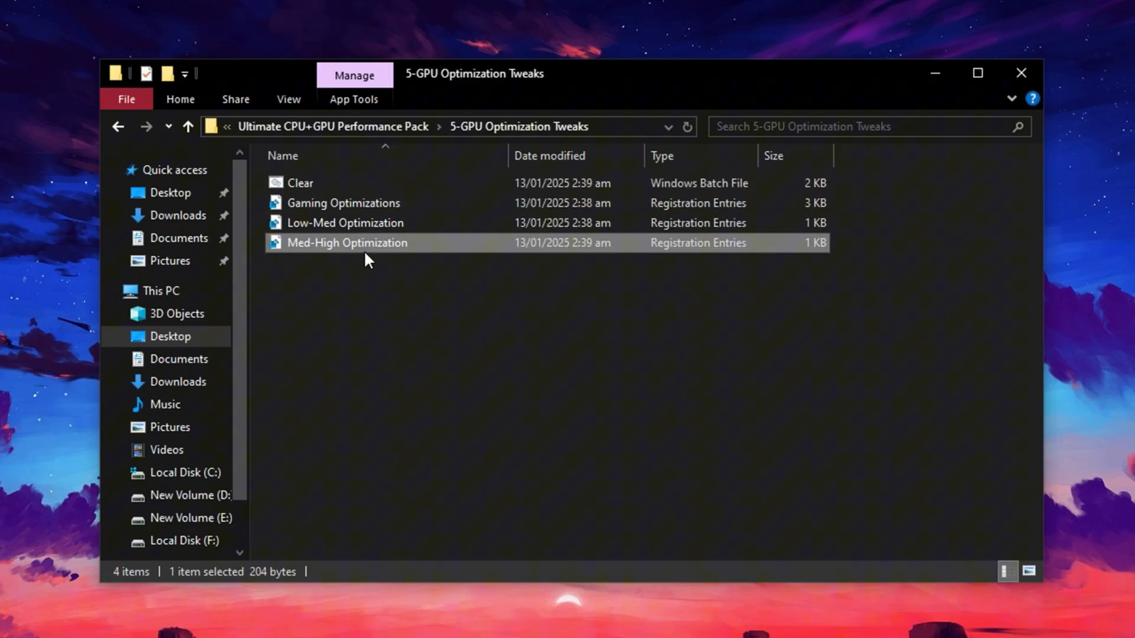
{"action": "left_click", "coordinate": [345, 222]}
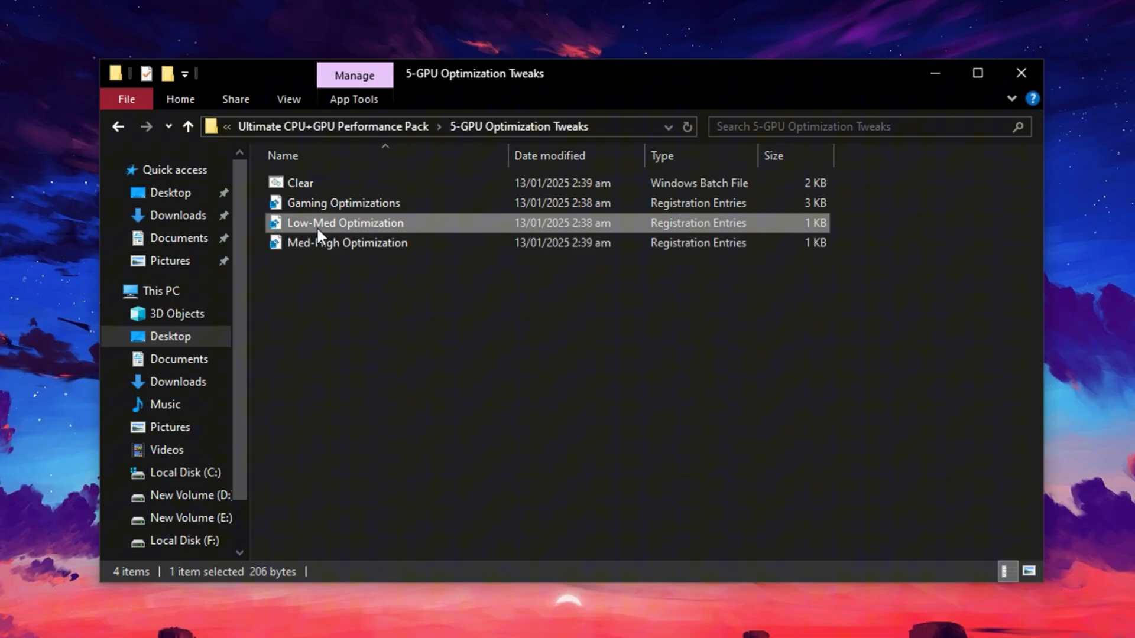
{"action": "mouse_move", "coordinate": [320, 226]}
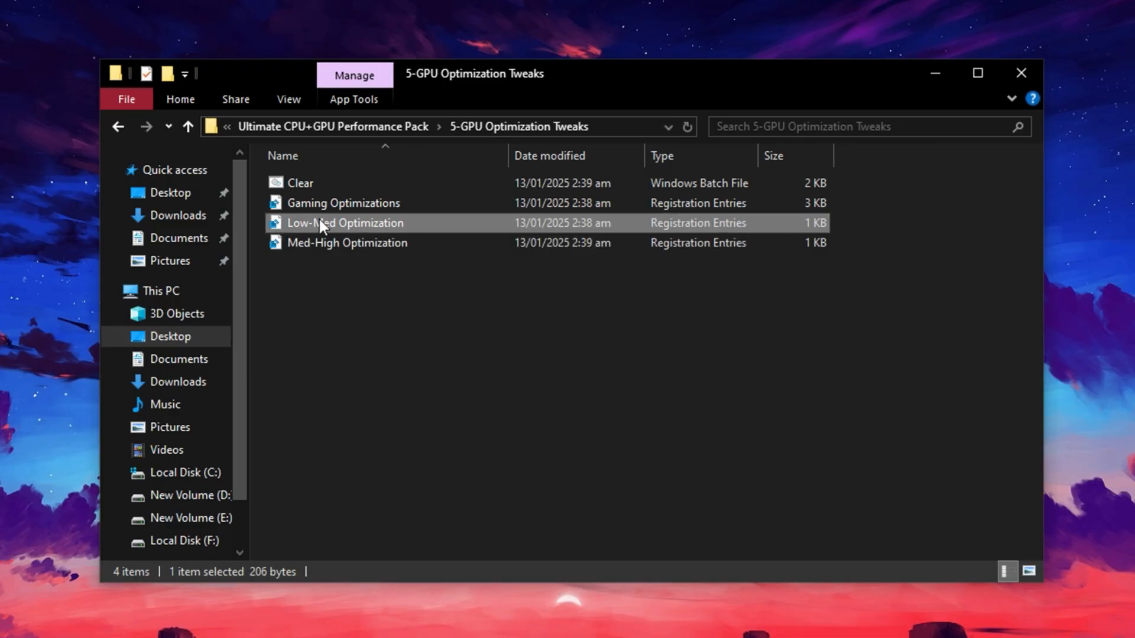
{"action": "double_click", "coordinate": [345, 223]}
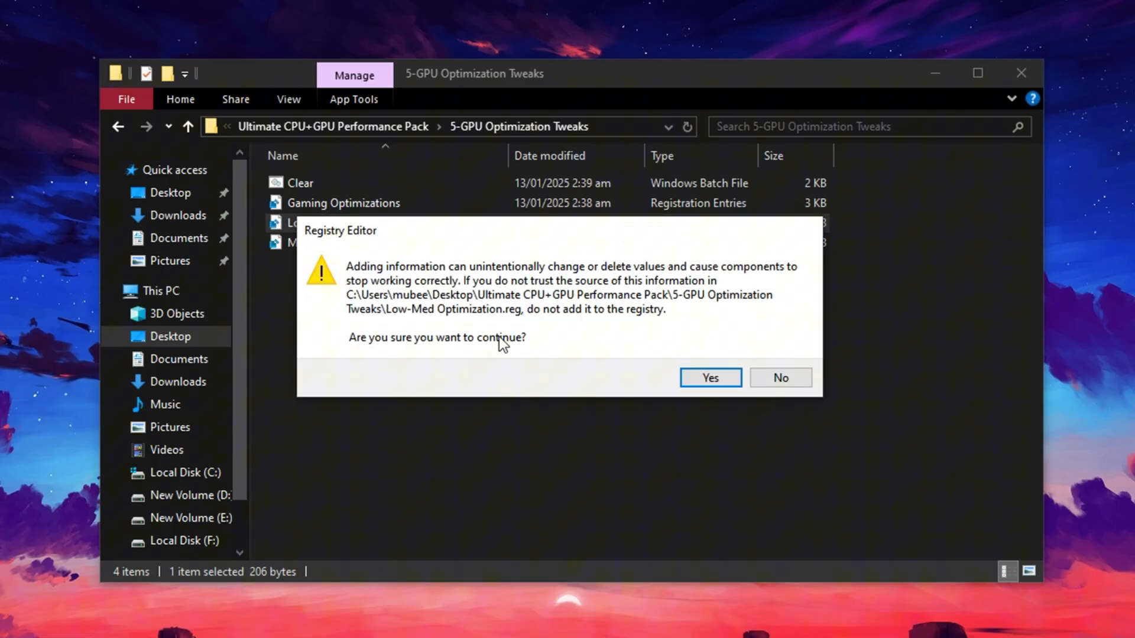
{"action": "left_click", "coordinate": [709, 377]}
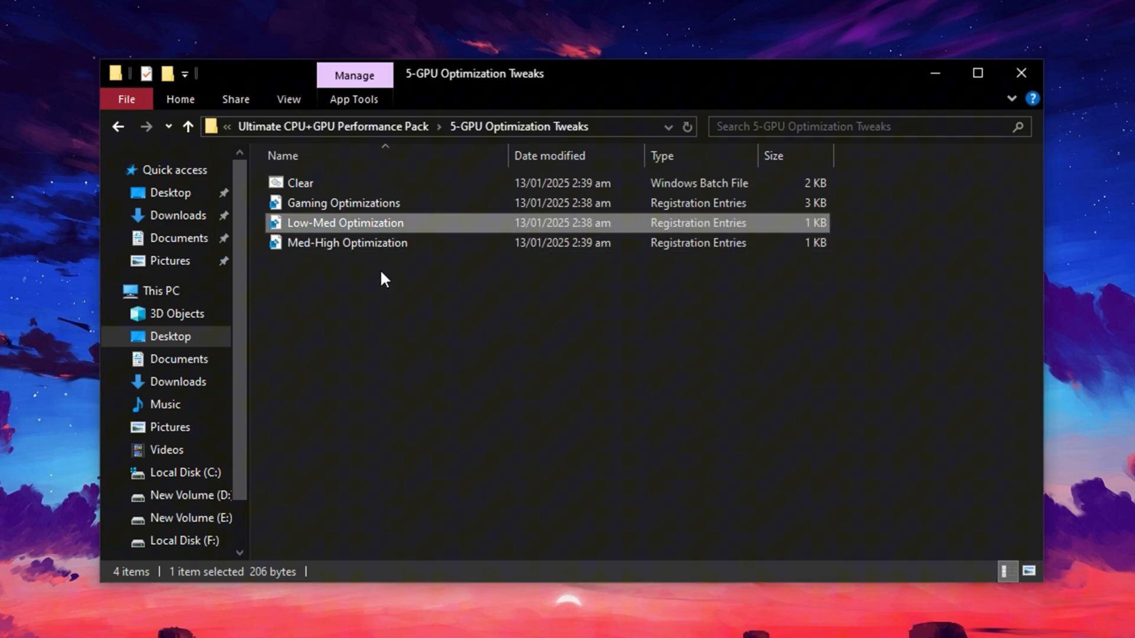
{"action": "left_click", "coordinate": [354, 290]}
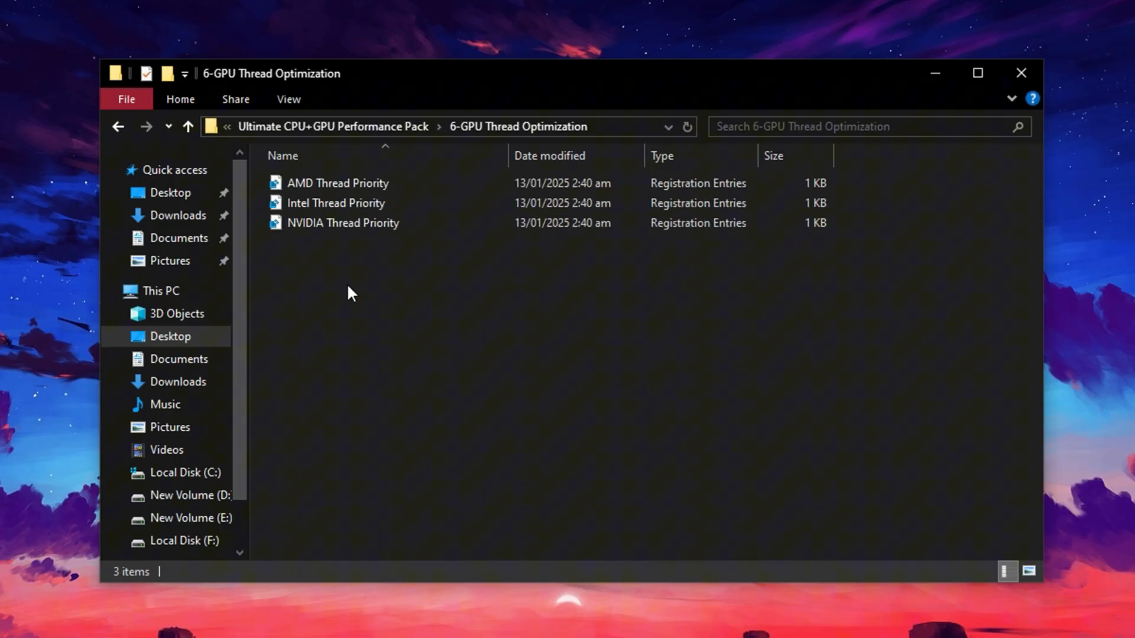
{"action": "mouse_move", "coordinate": [333, 245]}
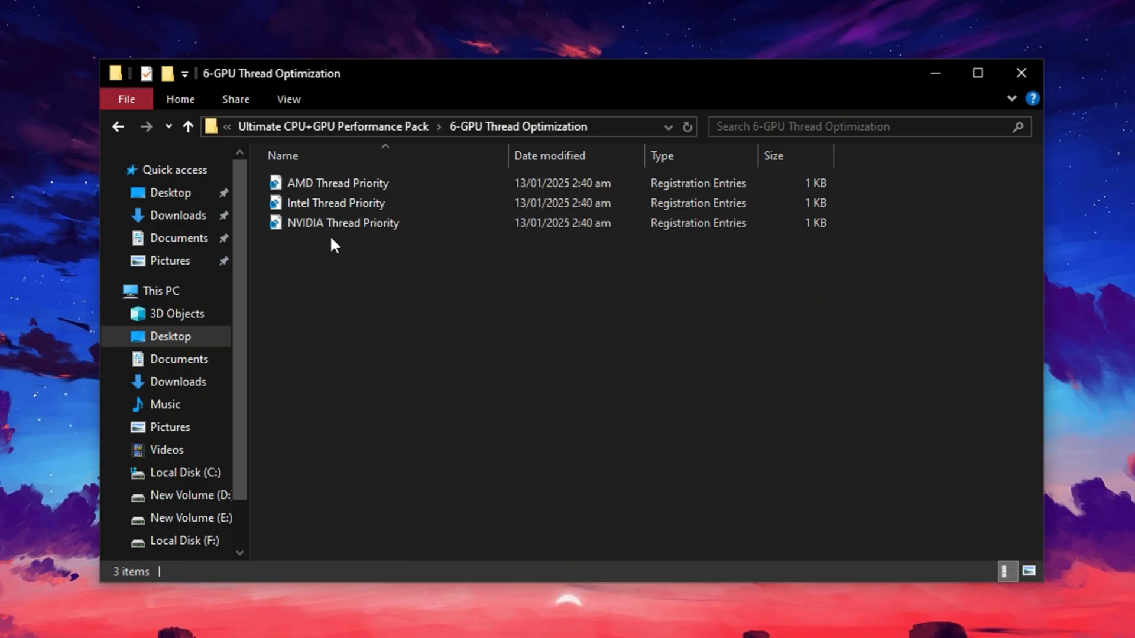
Step: Merge NVIDIA Thread Priority.reg from 6-GPU Thread Optimization and confirm with Yes
{"action": "left_click", "coordinate": [336, 182]}
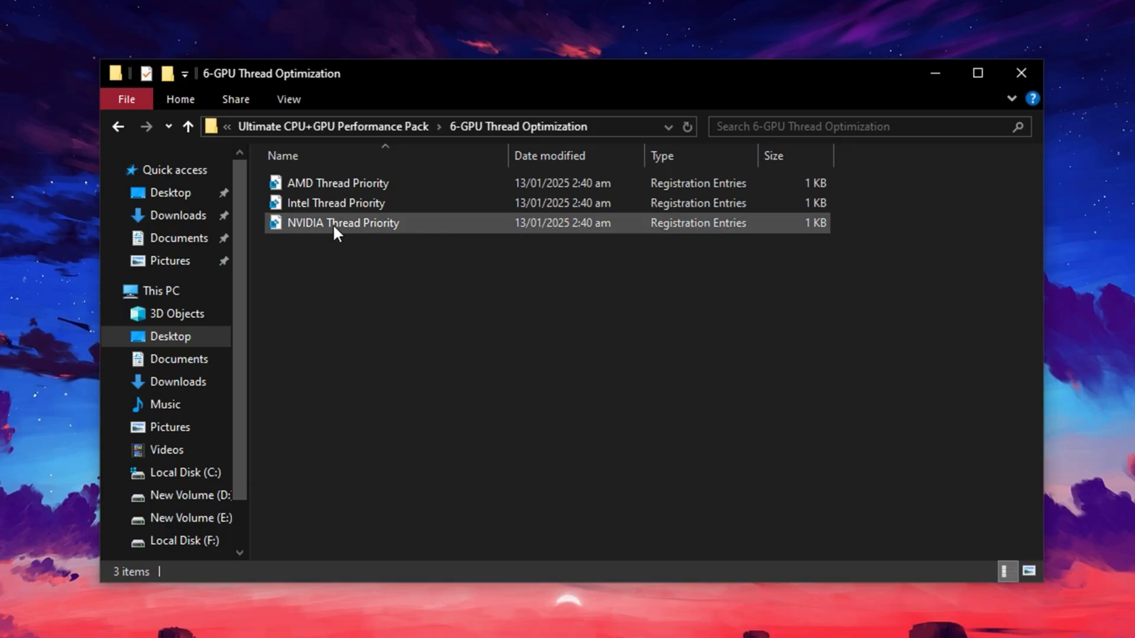
{"action": "left_click", "coordinate": [341, 222]}
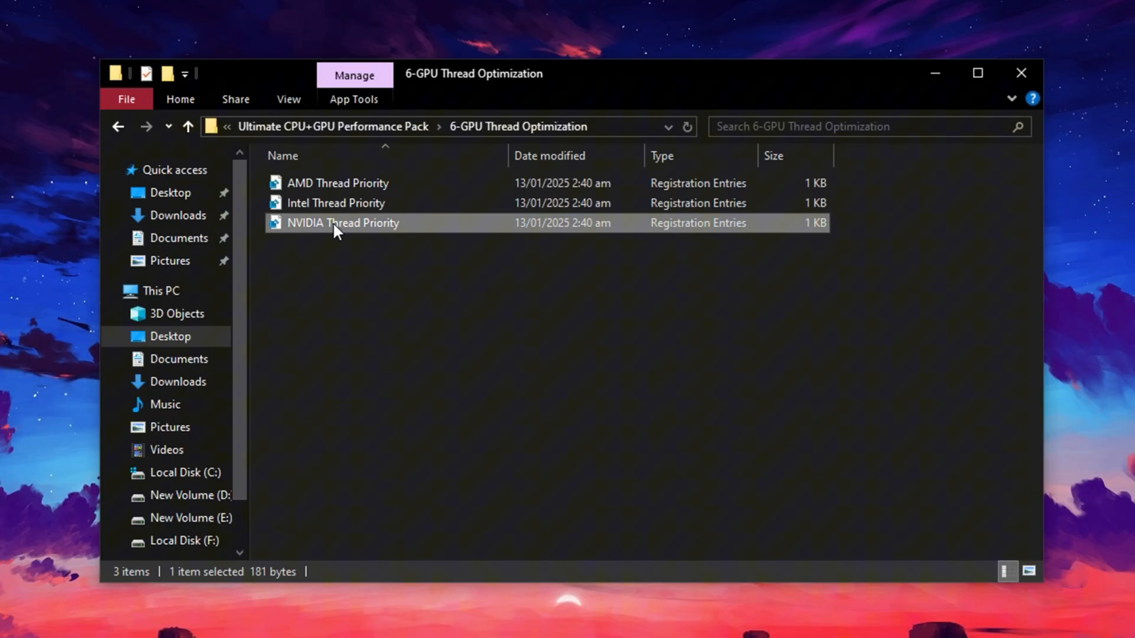
{"action": "left_click", "coordinate": [1021, 72]}
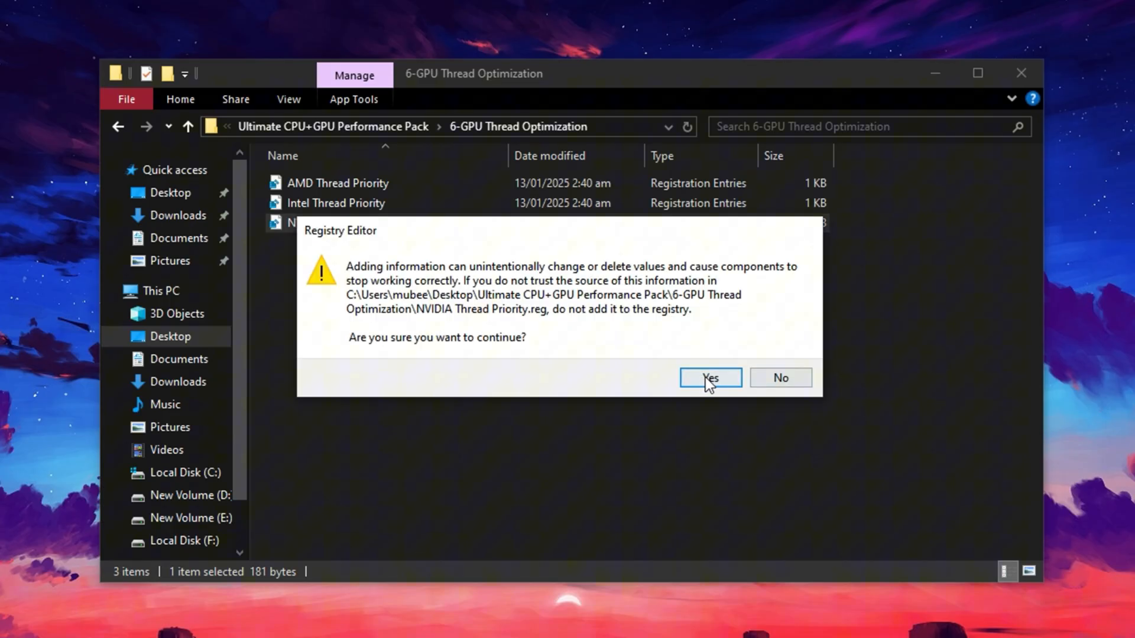
{"action": "left_click", "coordinate": [709, 378]}
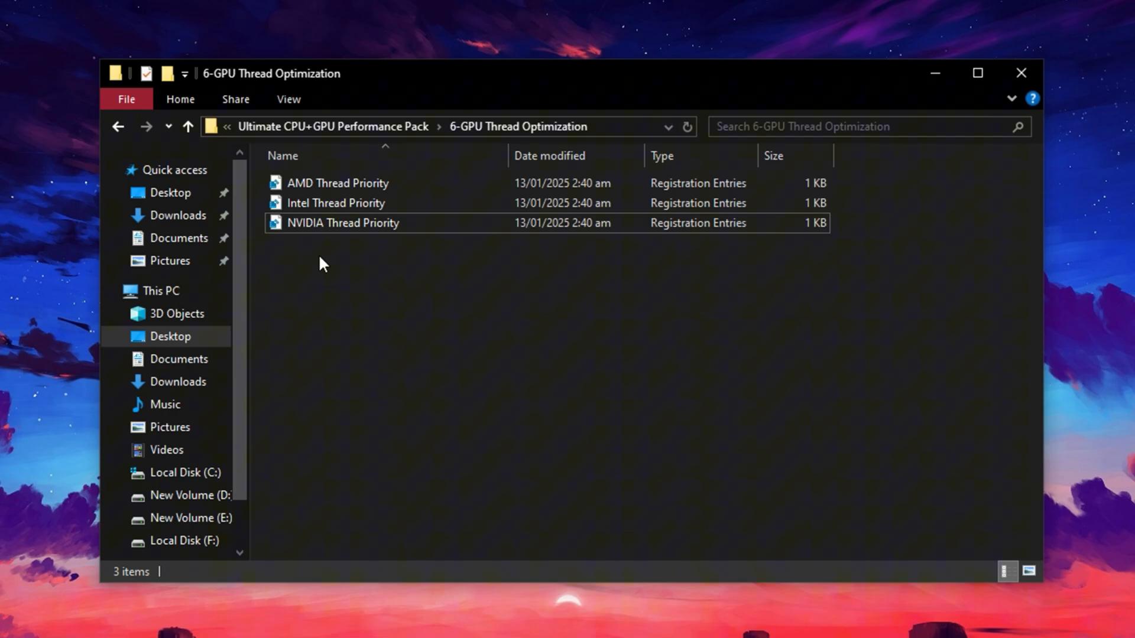
{"action": "mouse_move", "coordinate": [324, 273]}
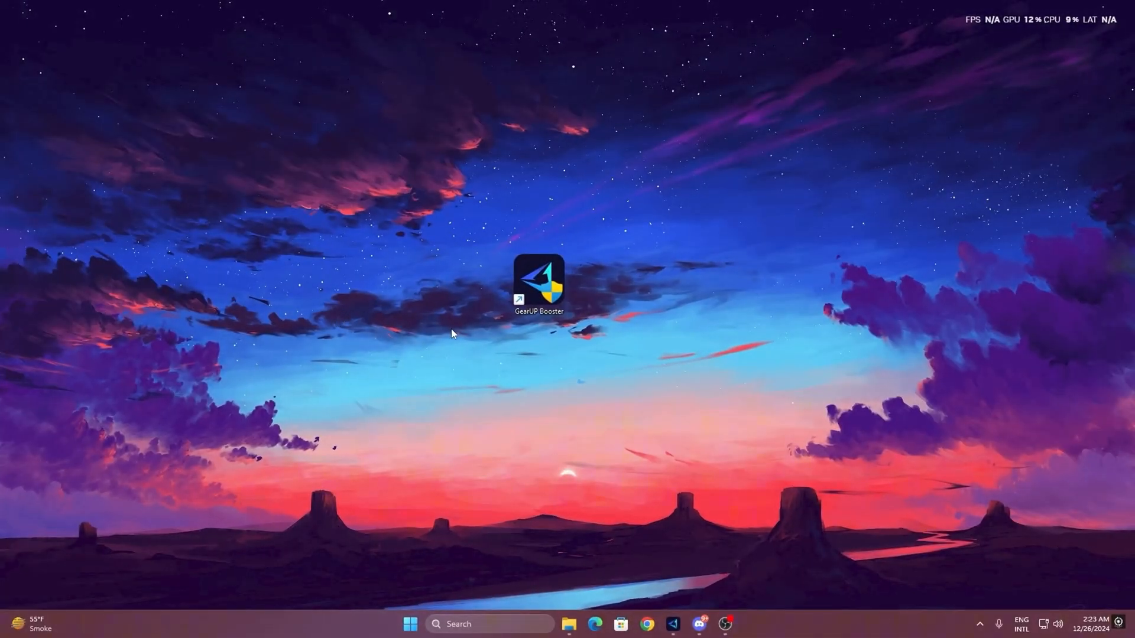
{"action": "mouse_move", "coordinate": [550, 284]}
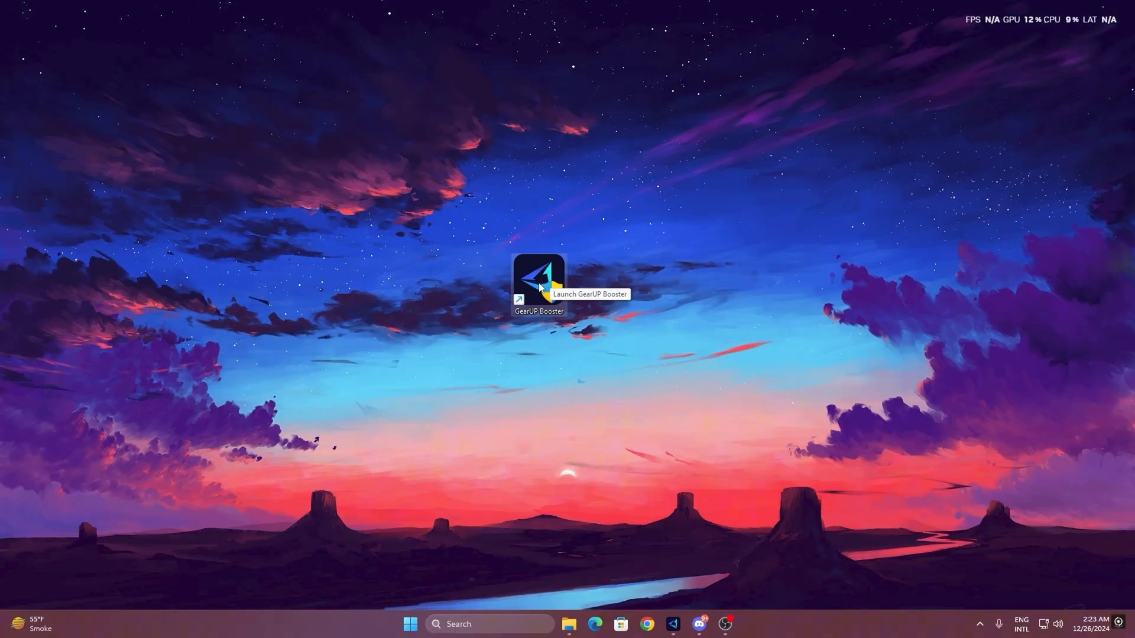
{"action": "mouse_move", "coordinate": [516, 269]}
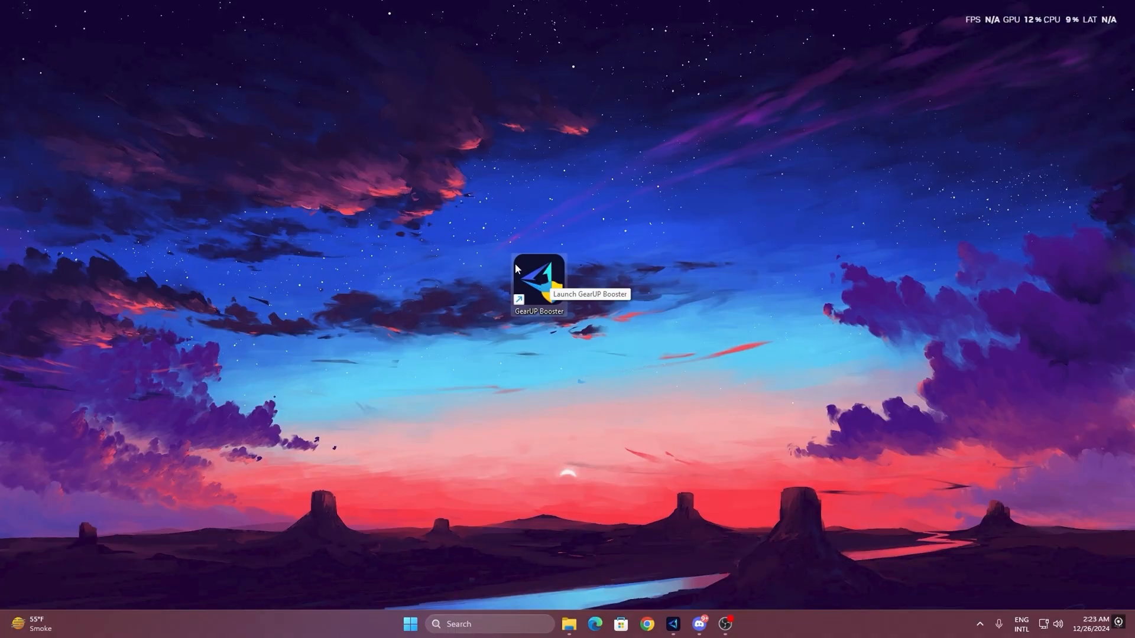
Step: Launch GearUP Booster from the desktop and go to its Home game list with Fortnite
{"action": "double_click", "coordinate": [538, 281]}
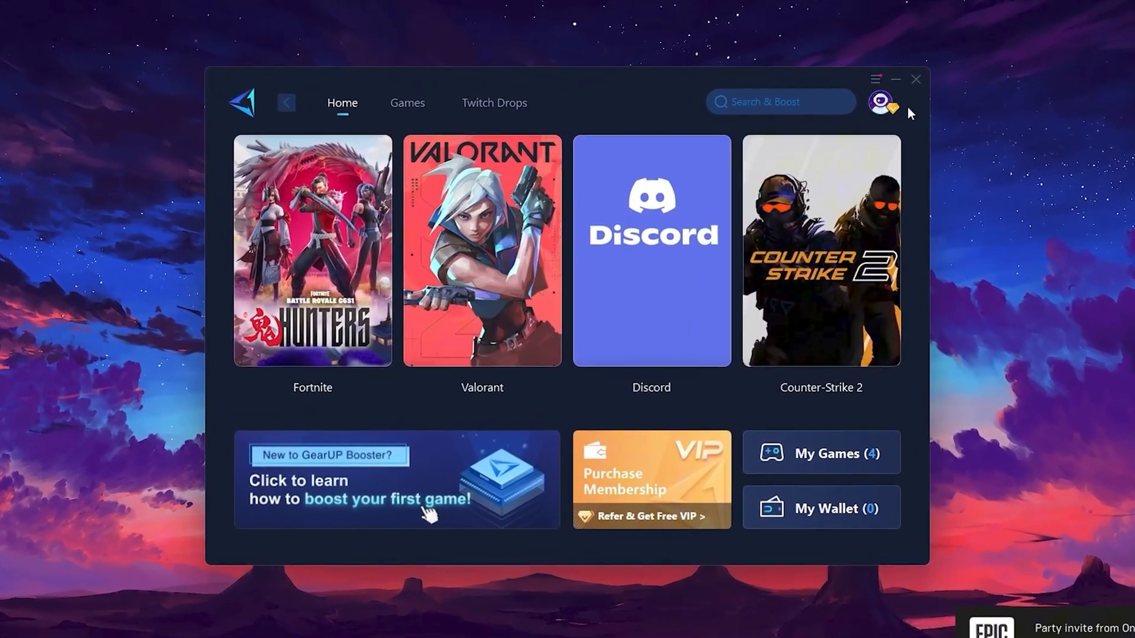
{"action": "left_click", "coordinate": [880, 101]}
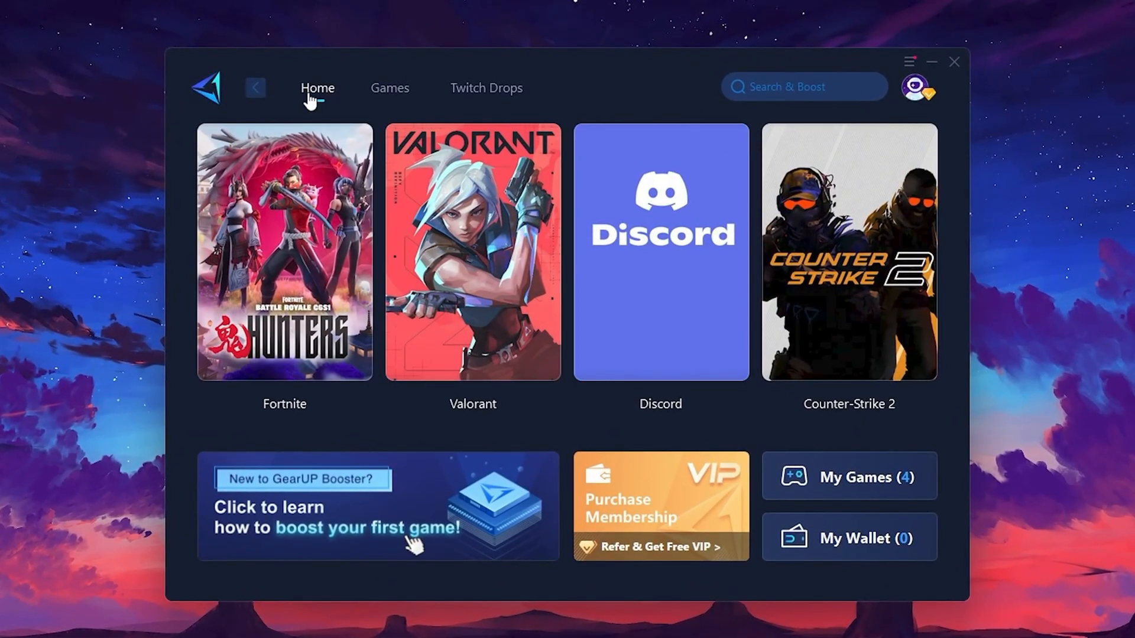
{"action": "mouse_move", "coordinate": [860, 232]}
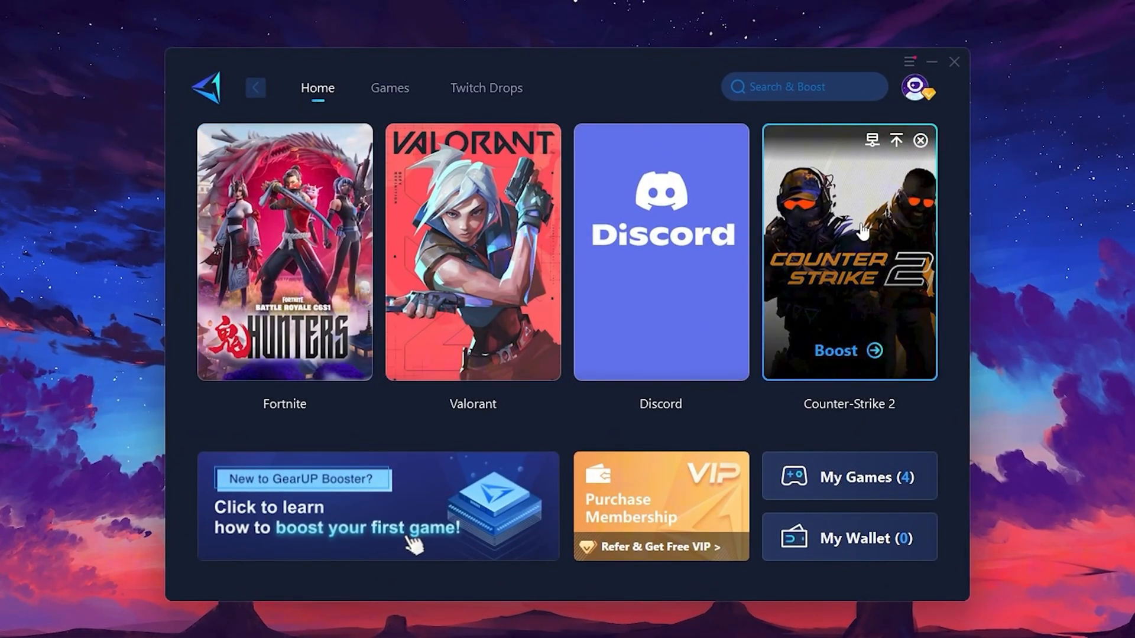
{"action": "left_click", "coordinate": [389, 87]}
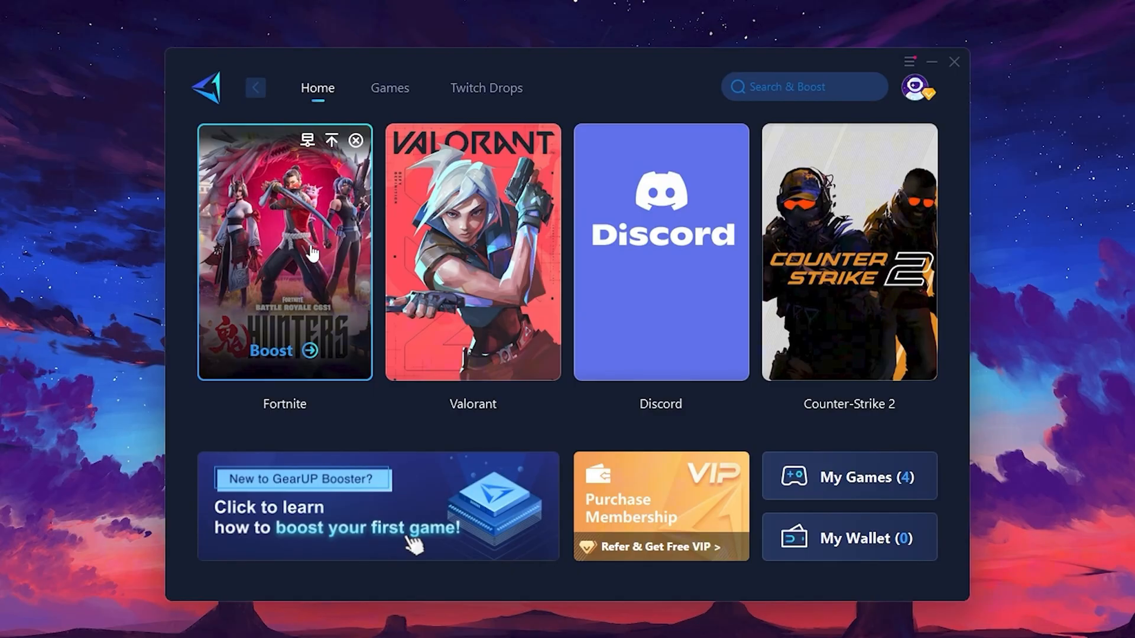
{"action": "mouse_move", "coordinate": [281, 358]}
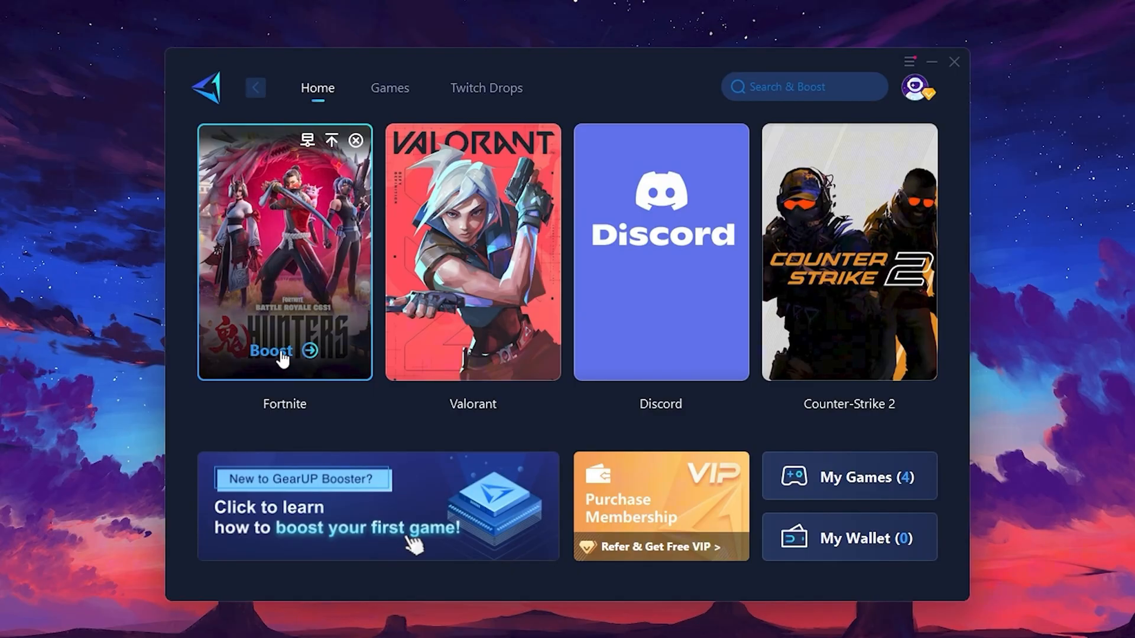
{"action": "mouse_move", "coordinate": [248, 305]}
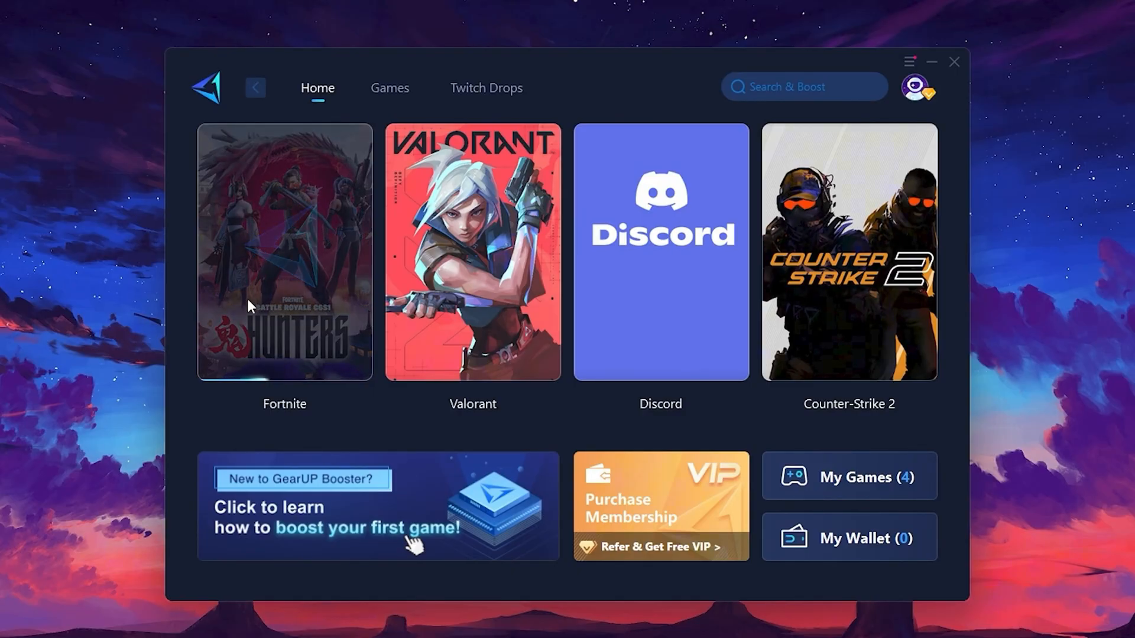
Step: Open the Fortnite boost session and review server regions, keeping Middle East
{"action": "left_click", "coordinate": [284, 251]}
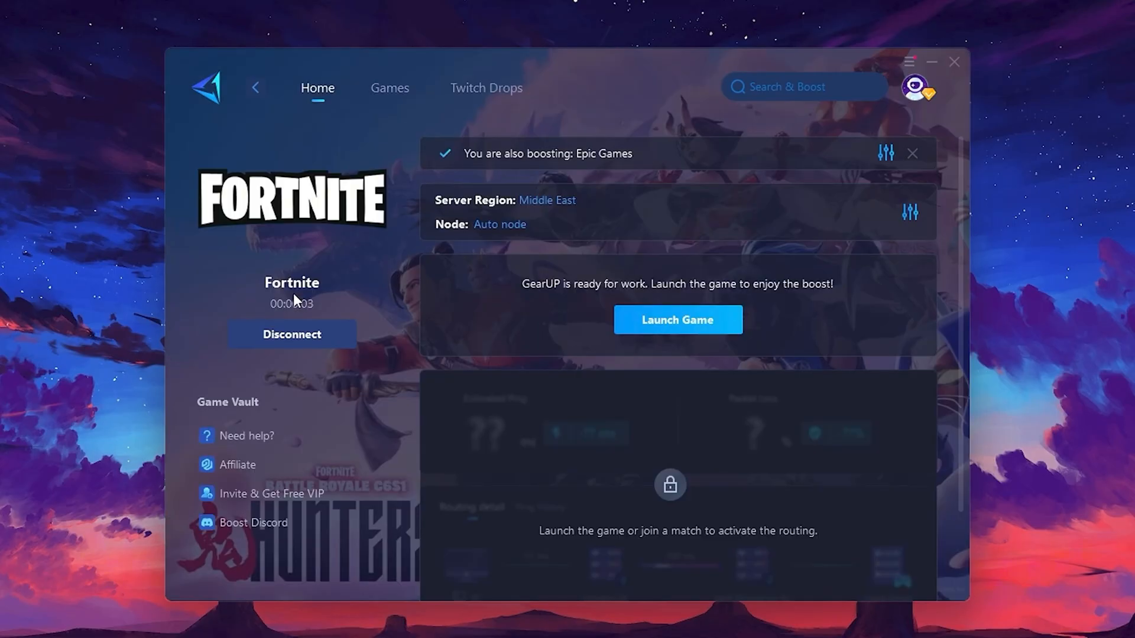
{"action": "mouse_move", "coordinate": [491, 210]}
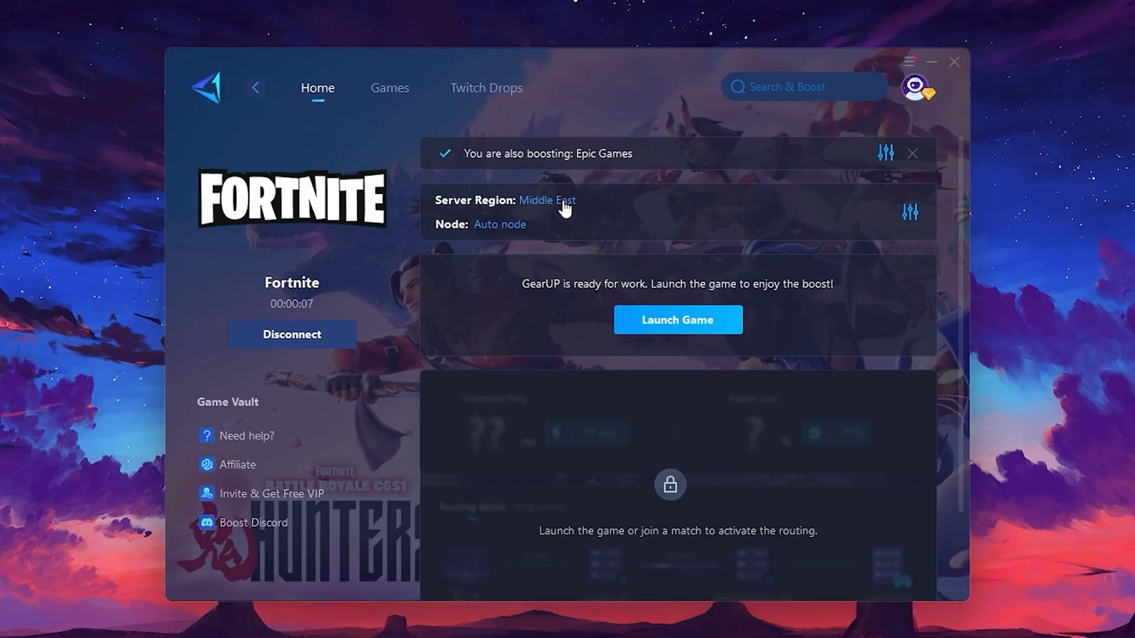
{"action": "left_click", "coordinate": [546, 200]}
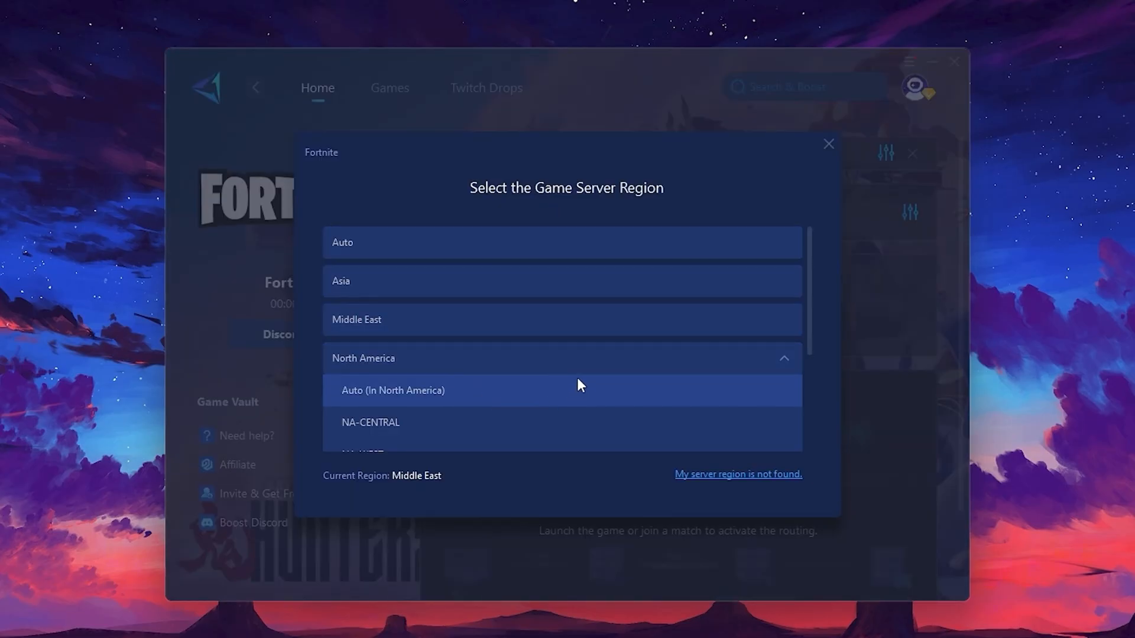
{"action": "mouse_move", "coordinate": [550, 371]}
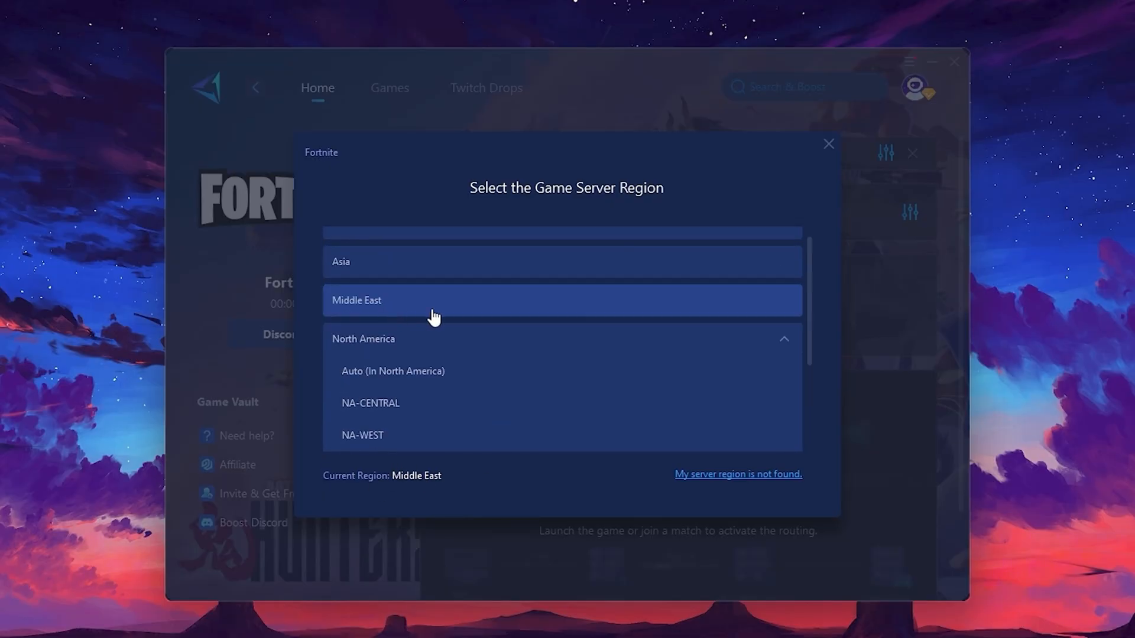
{"action": "mouse_move", "coordinate": [829, 145]}
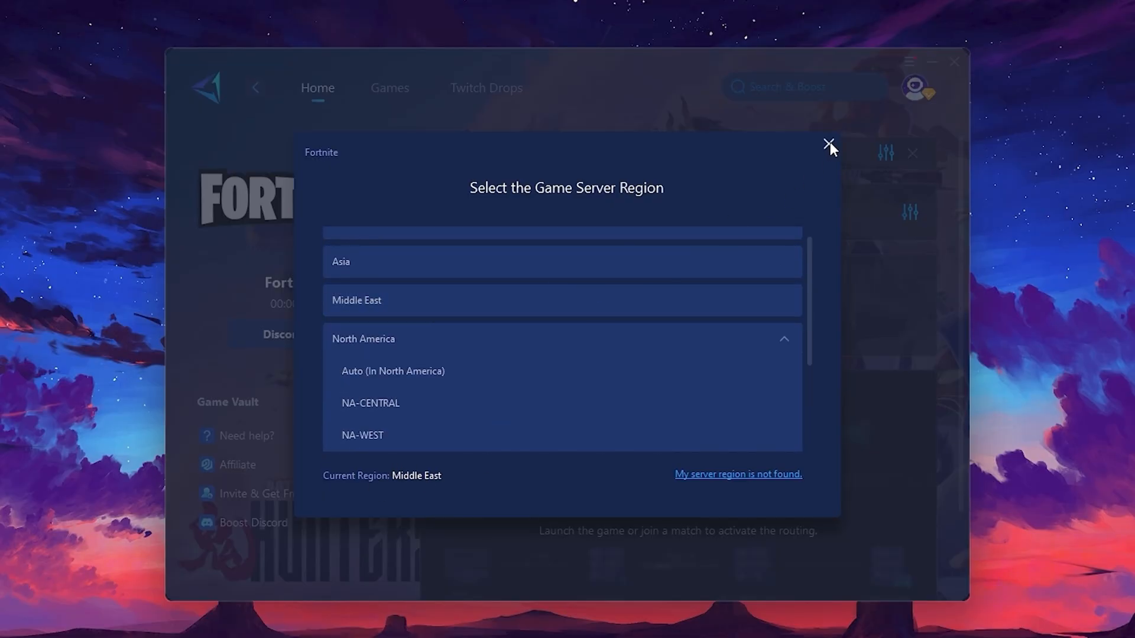
{"action": "left_click", "coordinate": [829, 145]}
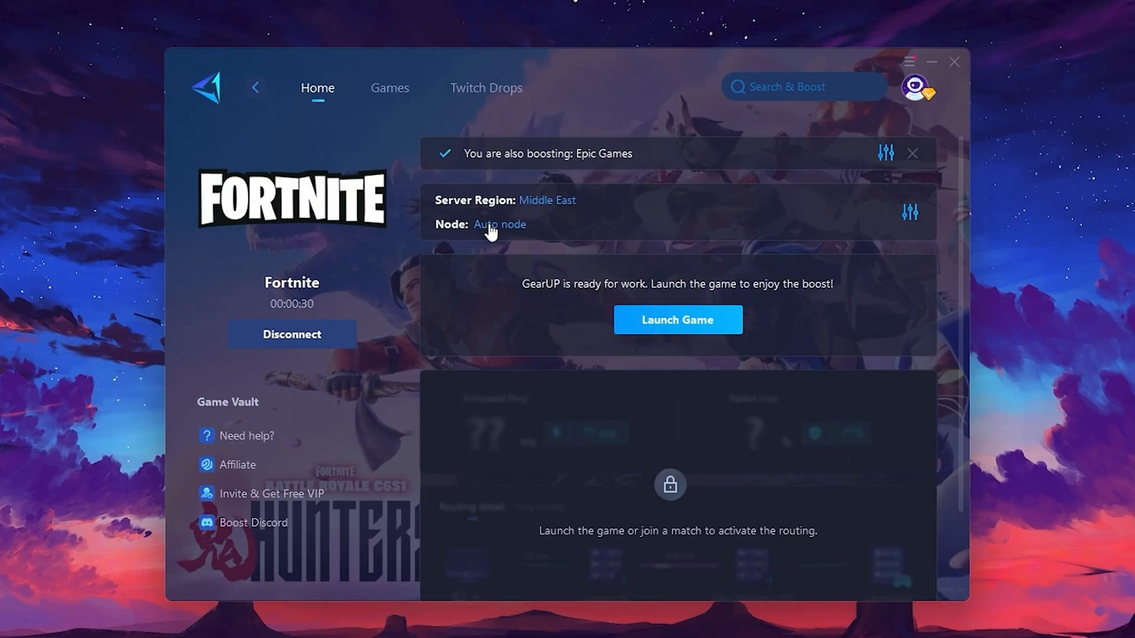
Step: Select the Auto node and launch Fortnite with the boost running
{"action": "left_click", "coordinate": [499, 225]}
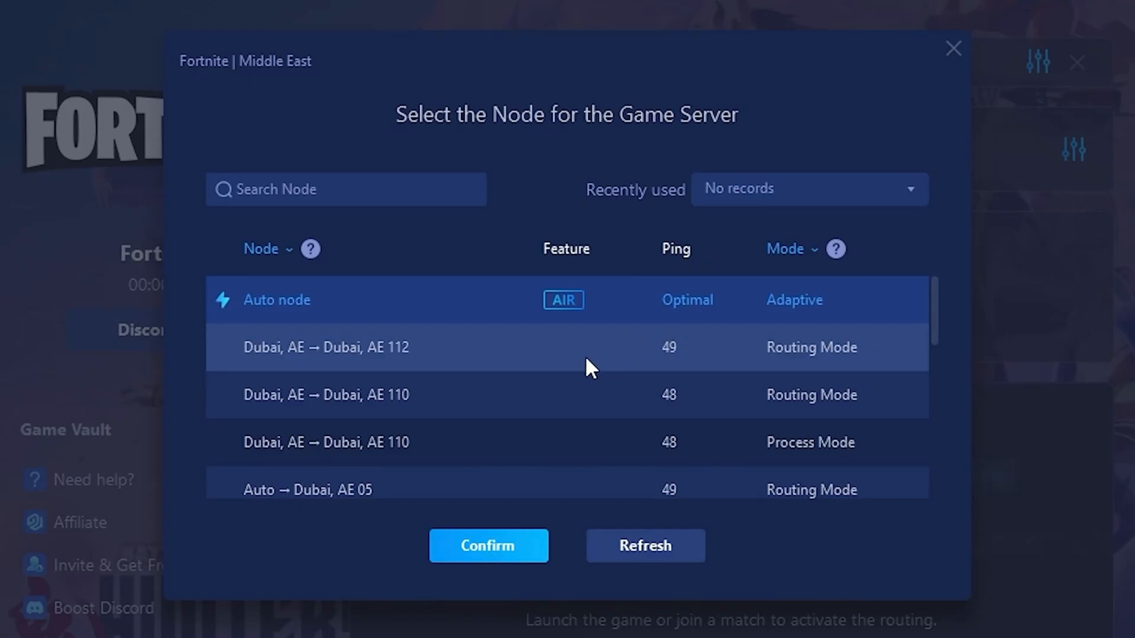
{"action": "scroll", "scroll_direction": "down", "scroll_amount": 3}
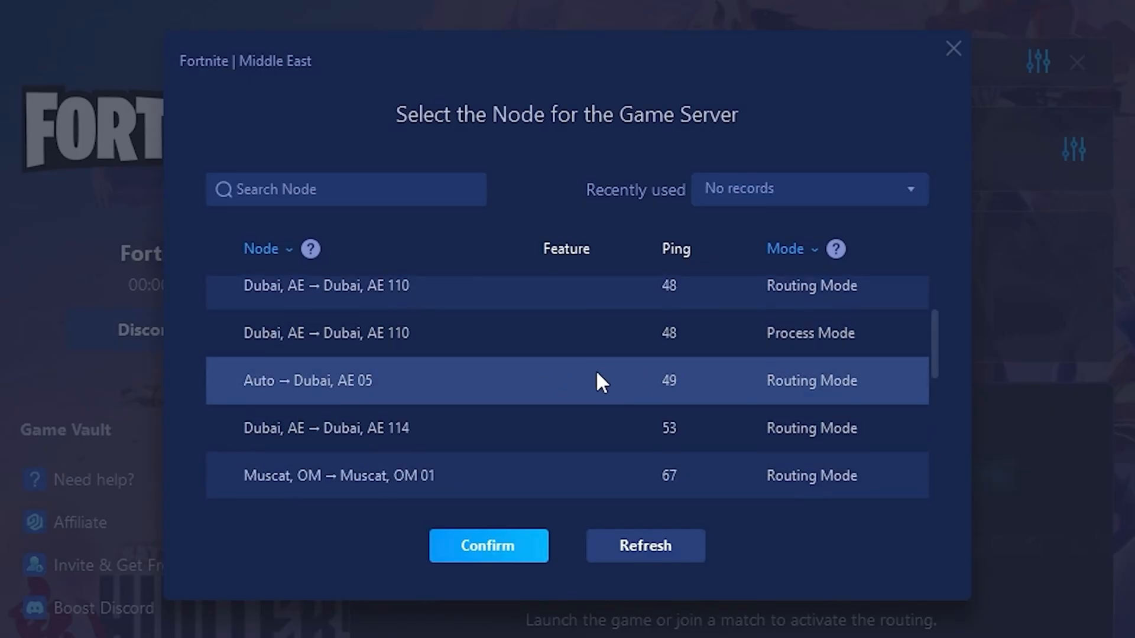
{"action": "mouse_move", "coordinate": [613, 376]}
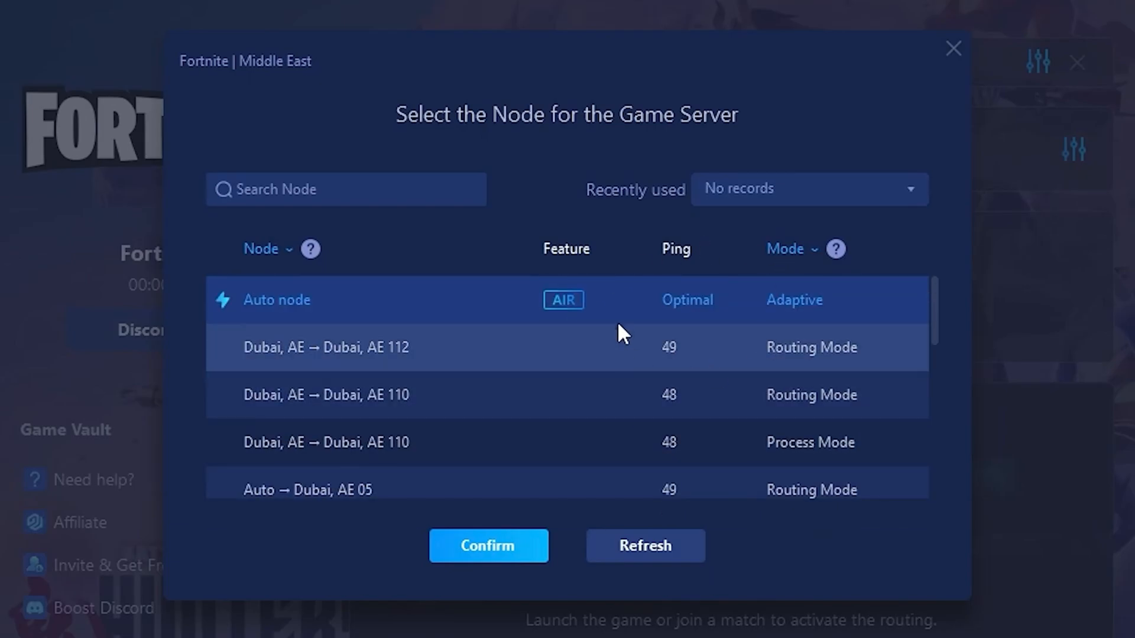
{"action": "mouse_move", "coordinate": [648, 317]}
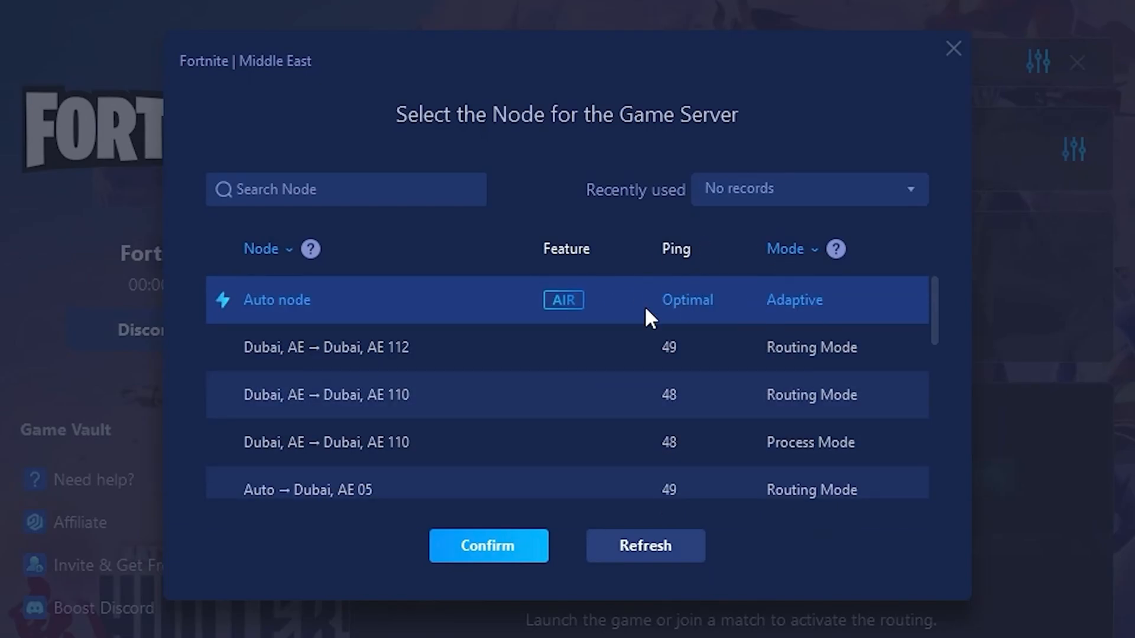
{"action": "left_click", "coordinate": [488, 546]}
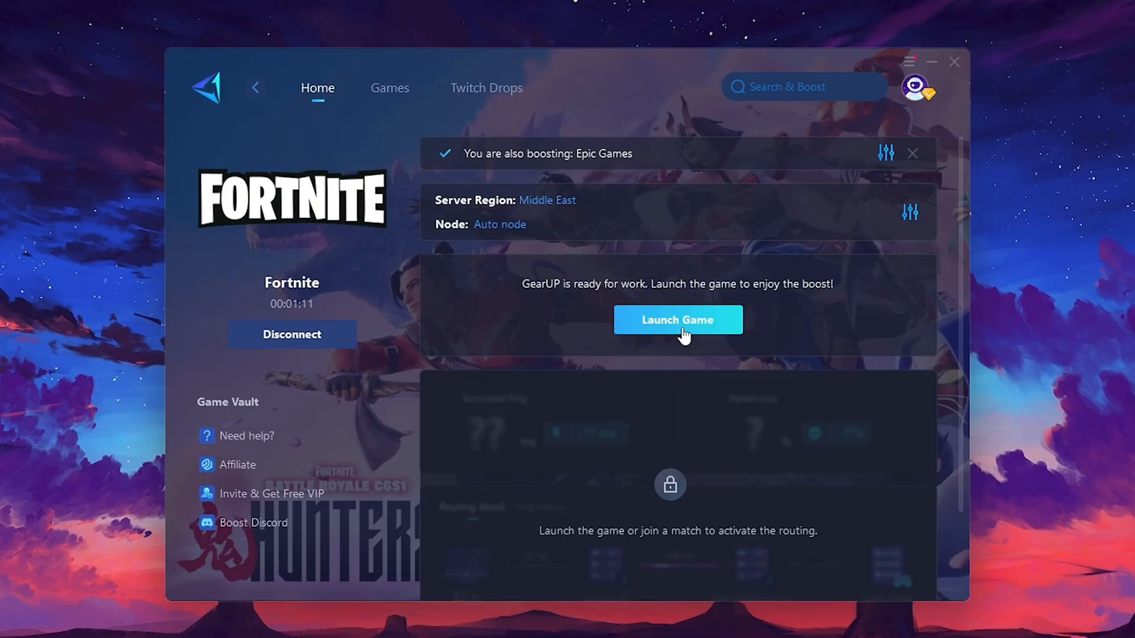
{"action": "left_click", "coordinate": [677, 319]}
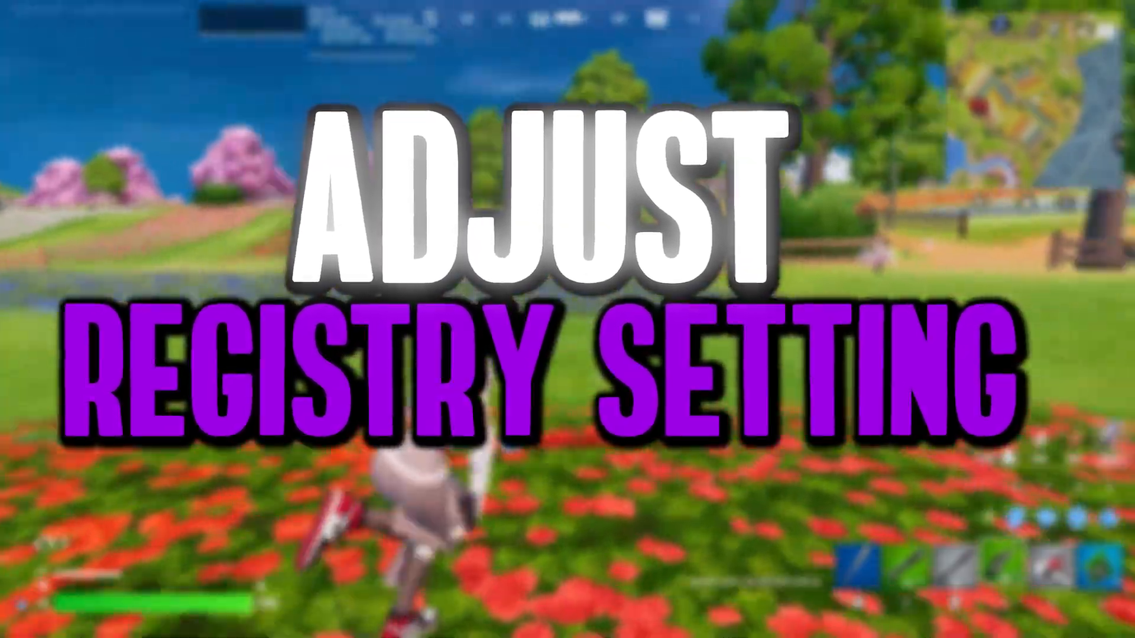
Step: Search 'reg' in Windows Search and start Registry Editor from Best match
{"action": "left_click", "coordinate": [12, 626]}
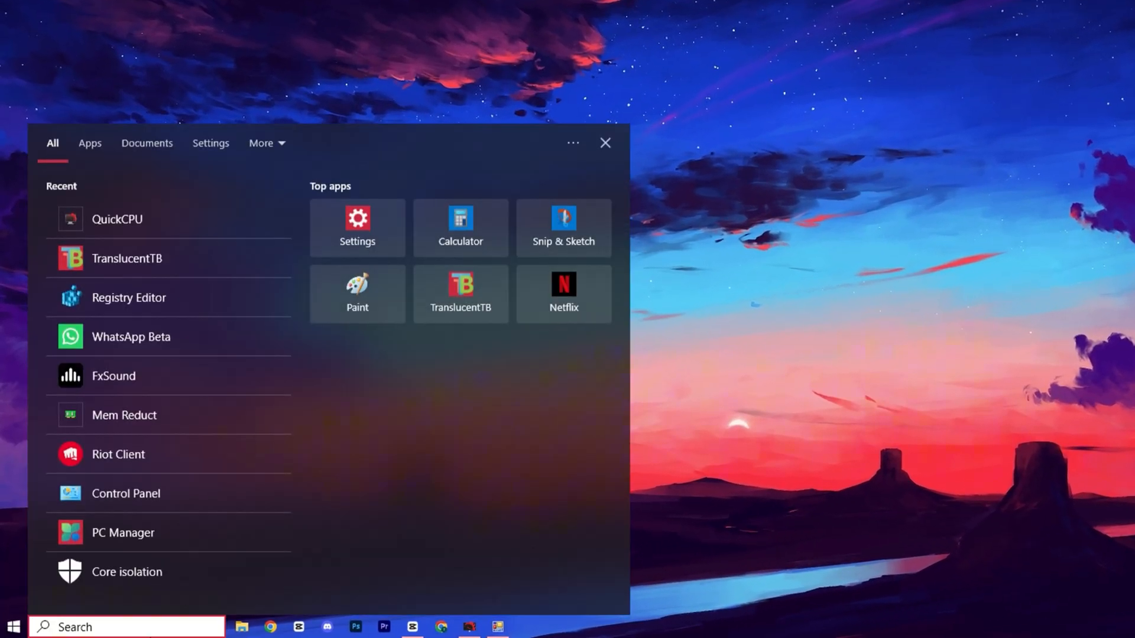
{"action": "type", "text": "reg"}
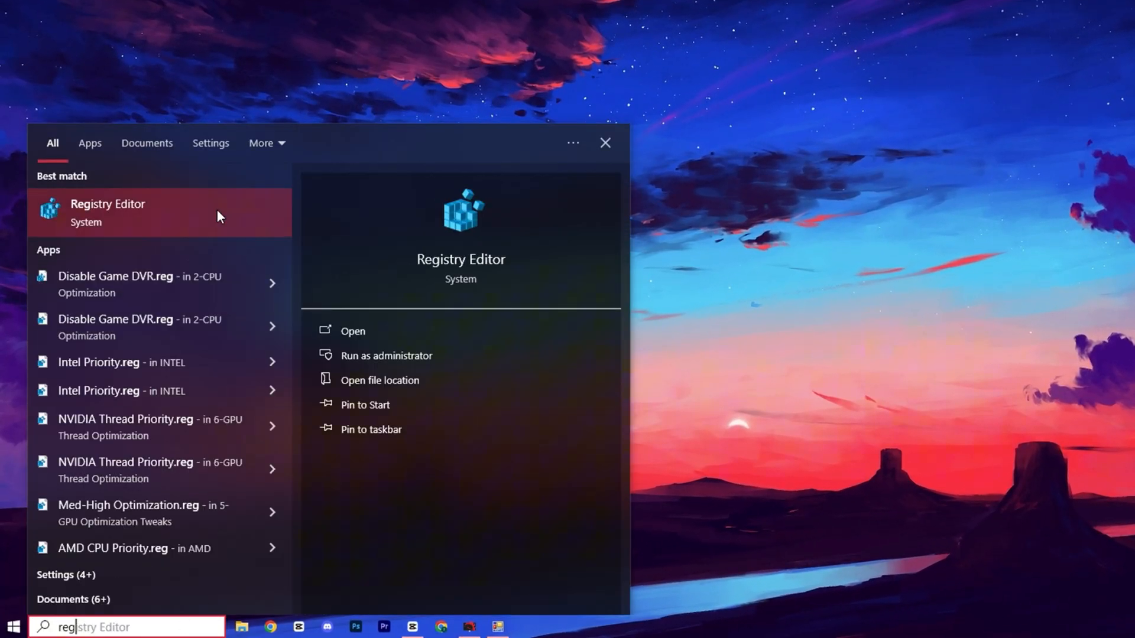
{"action": "left_click", "coordinate": [386, 355]}
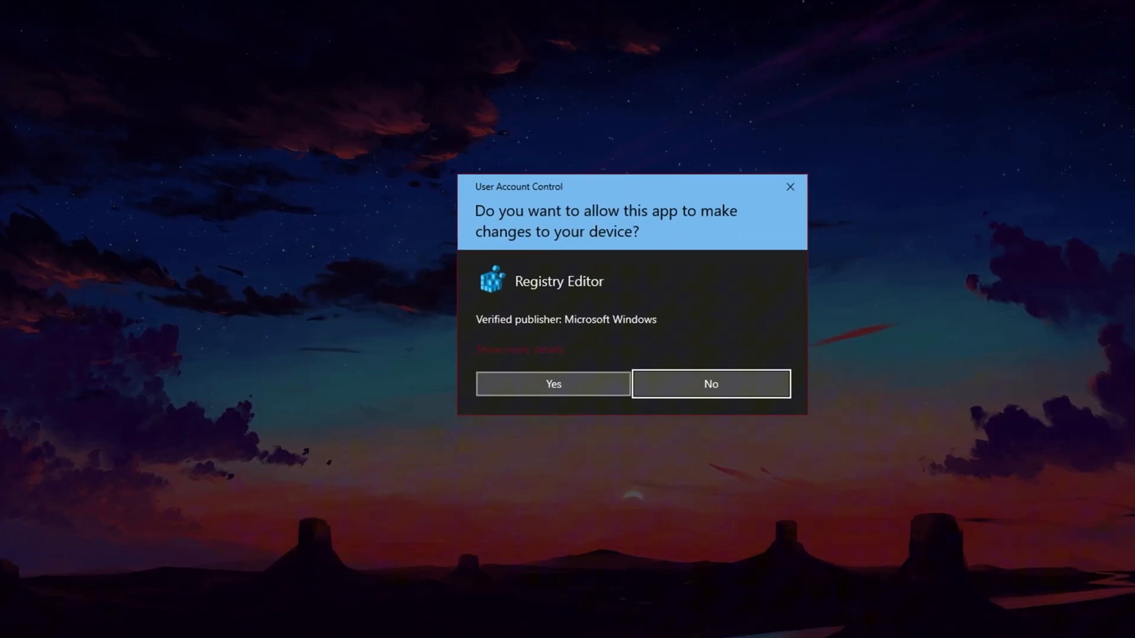
Step: Allow Registry Editor through UAC and set SystemResponsiveness to 0
{"action": "left_click", "coordinate": [552, 384]}
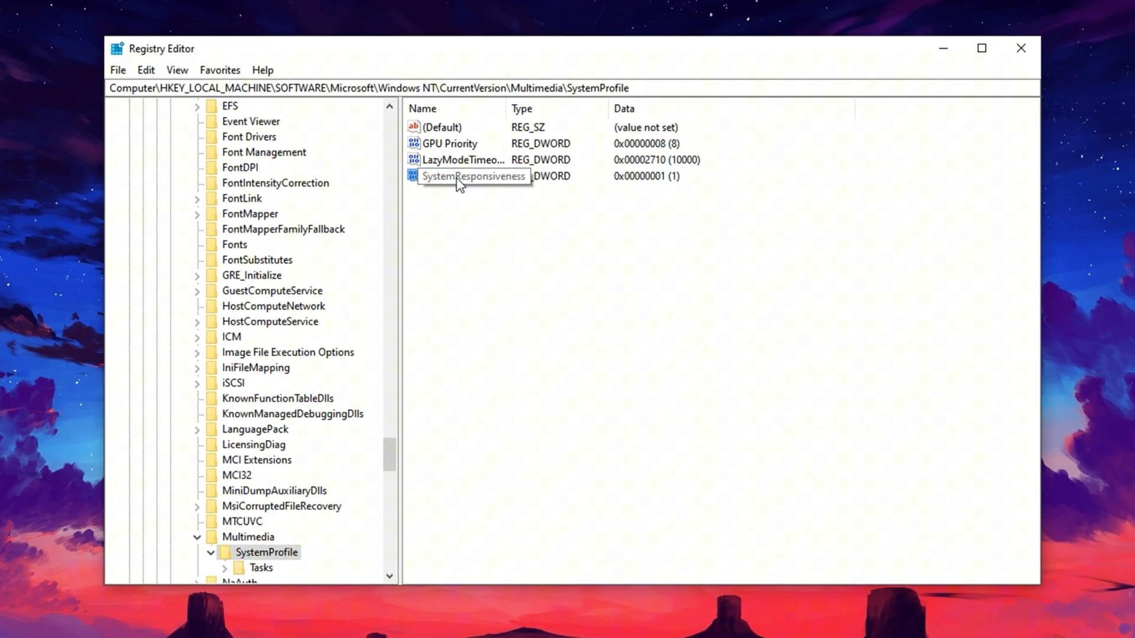
{"action": "right_click", "coordinate": [474, 176]}
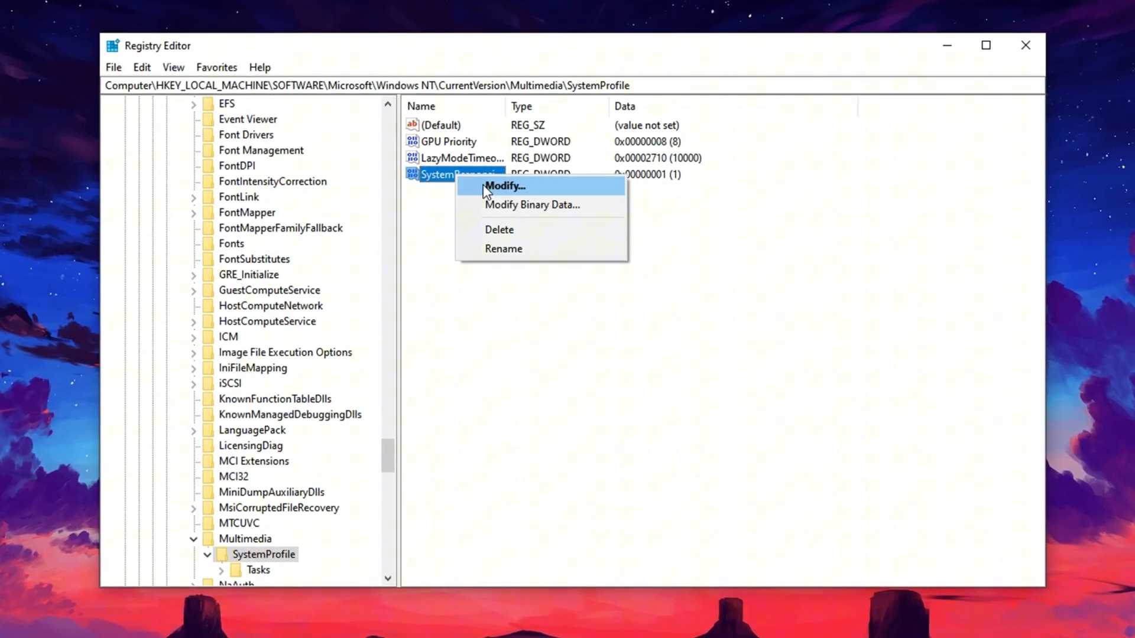
{"action": "left_click", "coordinate": [505, 187]}
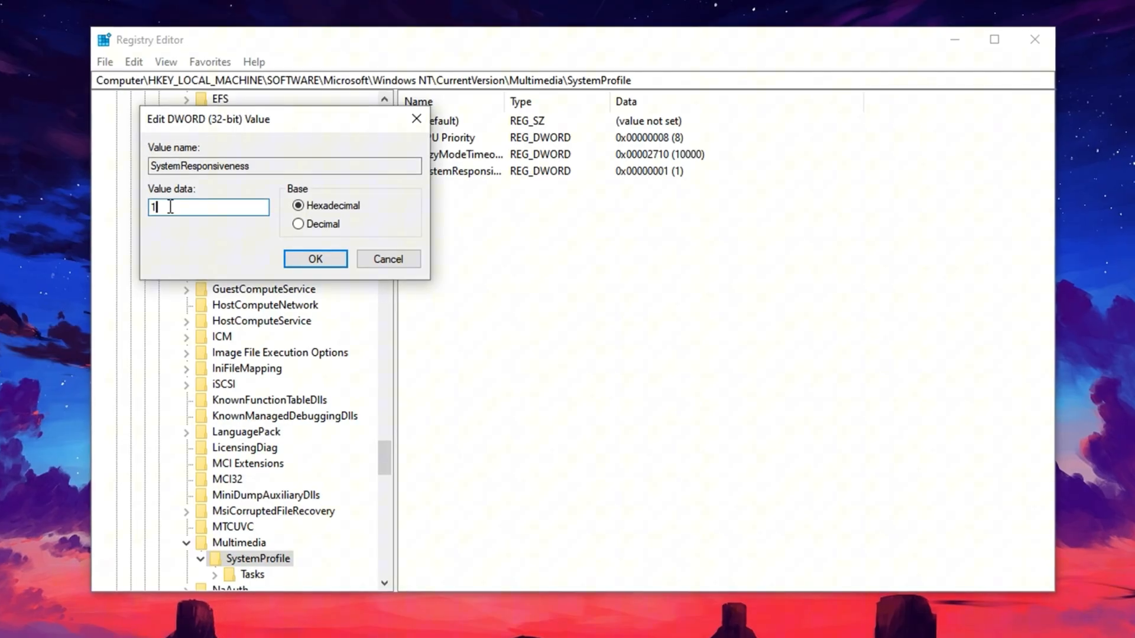
{"action": "type", "text": "0"}
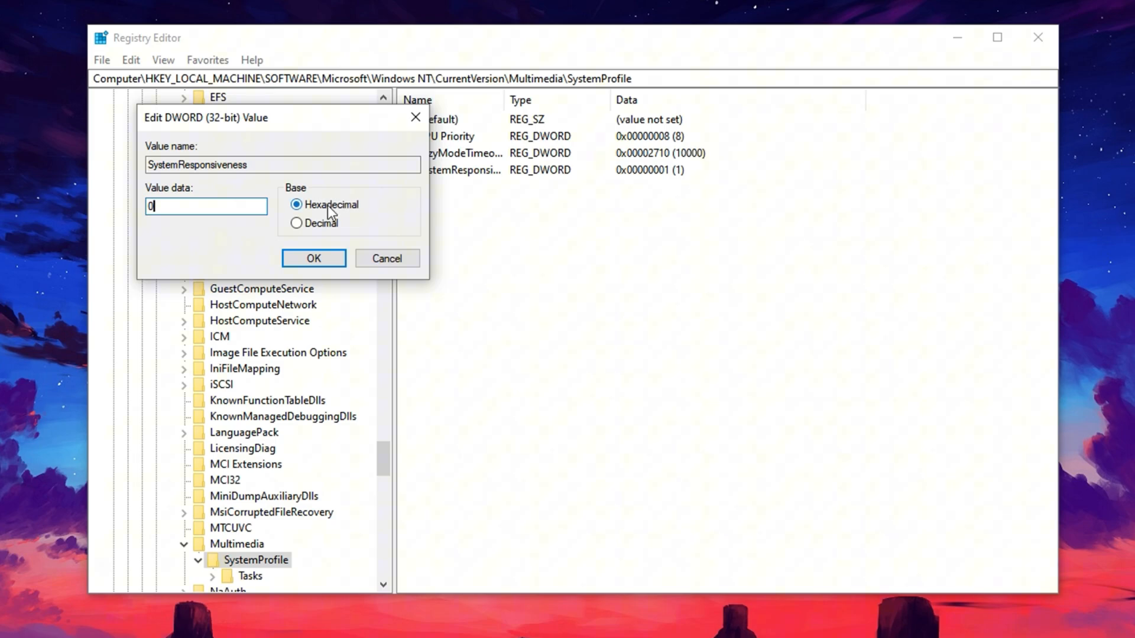
{"action": "left_click", "coordinate": [314, 258]}
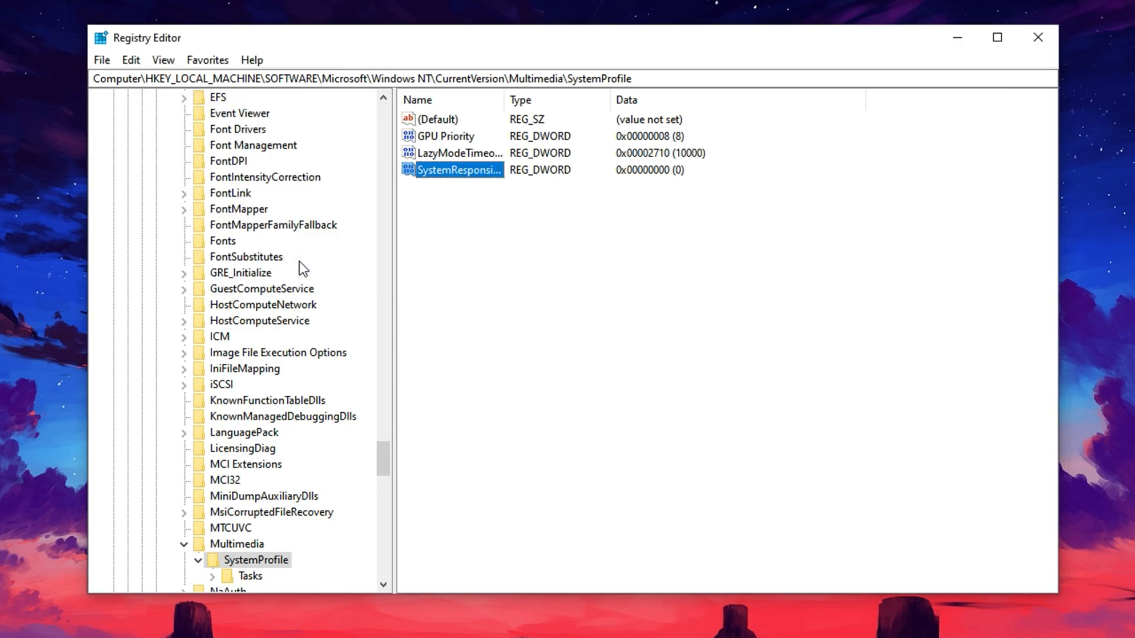
{"action": "left_click", "coordinate": [497, 232]}
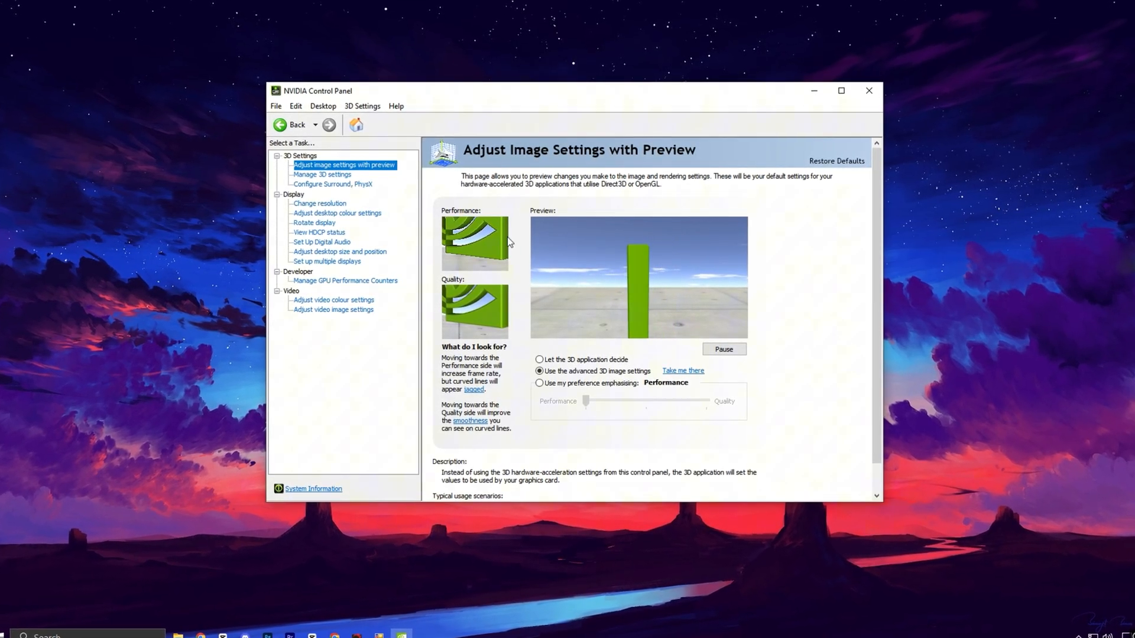
Step: Set Low Latency Mode to Ultra in the global 3D settings
{"action": "left_click", "coordinate": [322, 174]}
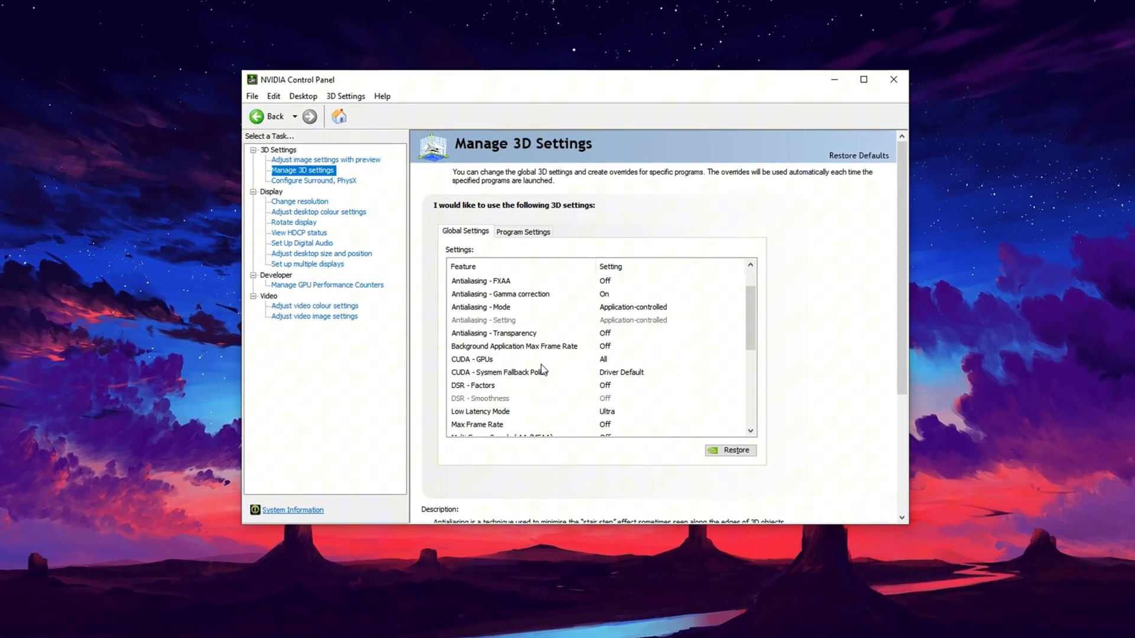
{"action": "scroll", "scroll_direction": "down", "scroll_amount": 3}
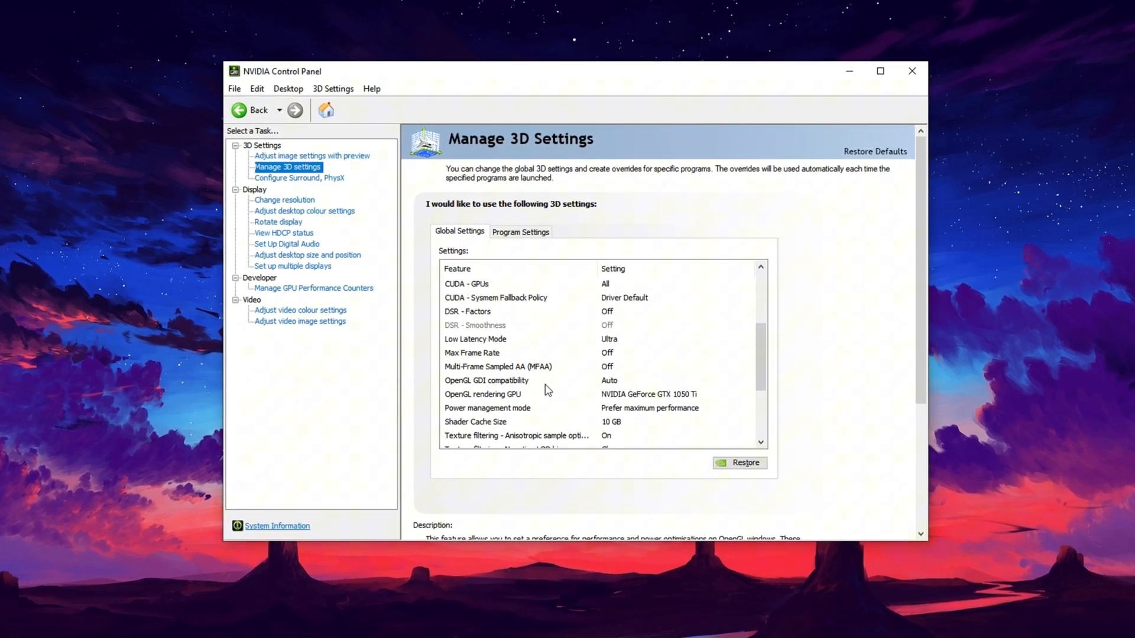
{"action": "left_click", "coordinate": [475, 341]}
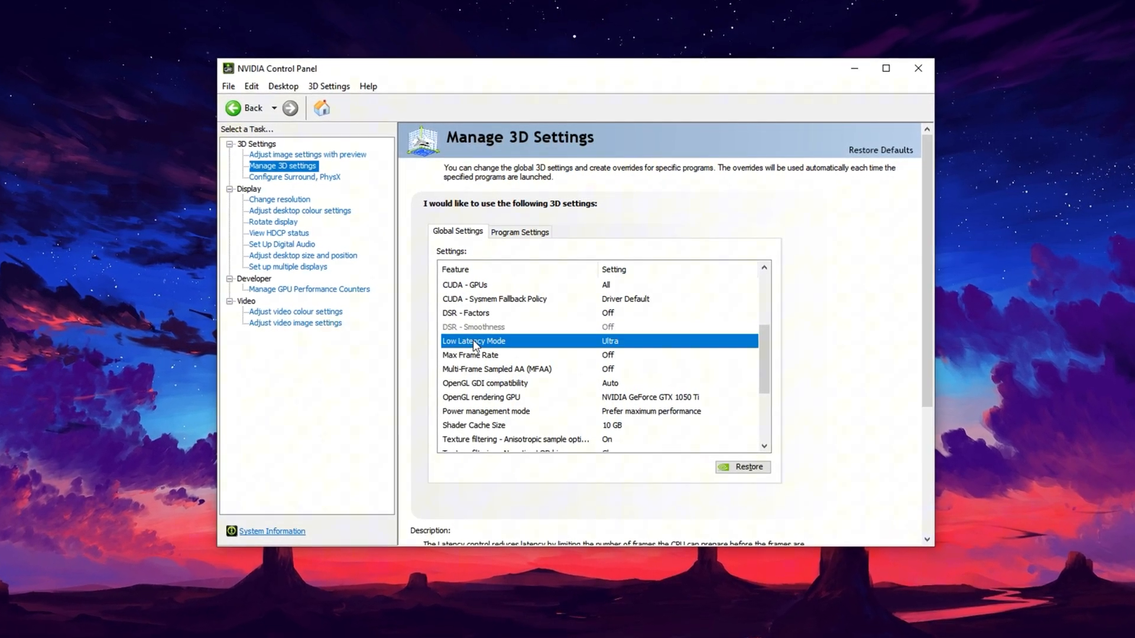
{"action": "left_click", "coordinate": [756, 343]}
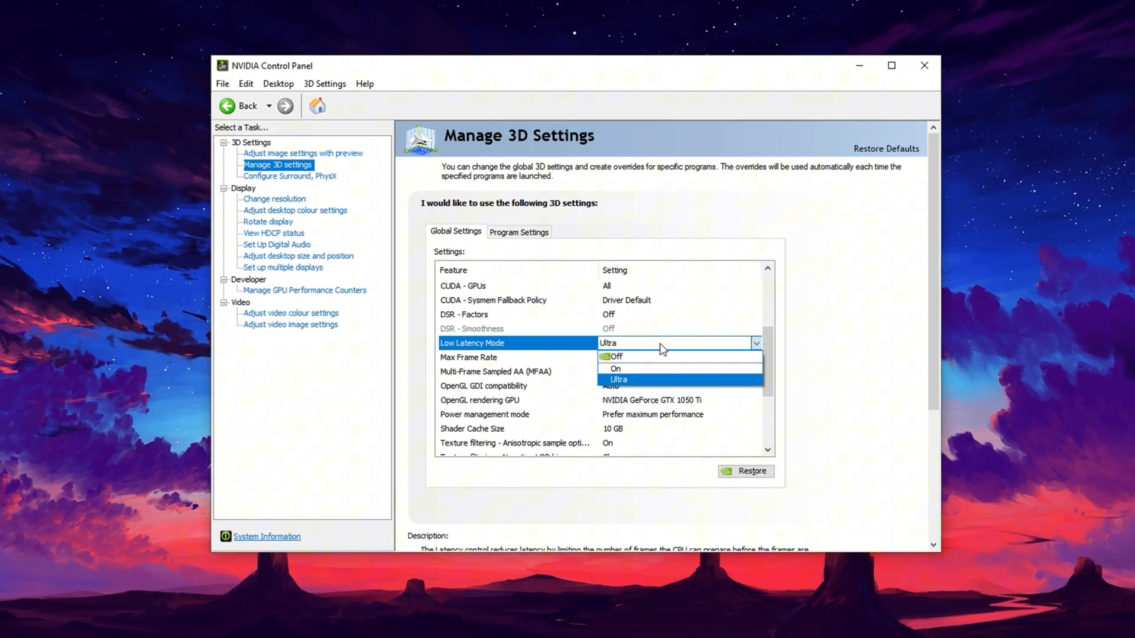
{"action": "left_click", "coordinate": [618, 379]}
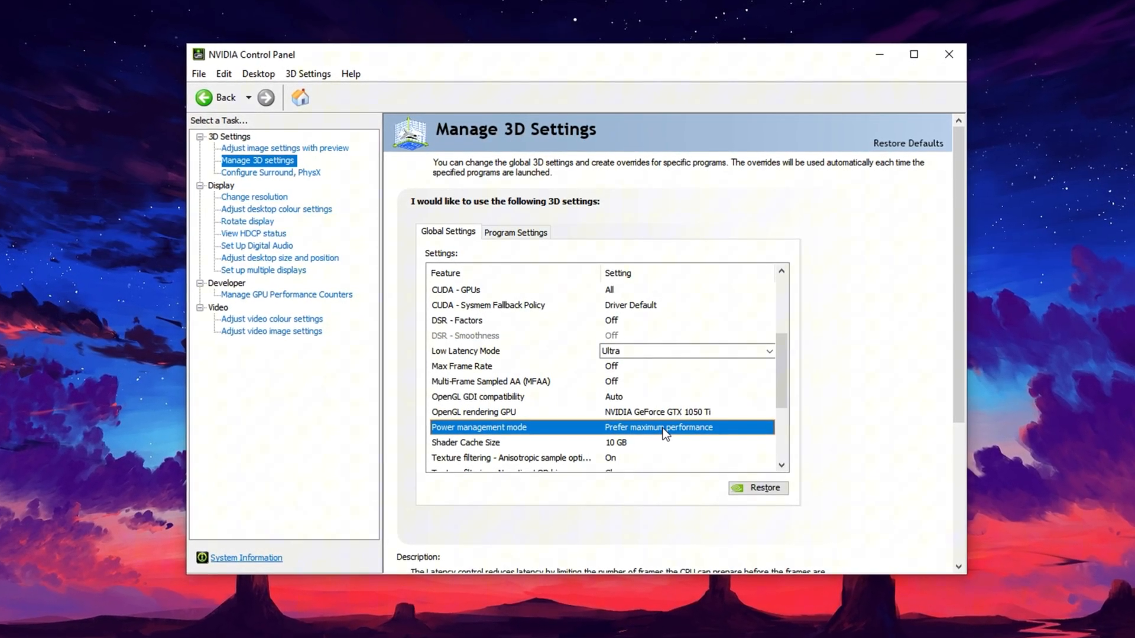
Step: Adjust power management mode, render OpenGL on the GTX 1050 Ti, and check vertical sync choices
{"action": "left_click", "coordinate": [659, 426]}
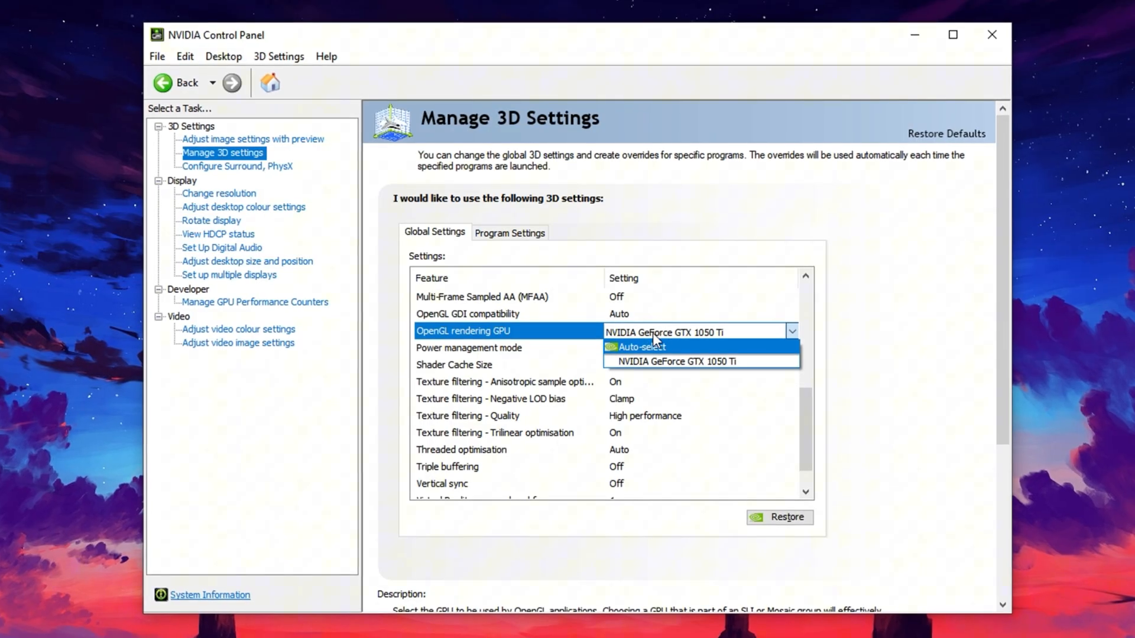
{"action": "mouse_move", "coordinate": [678, 359]}
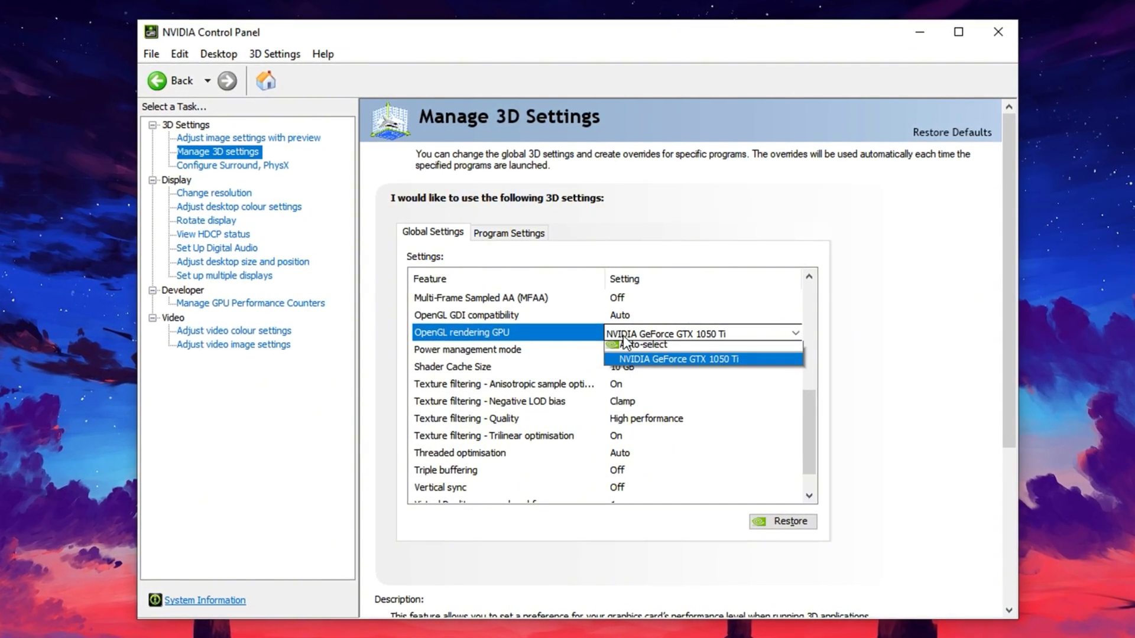
{"action": "left_click", "coordinate": [678, 359]}
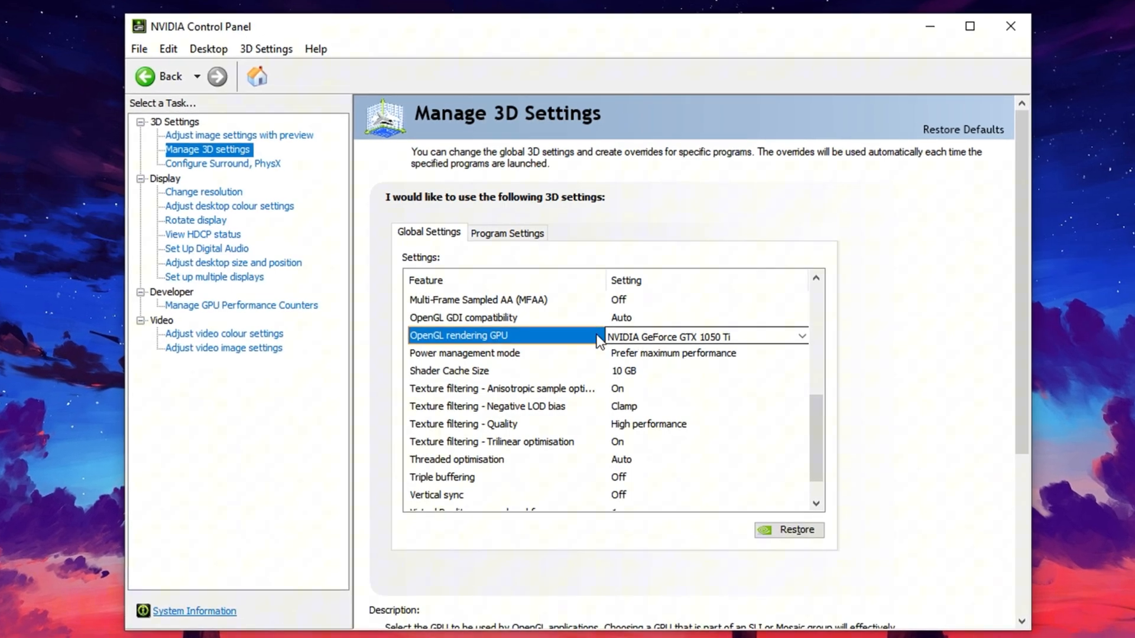
{"action": "mouse_move", "coordinate": [606, 340]}
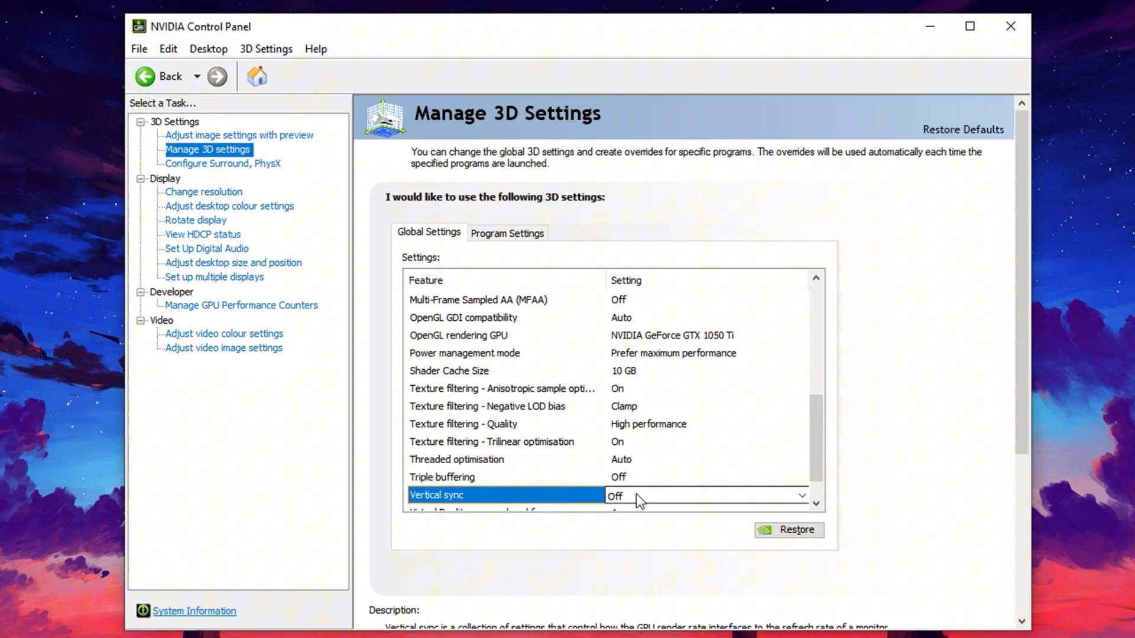
{"action": "left_click", "coordinate": [800, 496]}
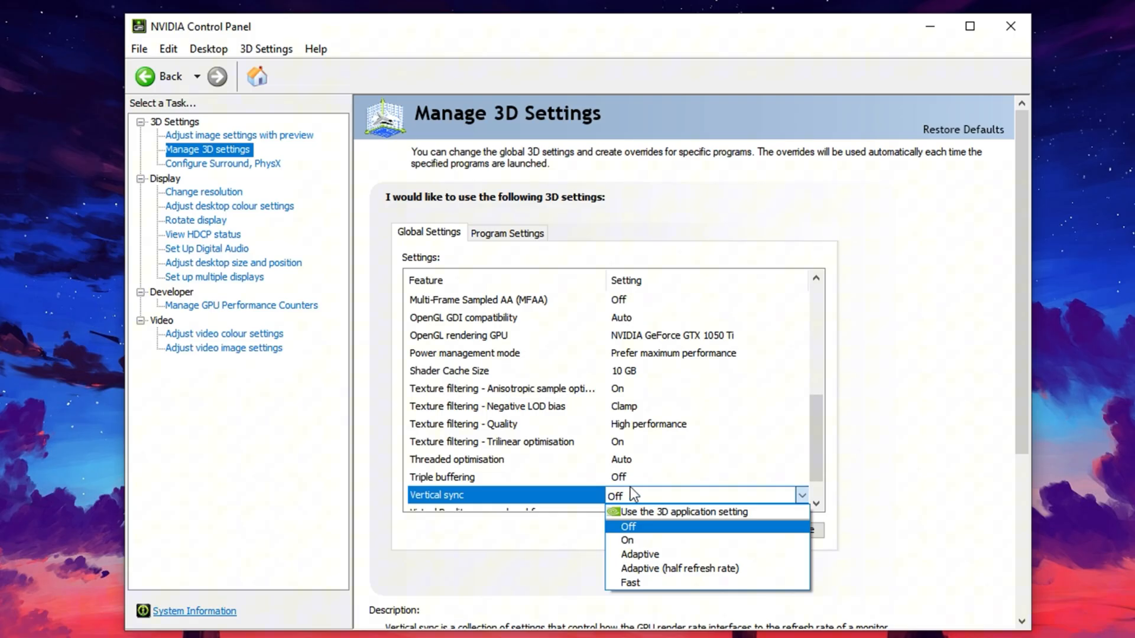
{"action": "mouse_move", "coordinate": [621, 512]}
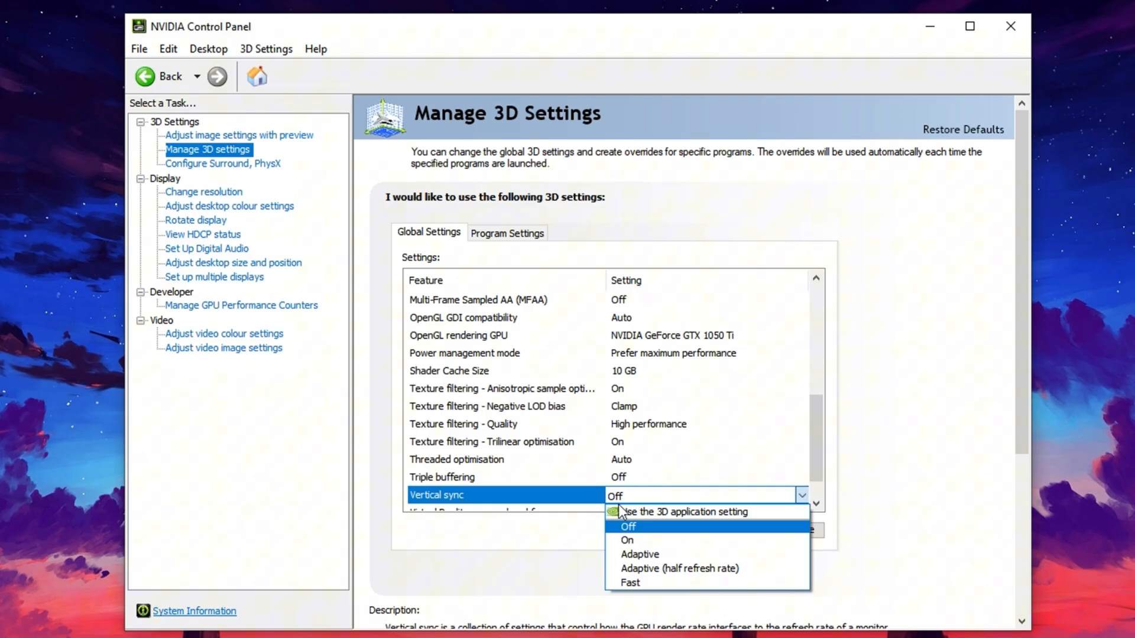
{"action": "mouse_move", "coordinate": [638, 554]}
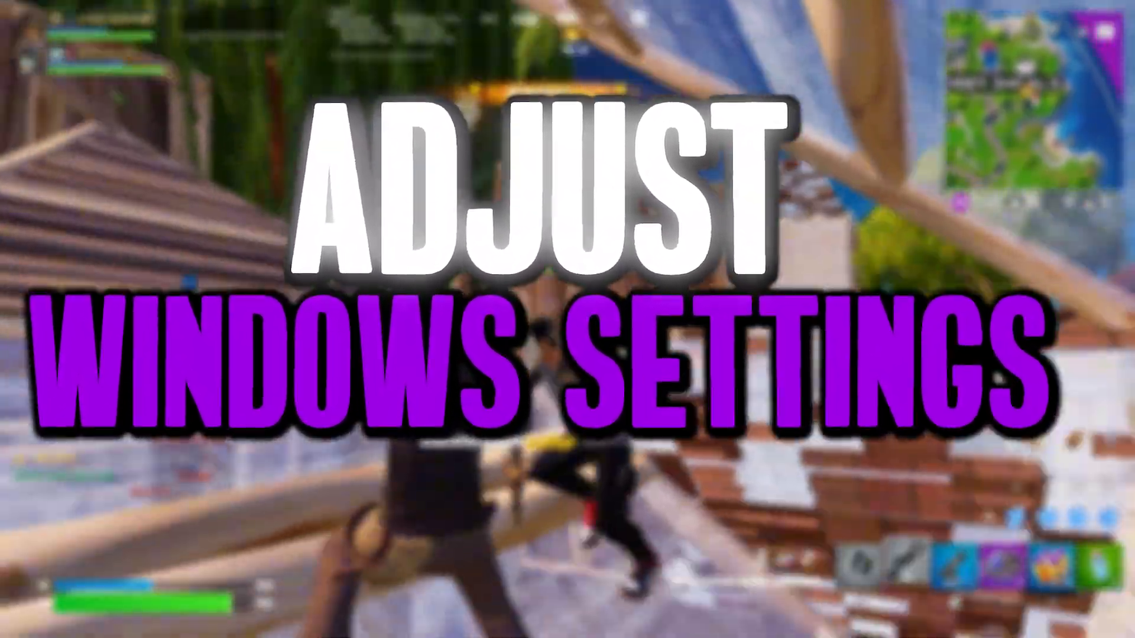
Step: Open Graphics settings from Display settings and choose Desktop app as the app type
{"action": "right_click", "coordinate": [527, 324]}
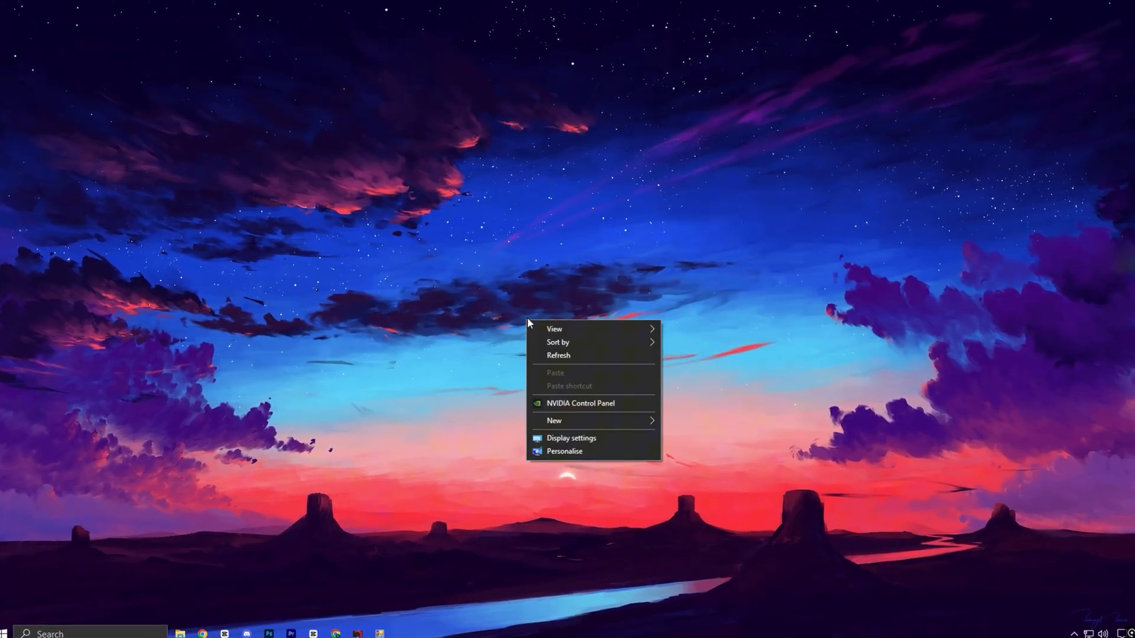
{"action": "left_click", "coordinate": [571, 438]}
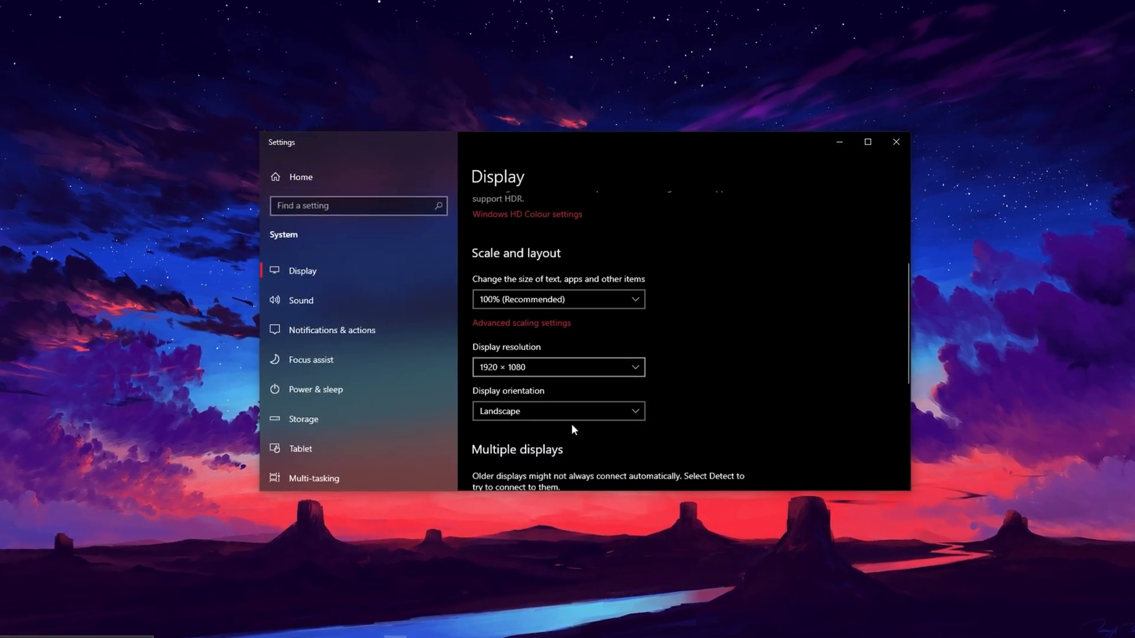
{"action": "scroll", "scroll_direction": "down", "scroll_amount": 3}
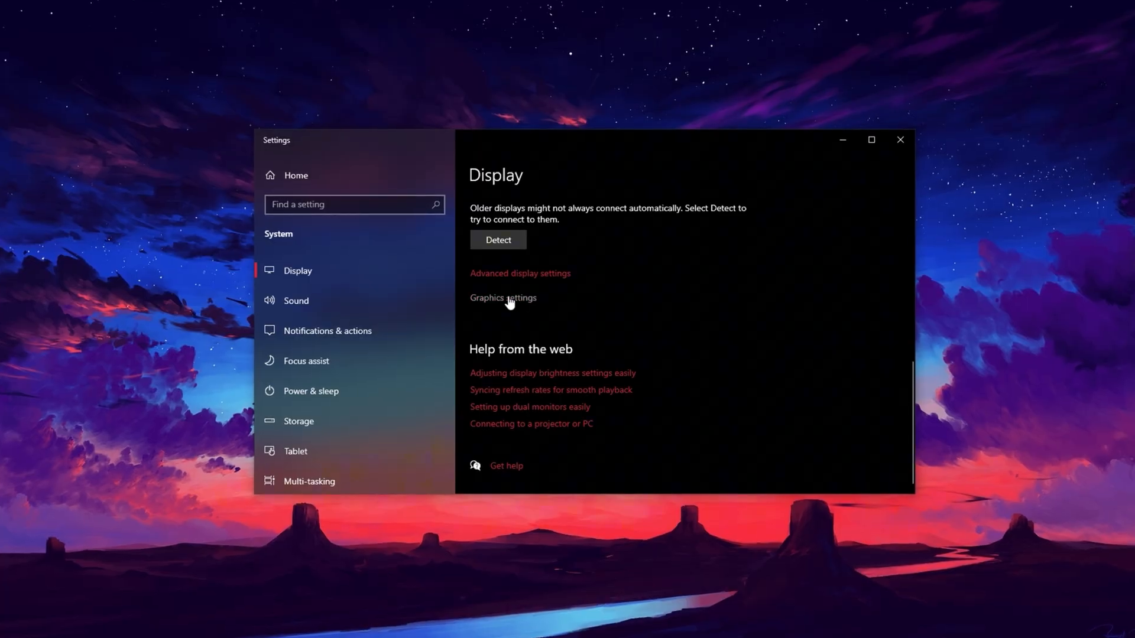
{"action": "left_click", "coordinate": [502, 297]}
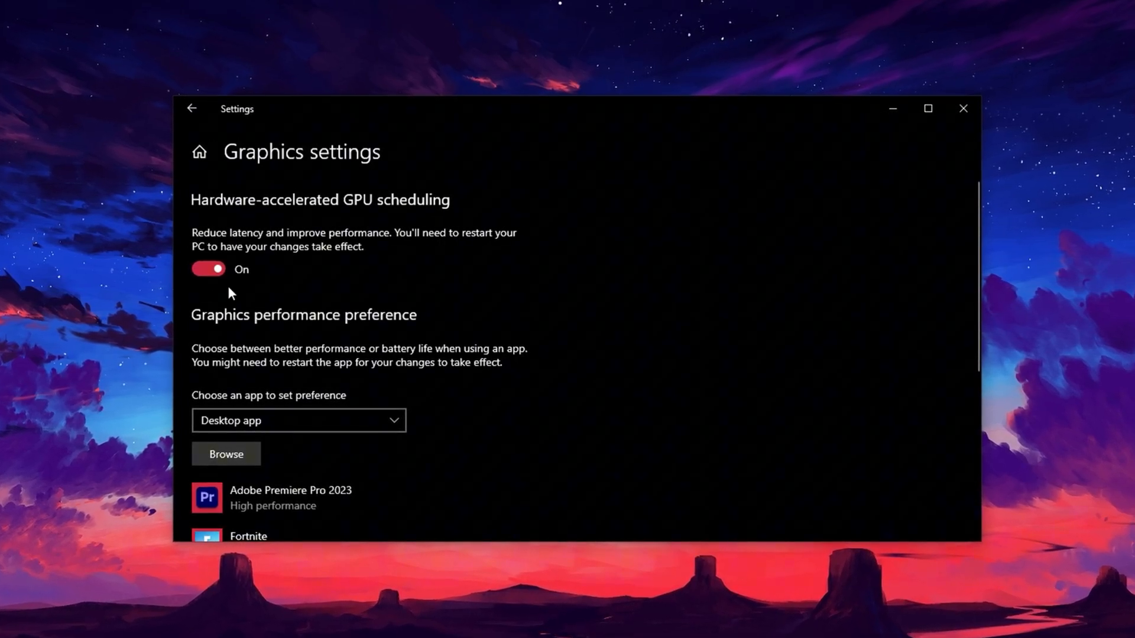
{"action": "scroll", "scroll_direction": "down", "scroll_amount": 3}
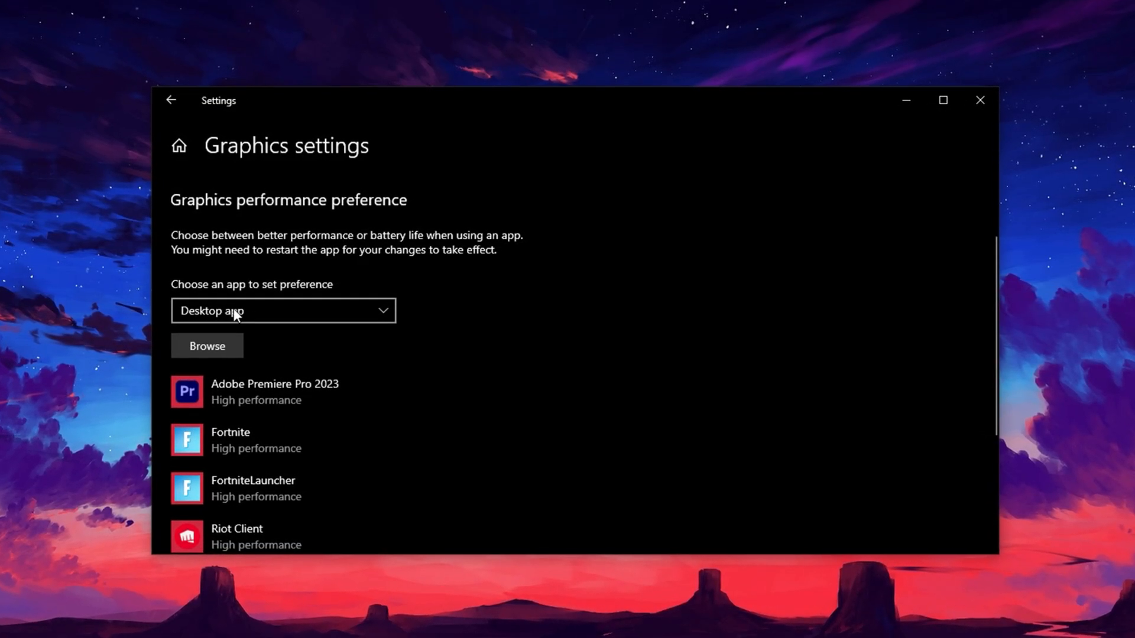
{"action": "left_click", "coordinate": [282, 310]}
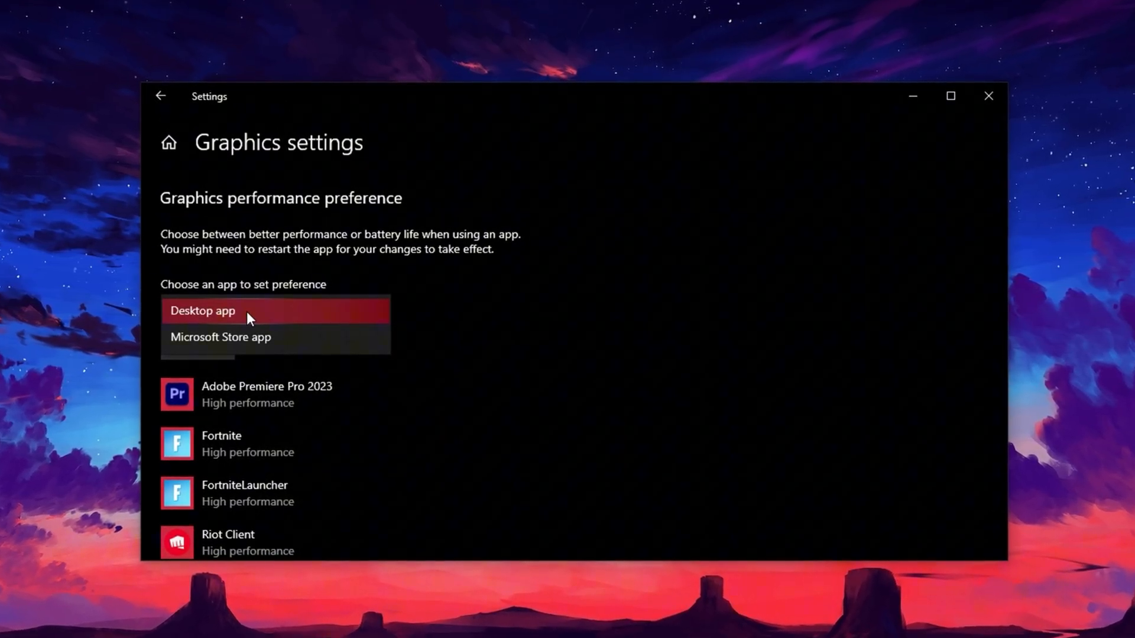
{"action": "left_click", "coordinate": [203, 310]}
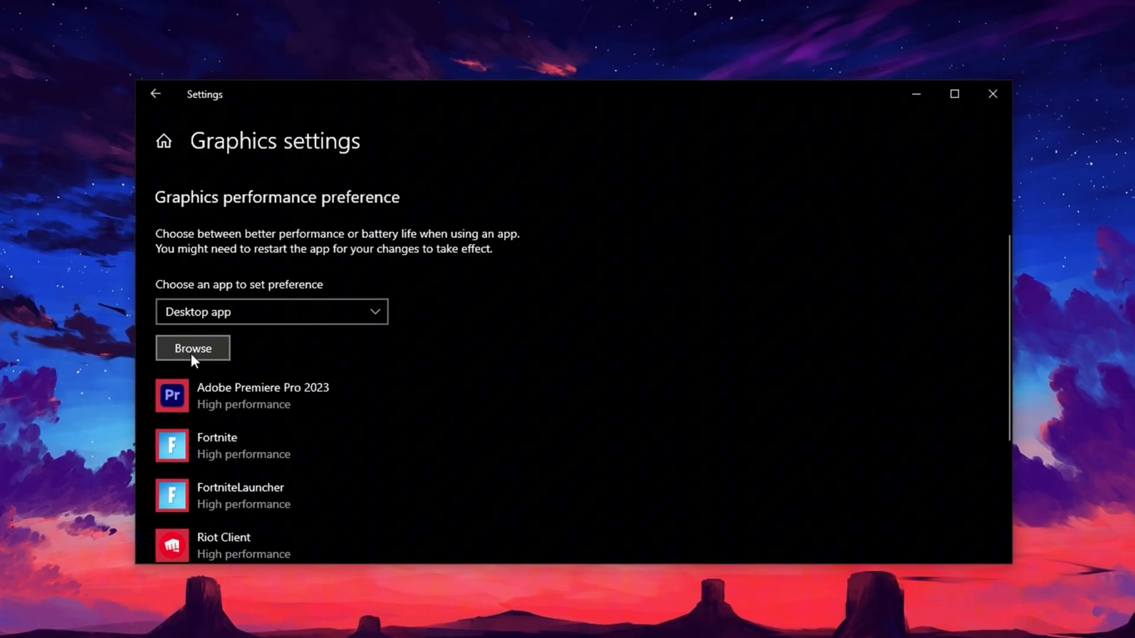
Step: Browse to D:\Fortnite\Fortnite\FortniteGame\Binaries\Win64 and add FortniteClient-Win64-Shipping
{"action": "left_click", "coordinate": [193, 348]}
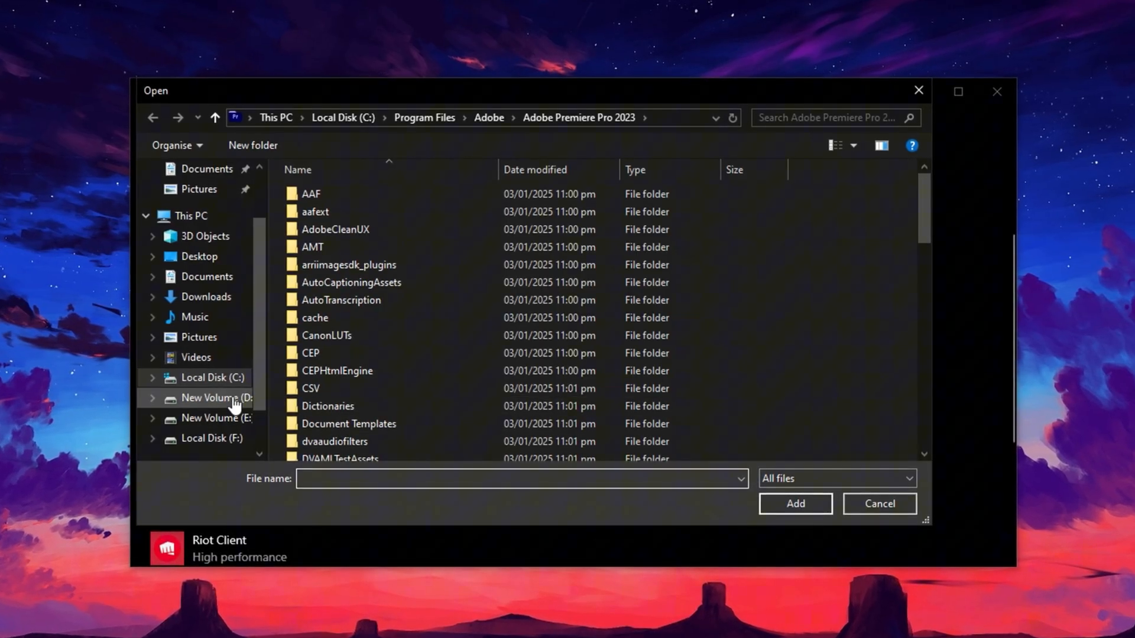
{"action": "double_click", "coordinate": [214, 397]}
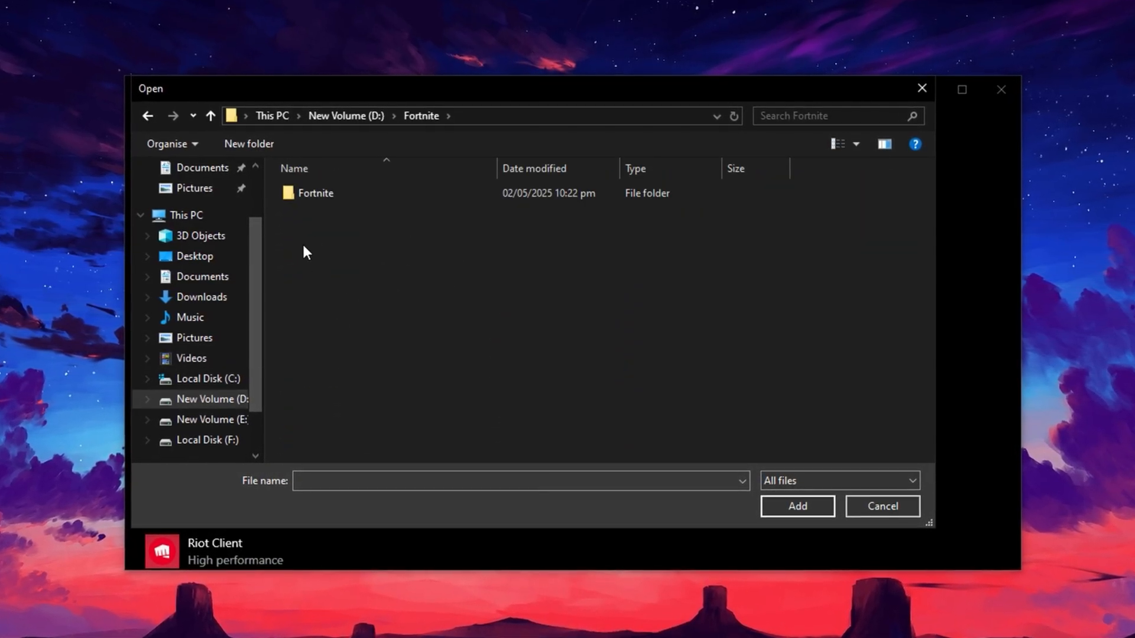
{"action": "double_click", "coordinate": [315, 193]}
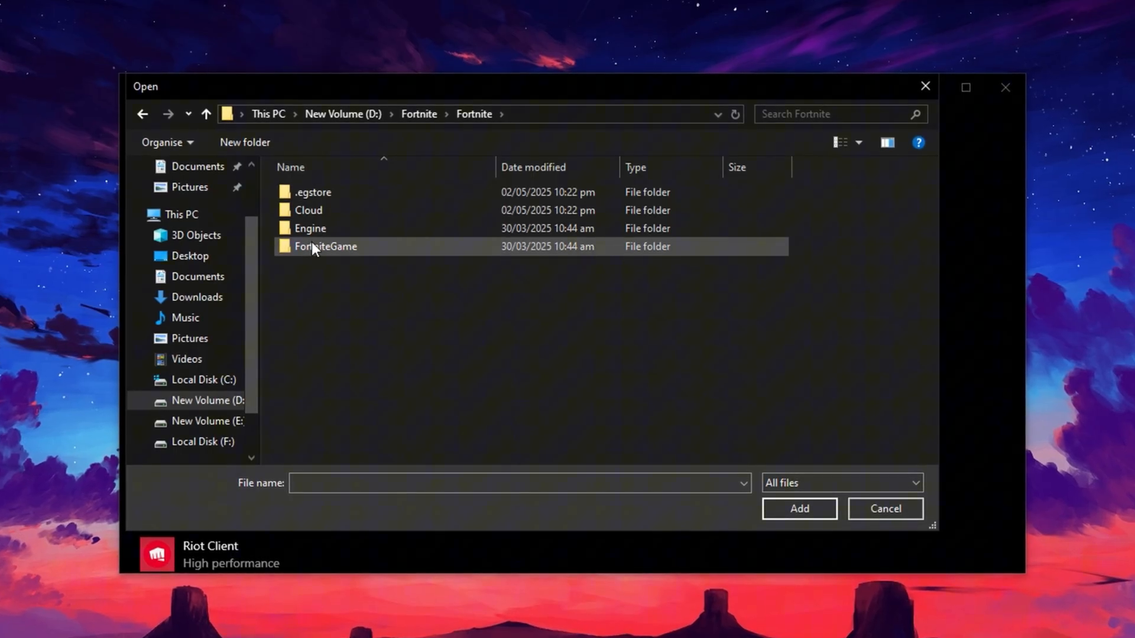
{"action": "double_click", "coordinate": [324, 246]}
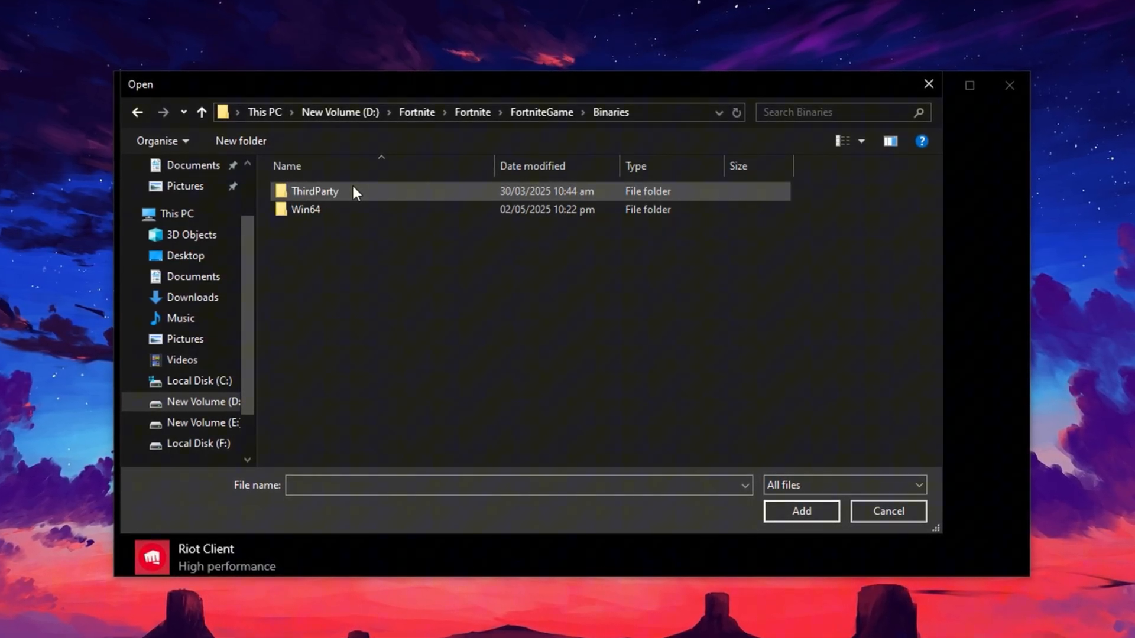
{"action": "left_click", "coordinate": [305, 209]}
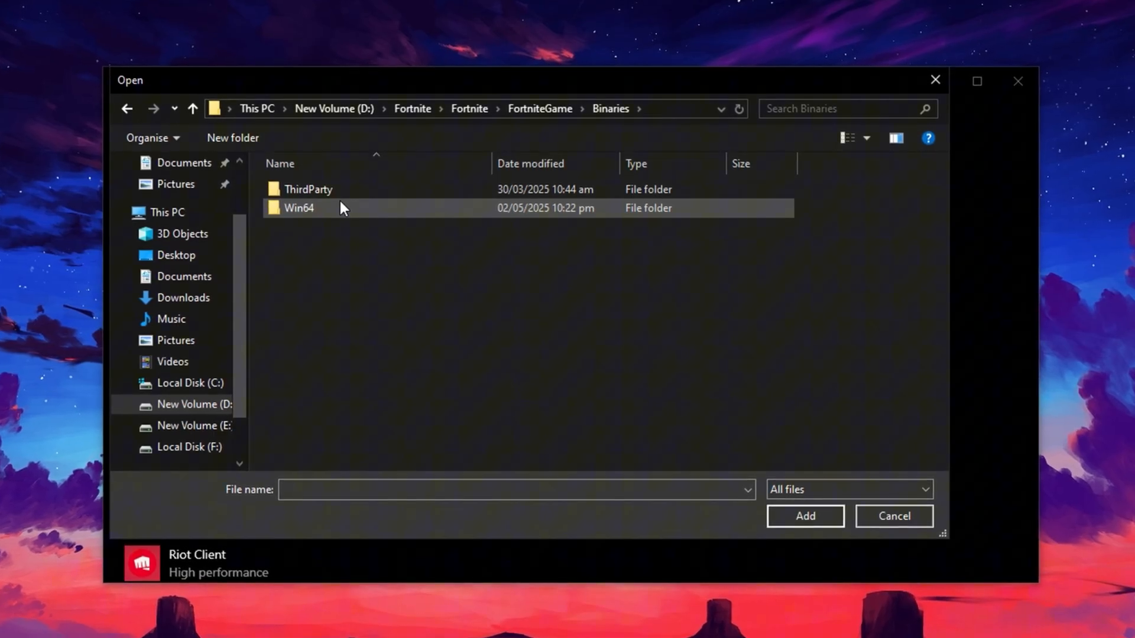
{"action": "double_click", "coordinate": [298, 207]}
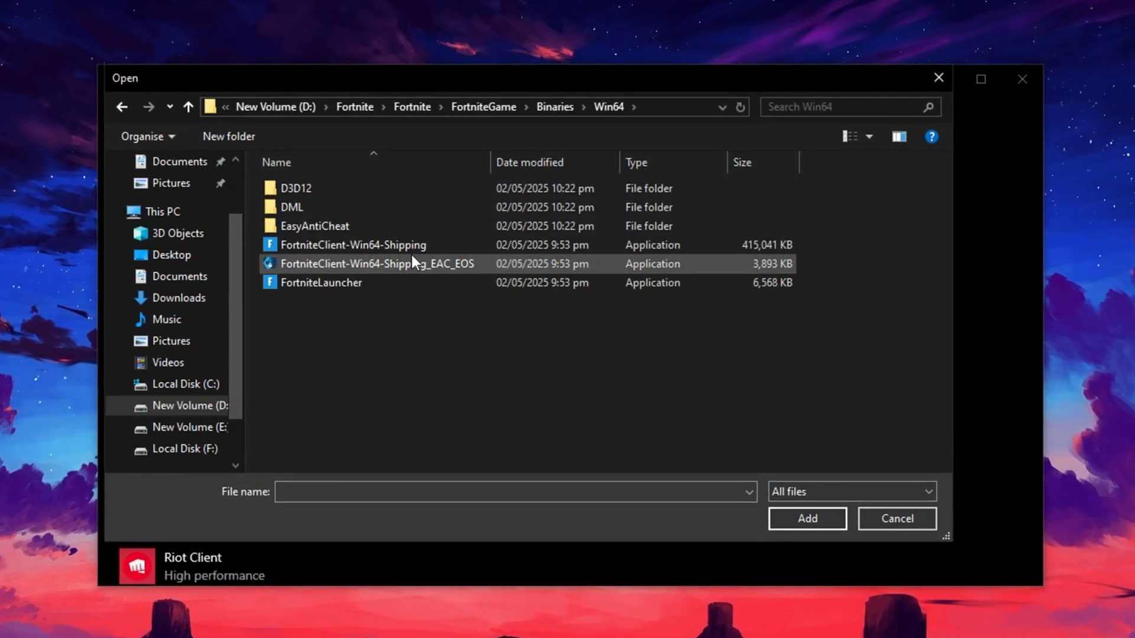
{"action": "left_click", "coordinate": [350, 244]}
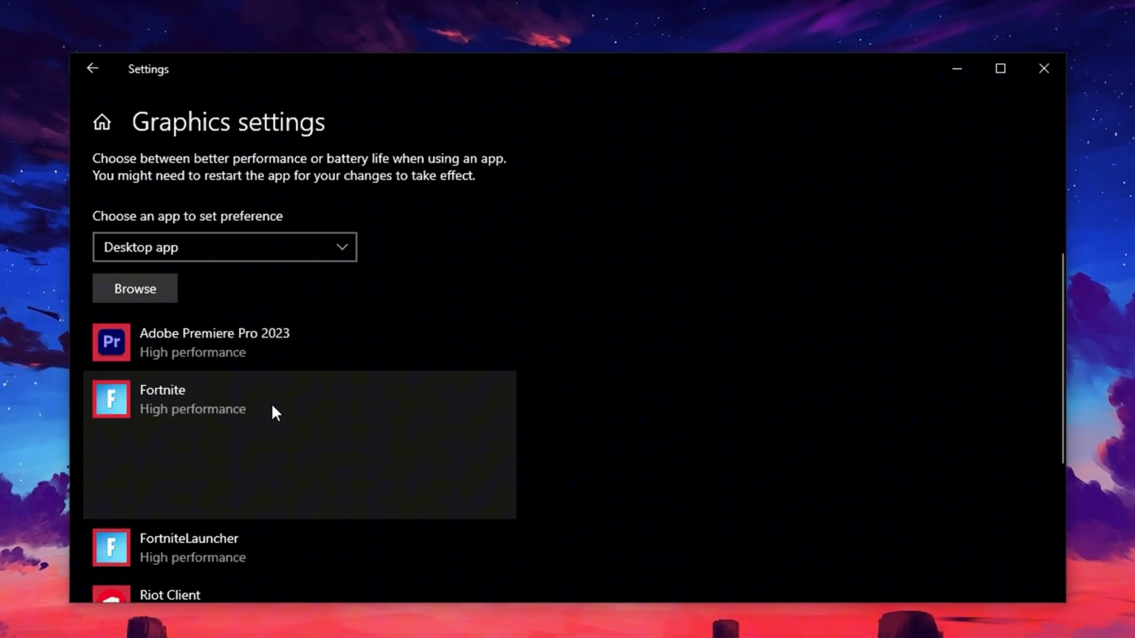
Step: Save Fortnite as High performance and review the cs2 entry's details
{"action": "left_click", "coordinate": [368, 496]}
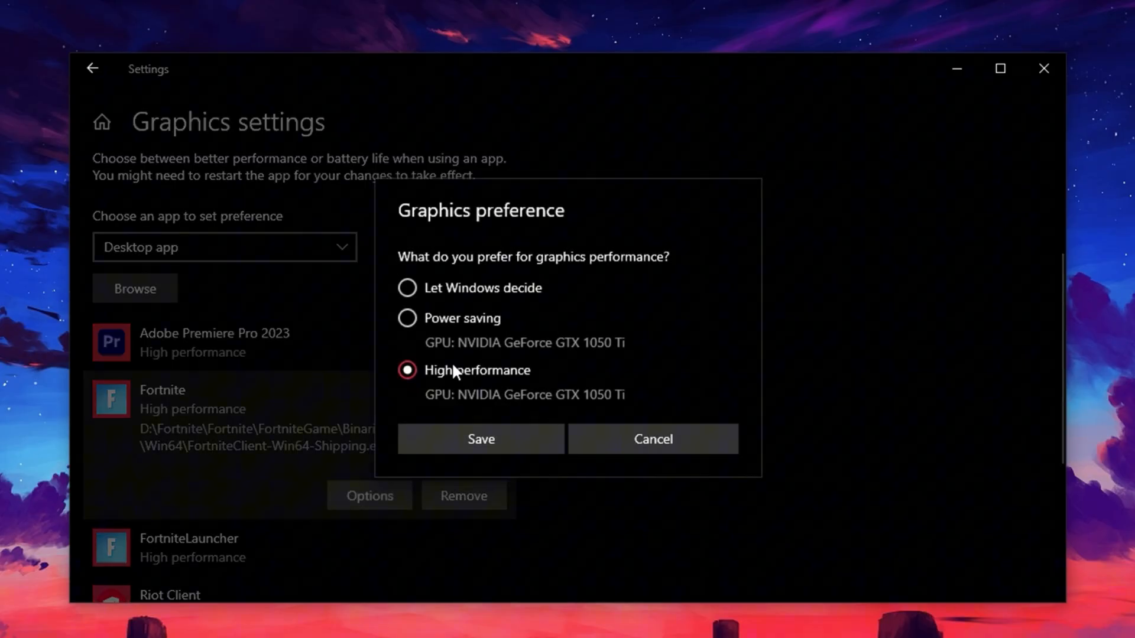
{"action": "mouse_move", "coordinate": [422, 389]}
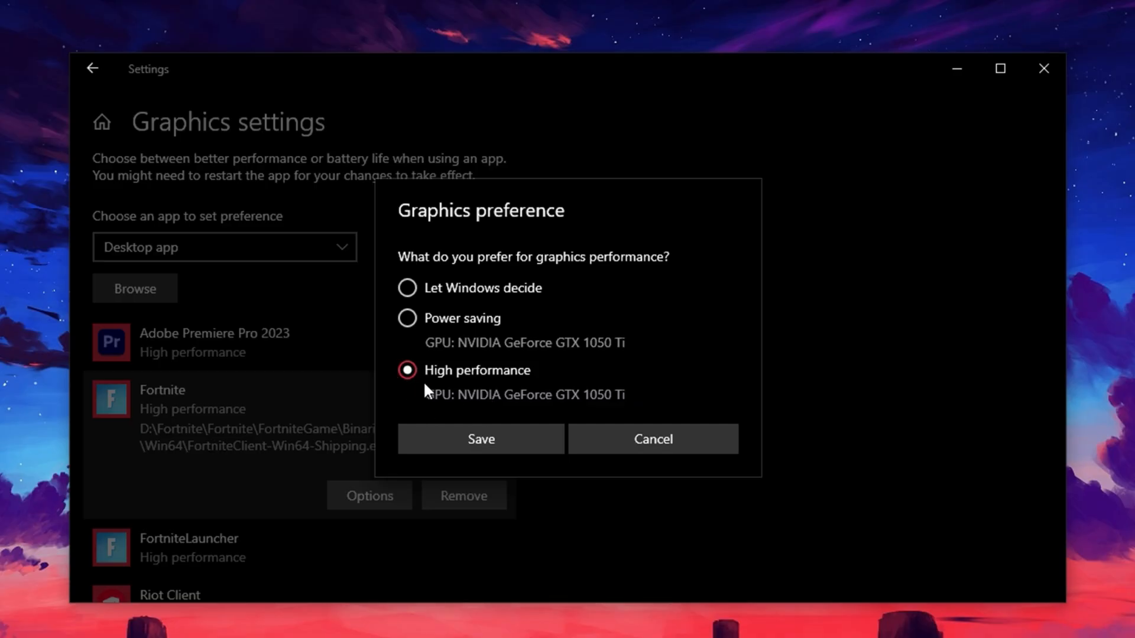
{"action": "mouse_move", "coordinate": [419, 391]}
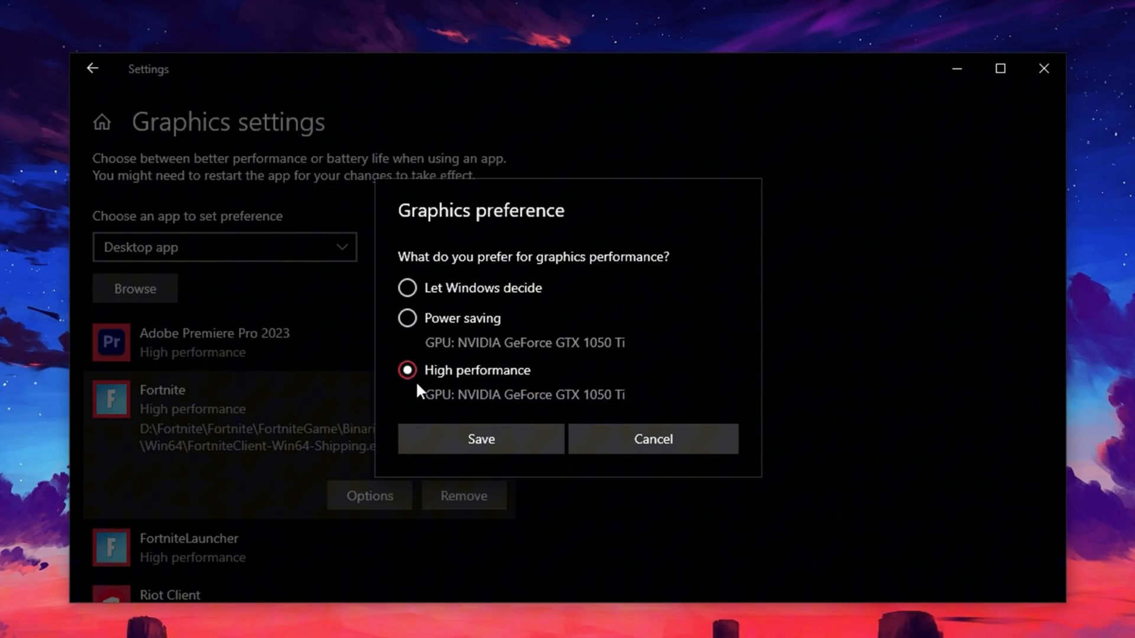
{"action": "mouse_move", "coordinate": [426, 391]}
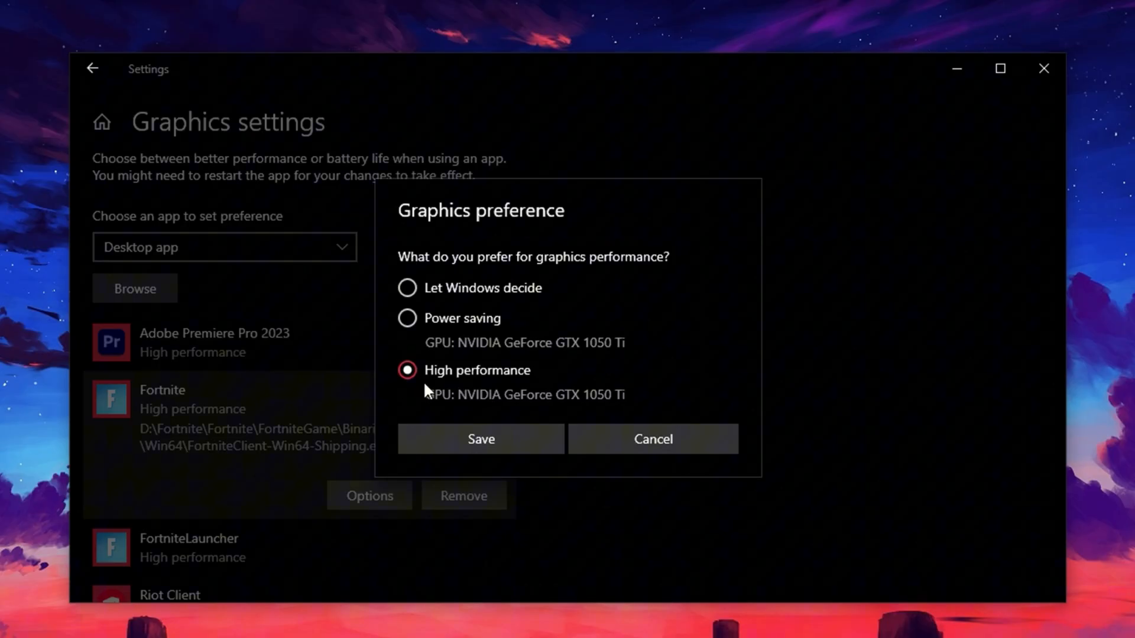
{"action": "mouse_move", "coordinate": [441, 372]}
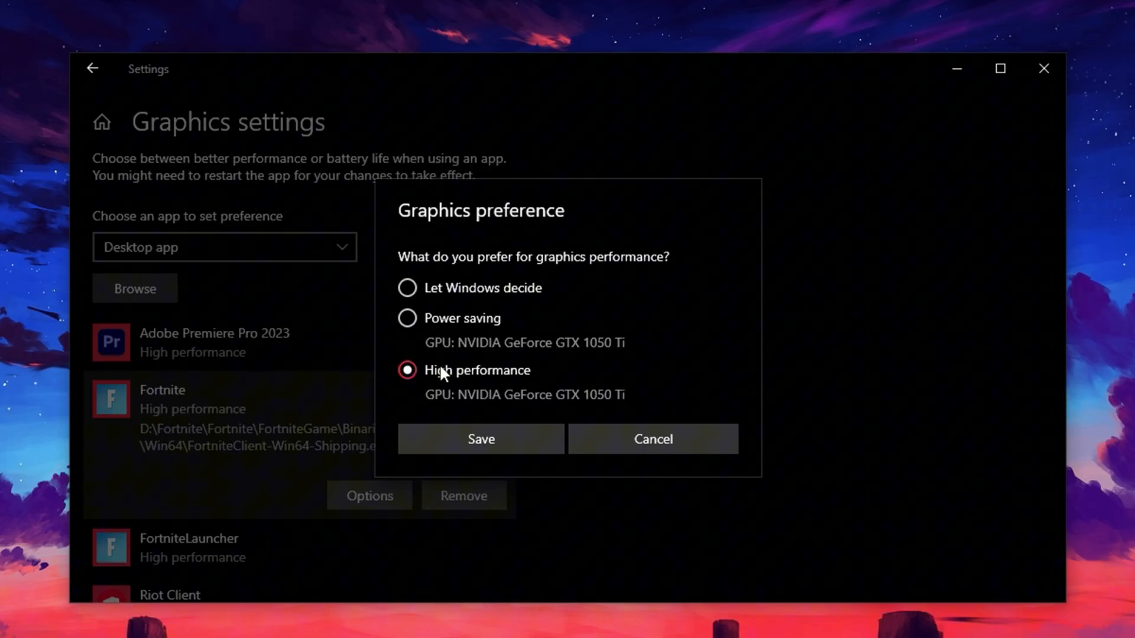
{"action": "mouse_move", "coordinate": [428, 381]}
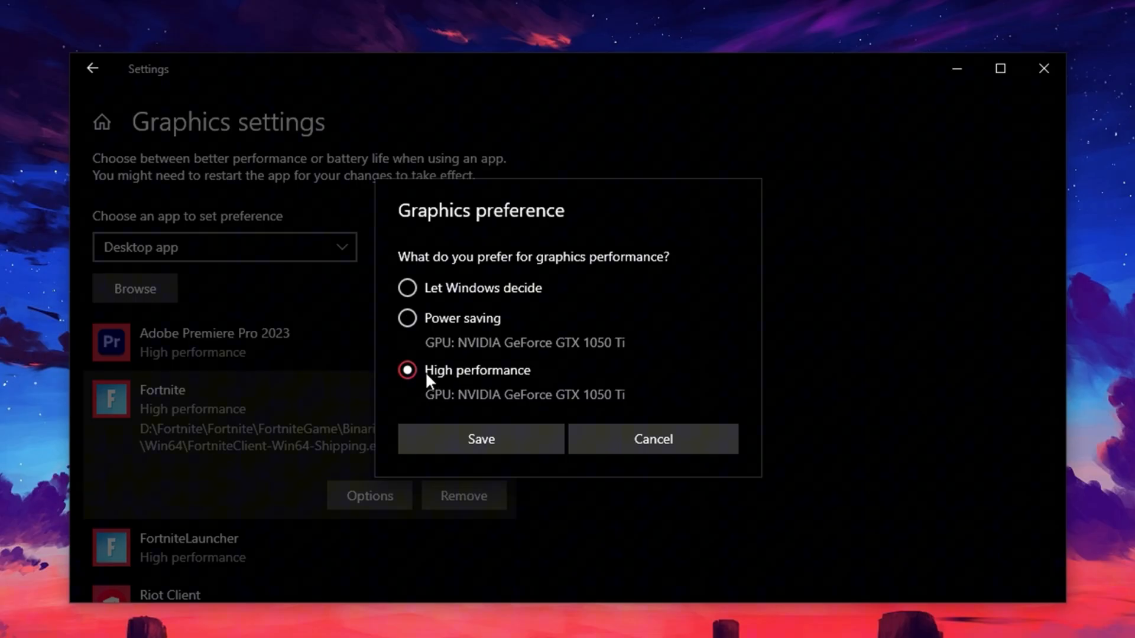
{"action": "left_click", "coordinate": [481, 439]}
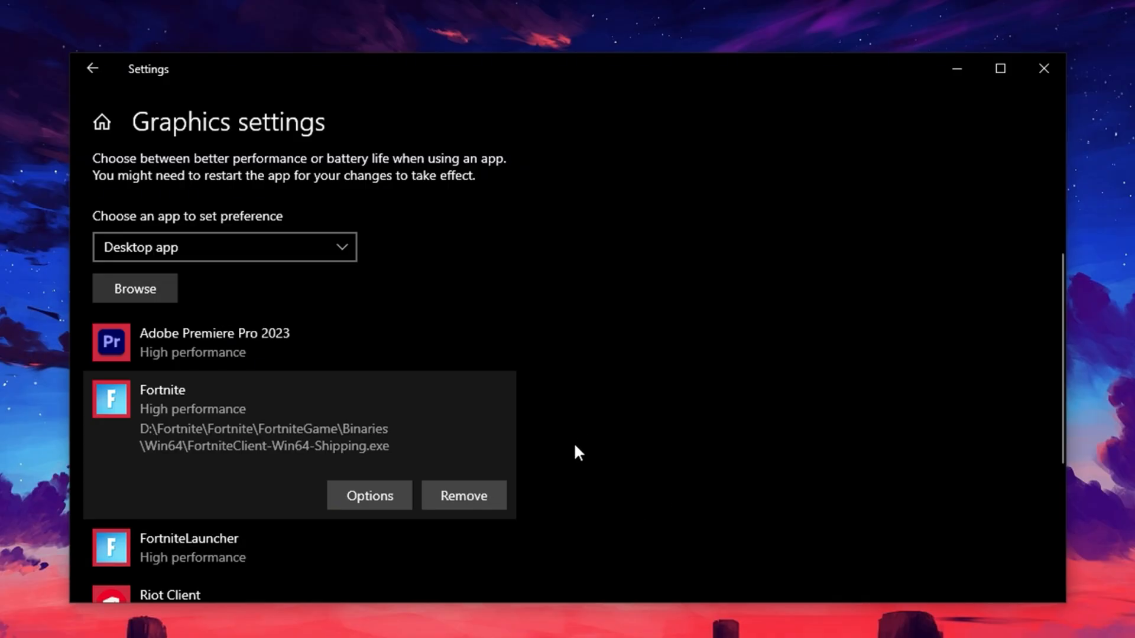
{"action": "mouse_move", "coordinate": [597, 452]}
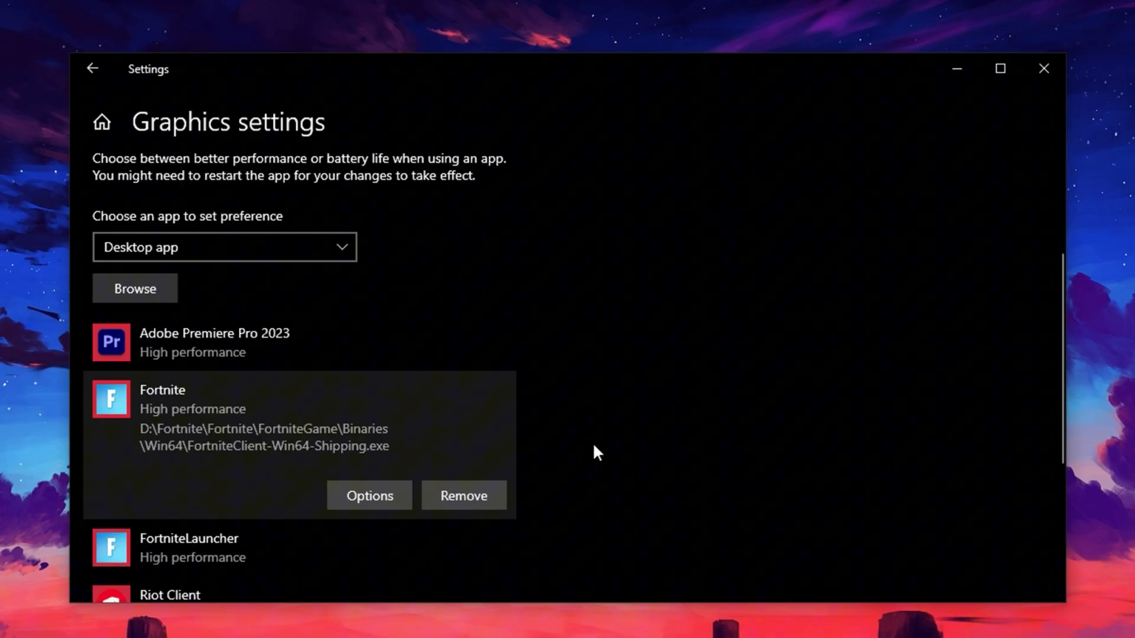
{"action": "scroll", "scroll_direction": "down", "scroll_amount": 3}
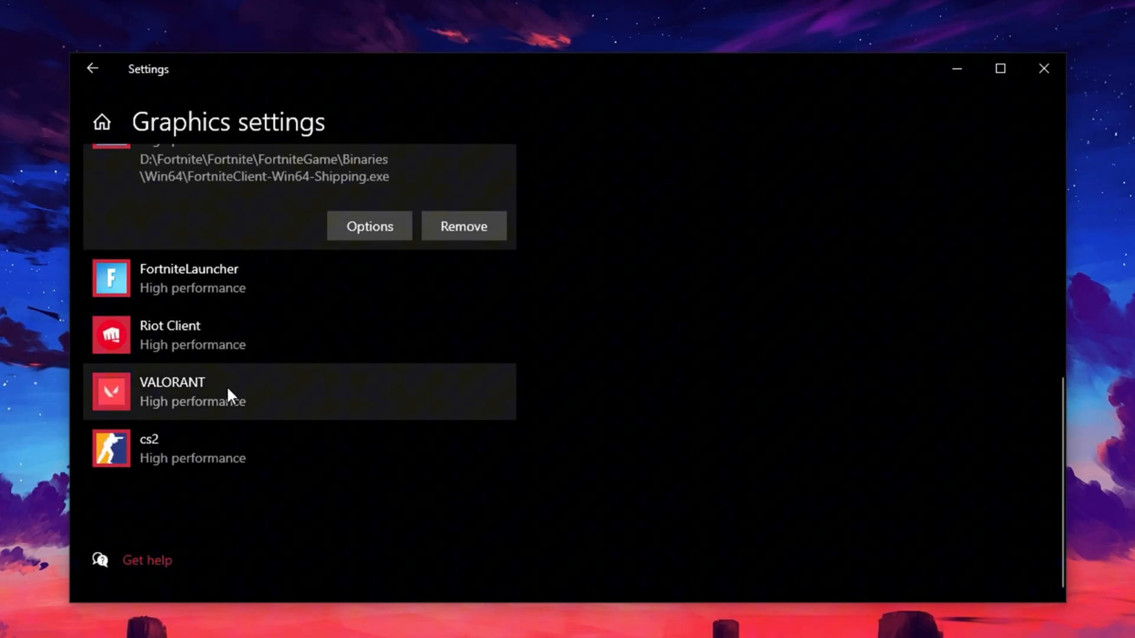
{"action": "left_click", "coordinate": [217, 449]}
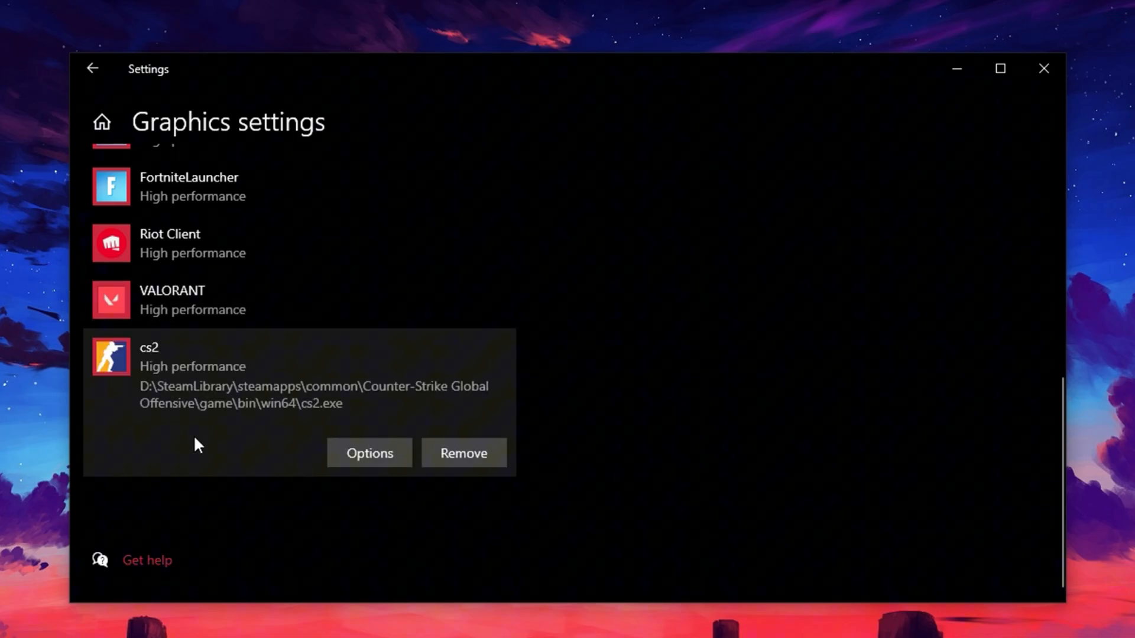
{"action": "scroll", "scroll_direction": "up", "scroll_amount": 3}
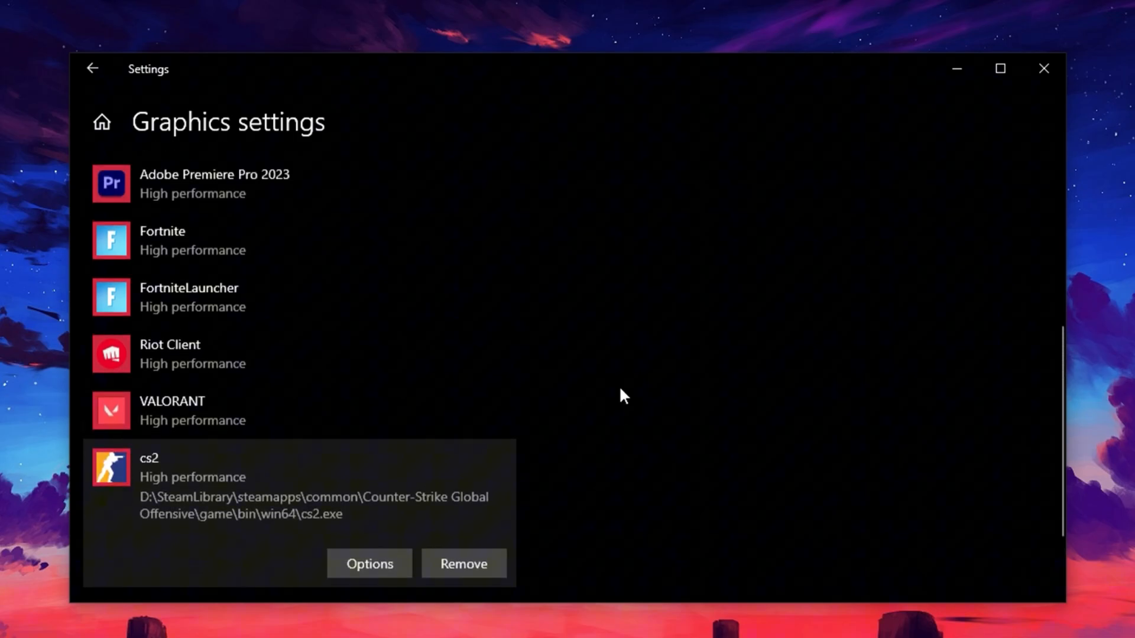
{"action": "scroll", "scroll_direction": "up", "scroll_amount": 3}
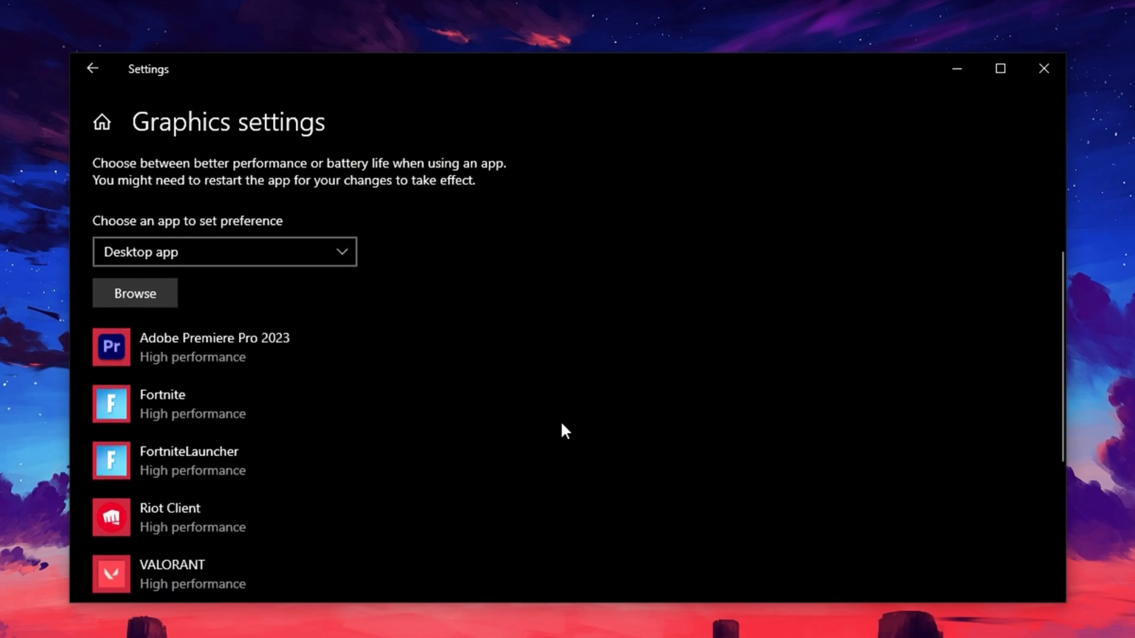